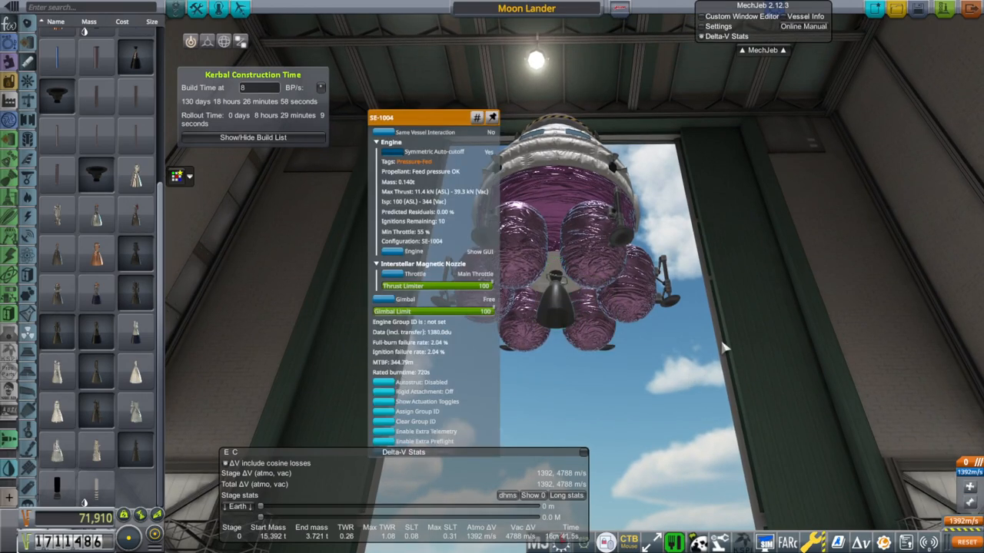
mouse_move(736, 347)
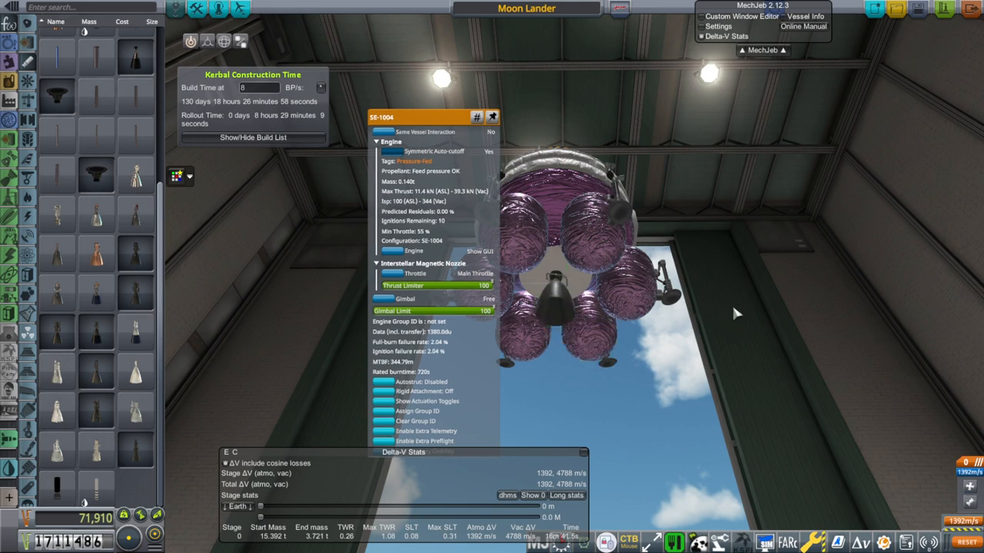
mouse_move(557, 307)
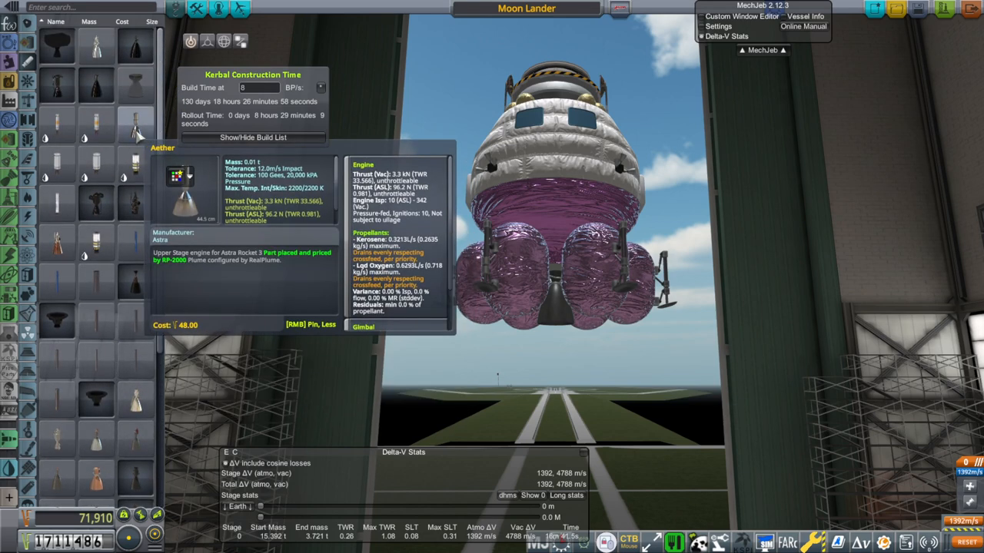
mouse_move(104, 208)
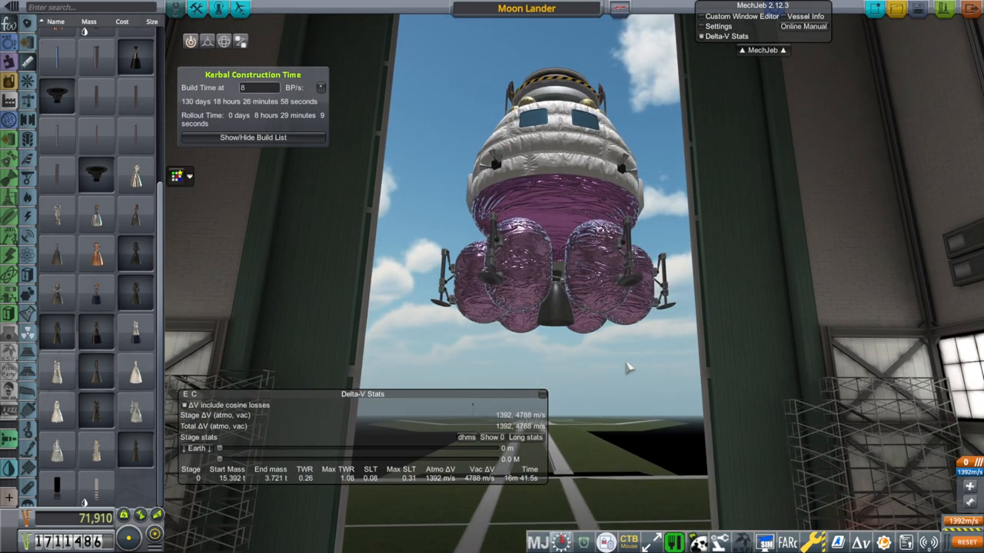
mouse_move(179, 237)
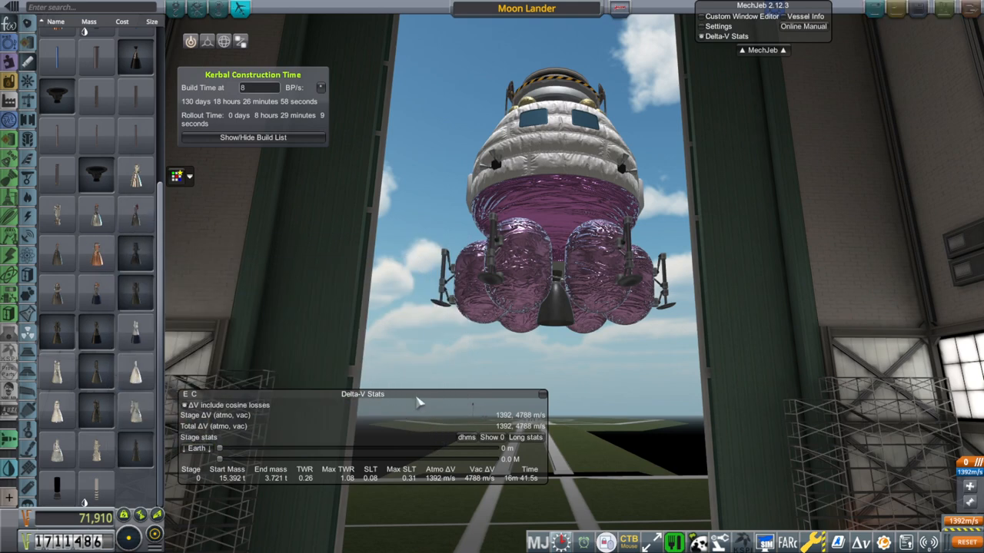
mouse_move(57, 286)
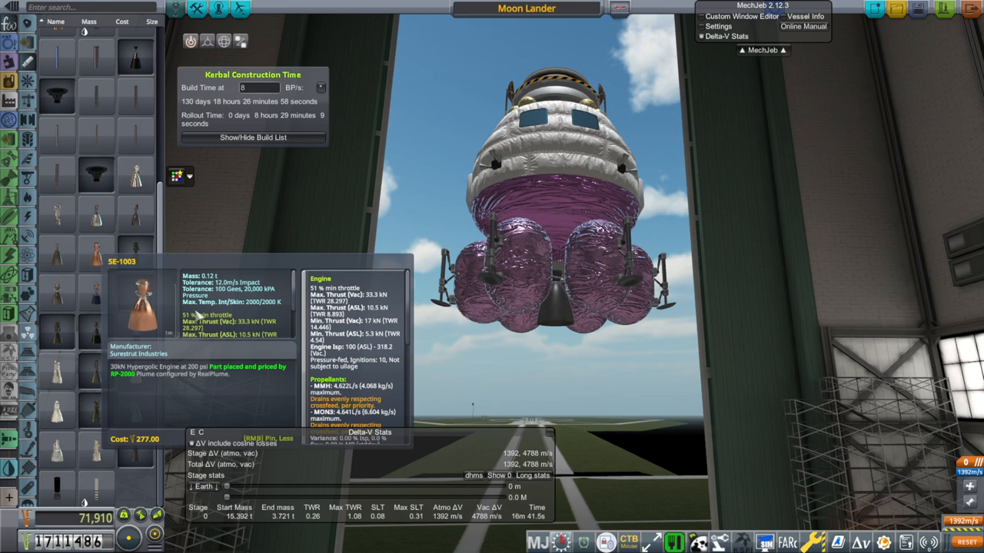
mouse_move(385, 361)
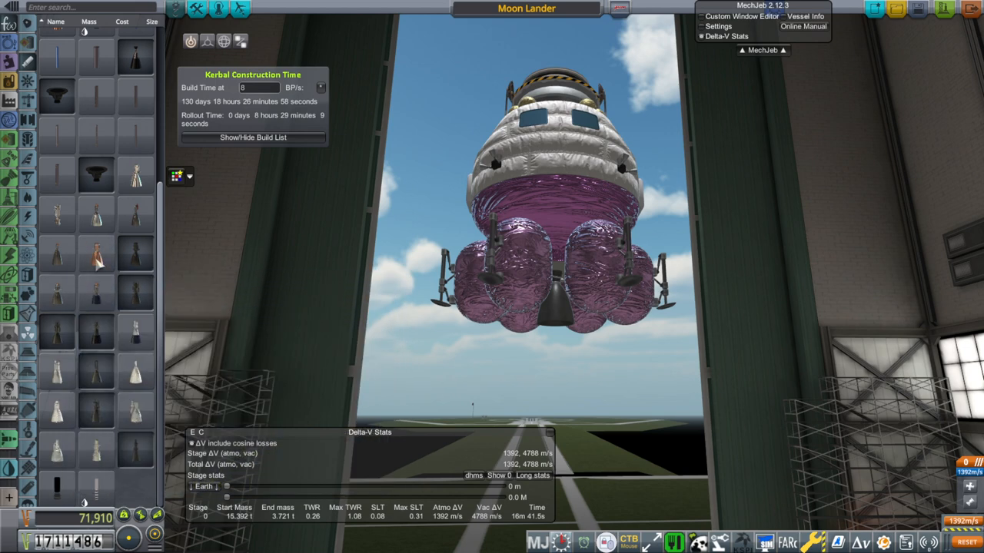
mouse_move(96, 253)
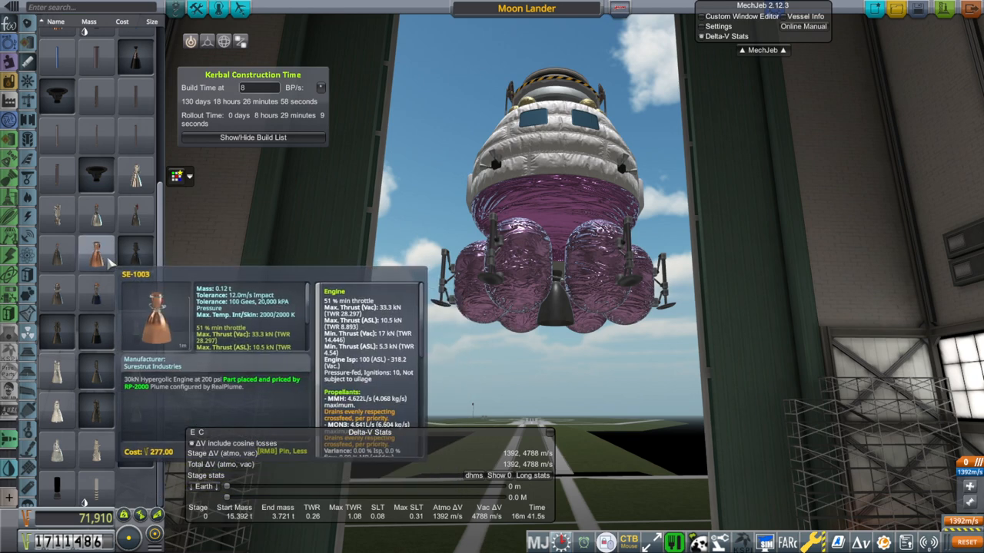
mouse_move(96, 296)
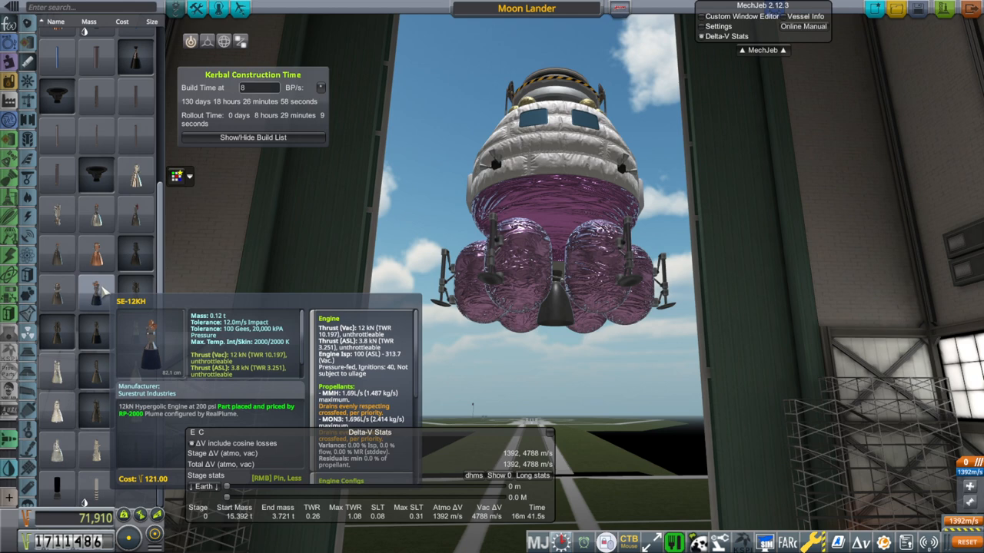
mouse_move(103, 288)
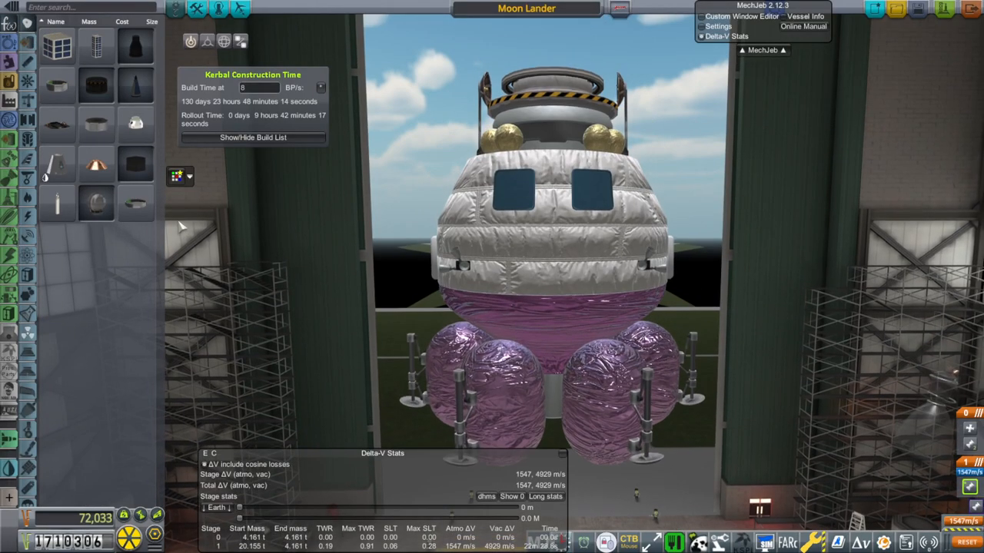
mouse_move(57, 165)
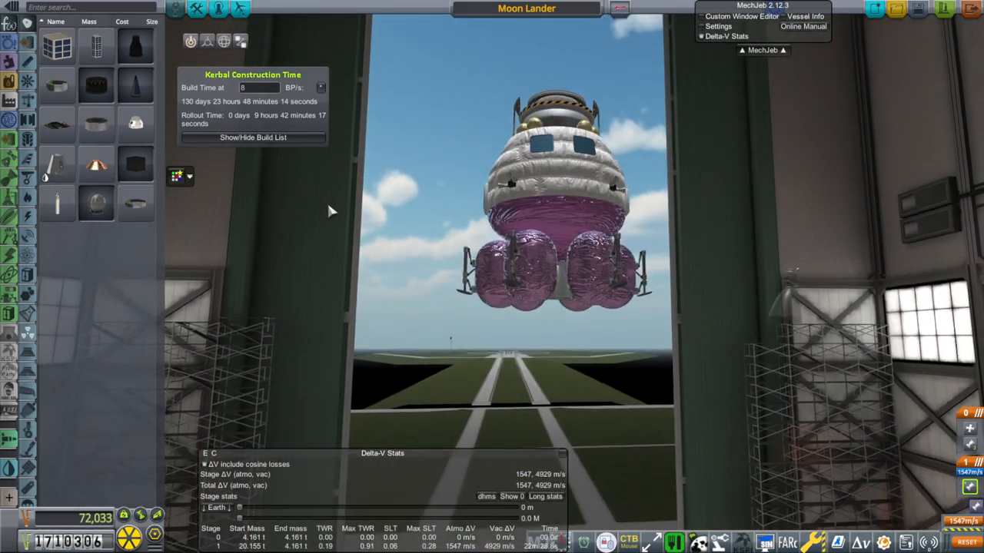
mouse_move(96, 85)
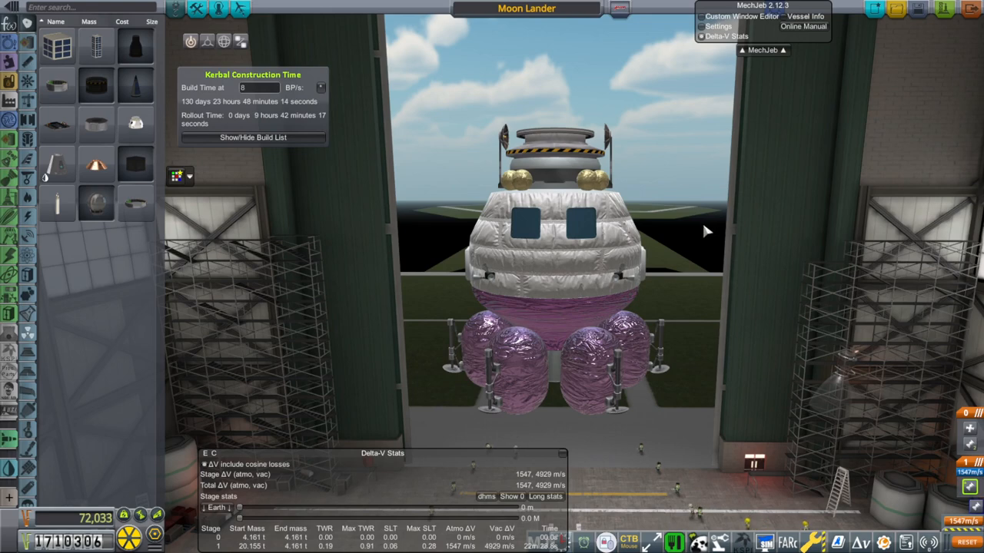
mouse_move(621, 77)
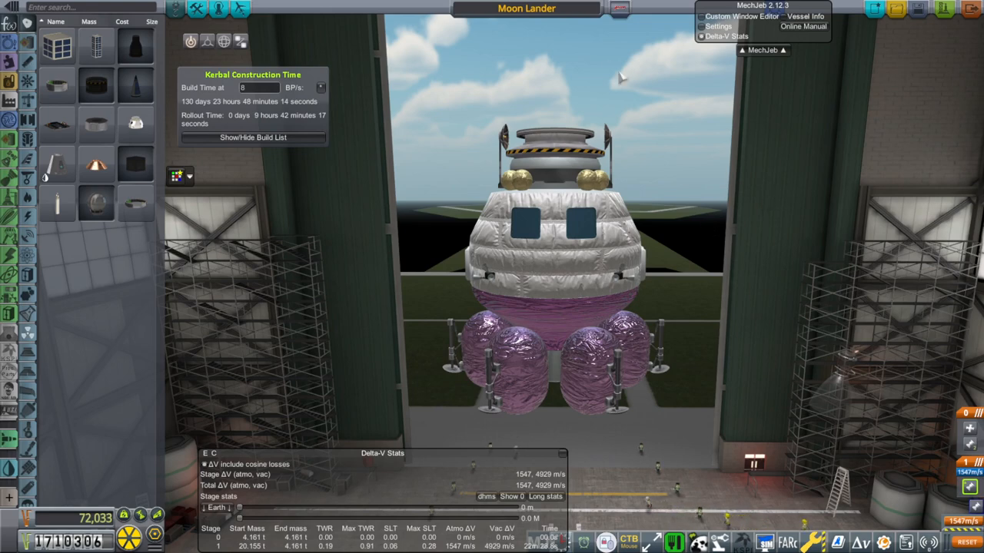
Step: Browse the tech tree past Propulsion Systems, research Advanced Flight Control, and leave R&D
left_click(527, 9)
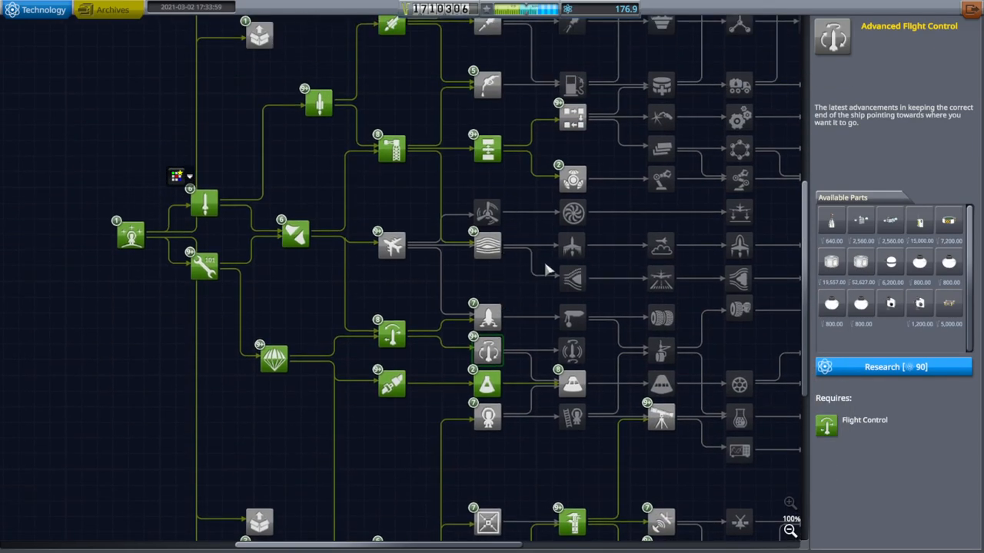
scroll("down", 3)
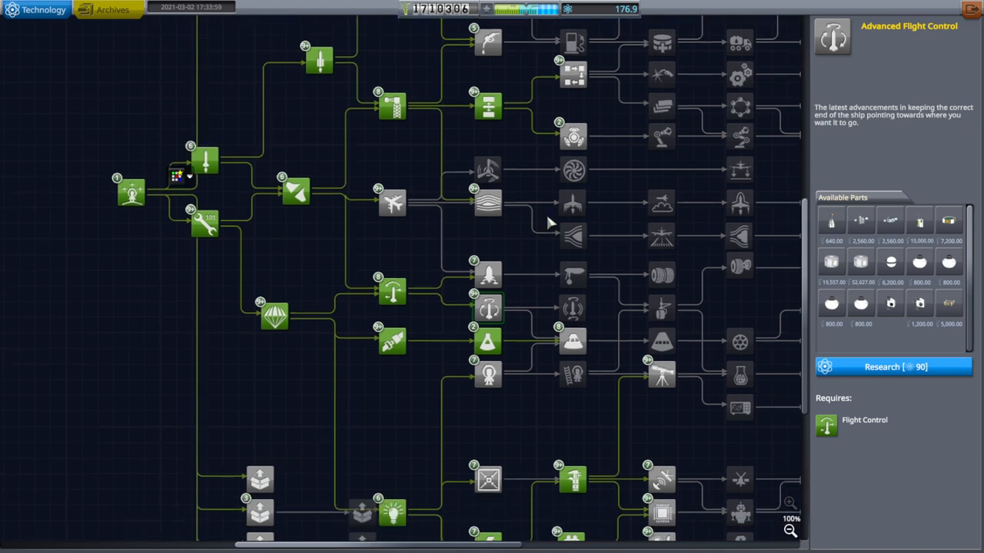
mouse_move(549, 227)
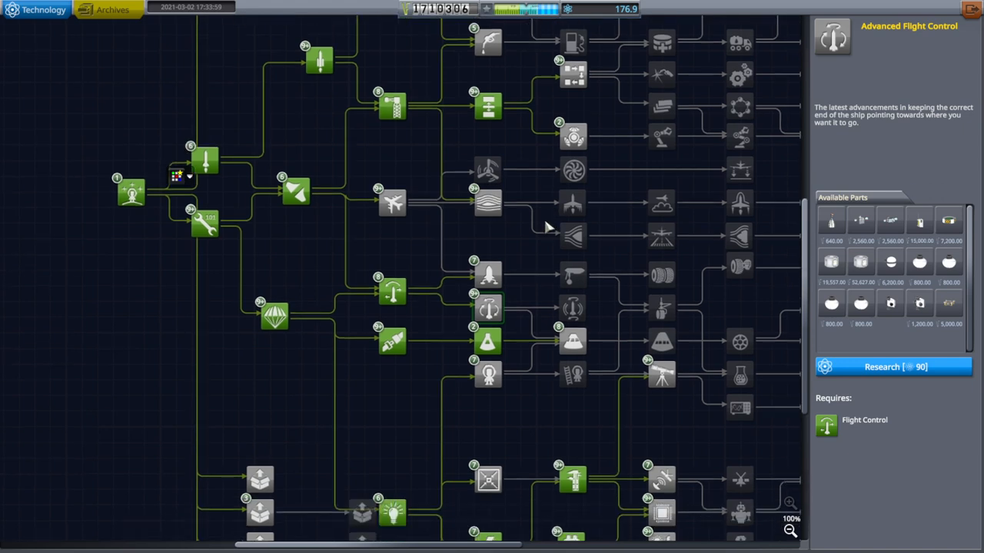
mouse_move(488, 307)
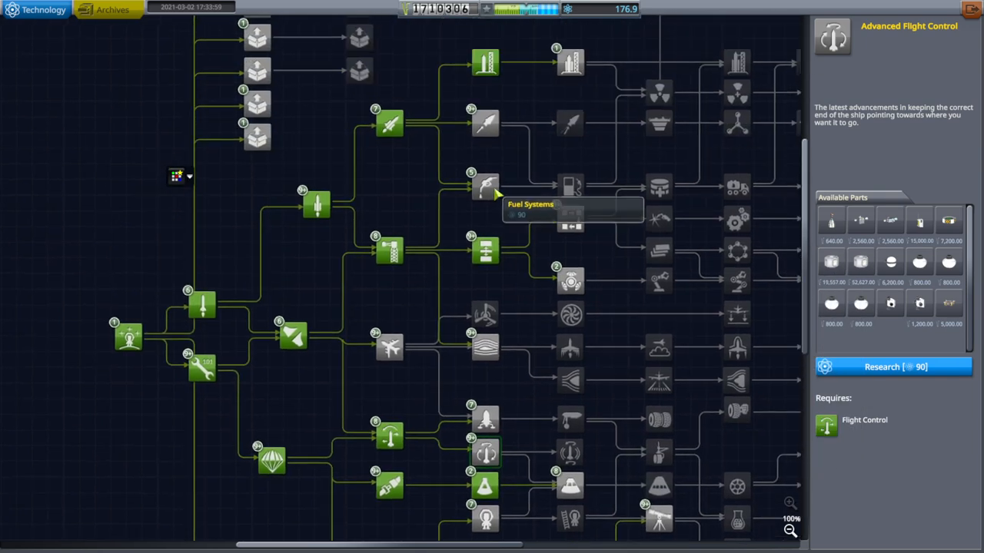
left_click(484, 123)
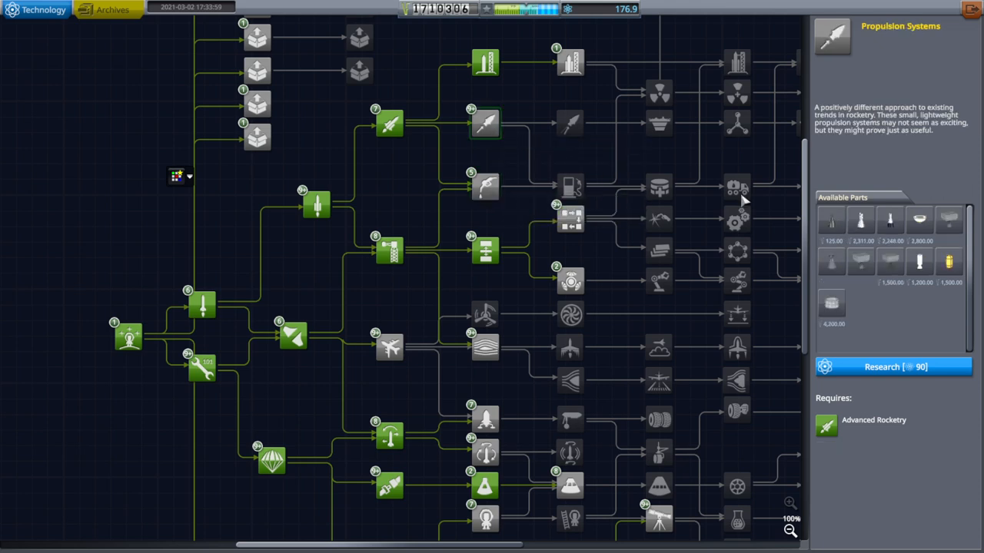
mouse_move(890, 221)
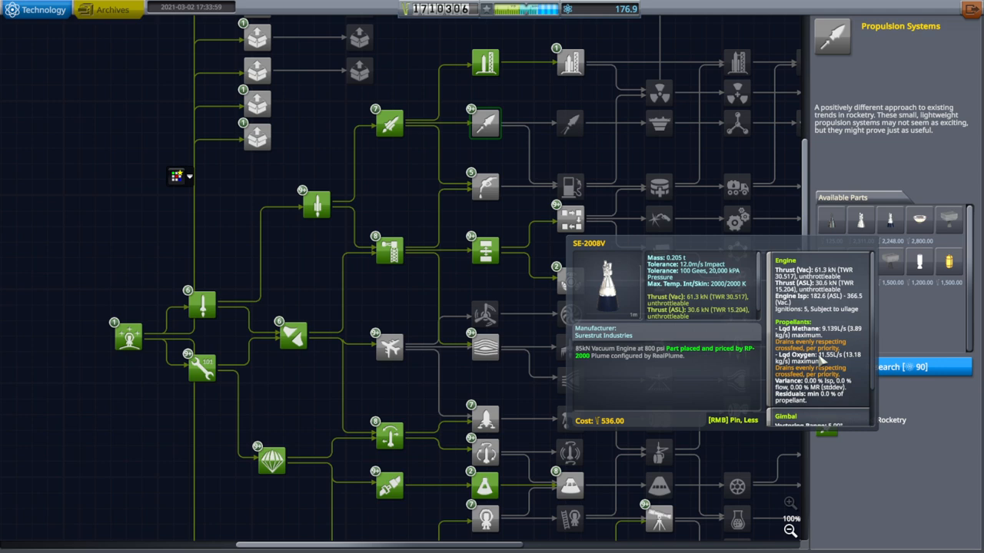
mouse_move(680, 357)
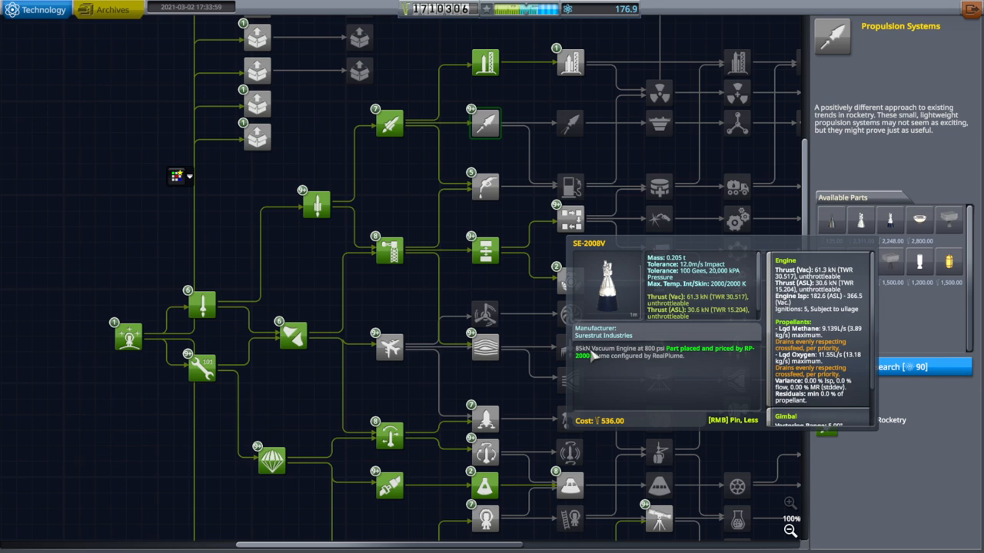
mouse_move(770, 302)
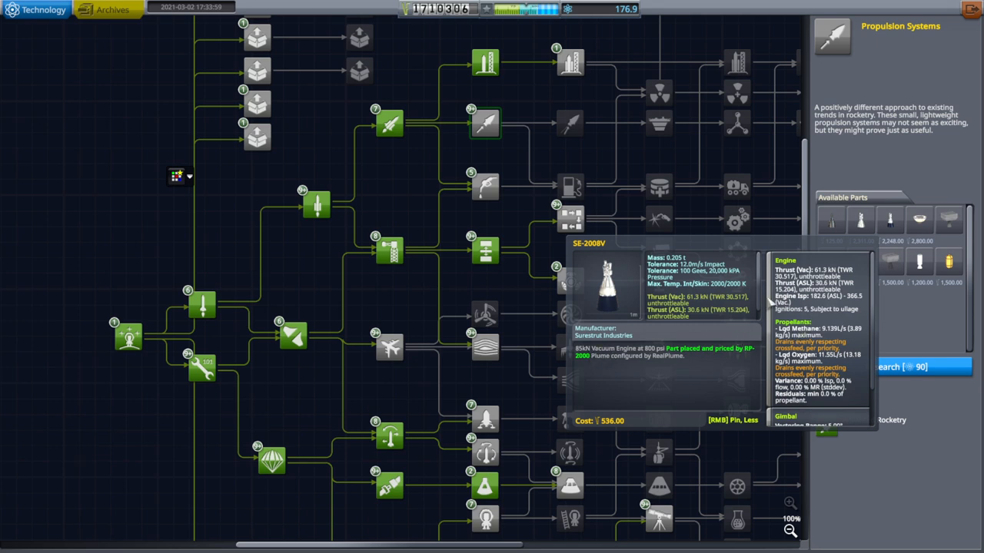
mouse_move(771, 302)
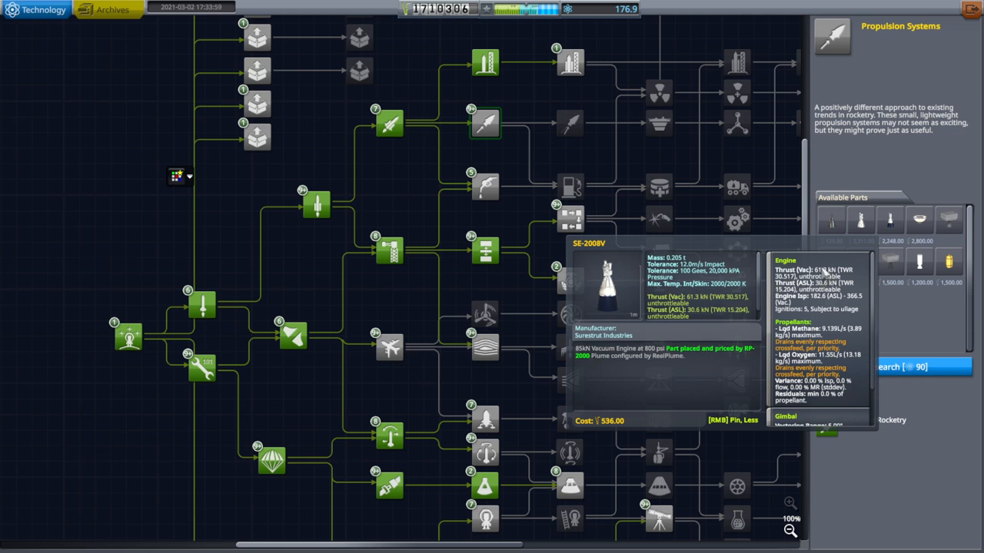
mouse_move(824, 275)
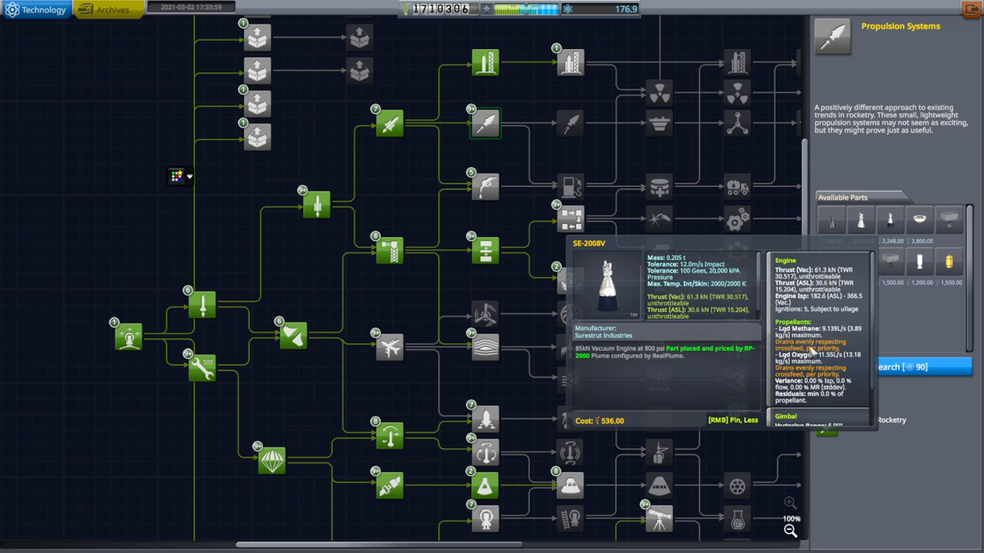
mouse_move(812, 346)
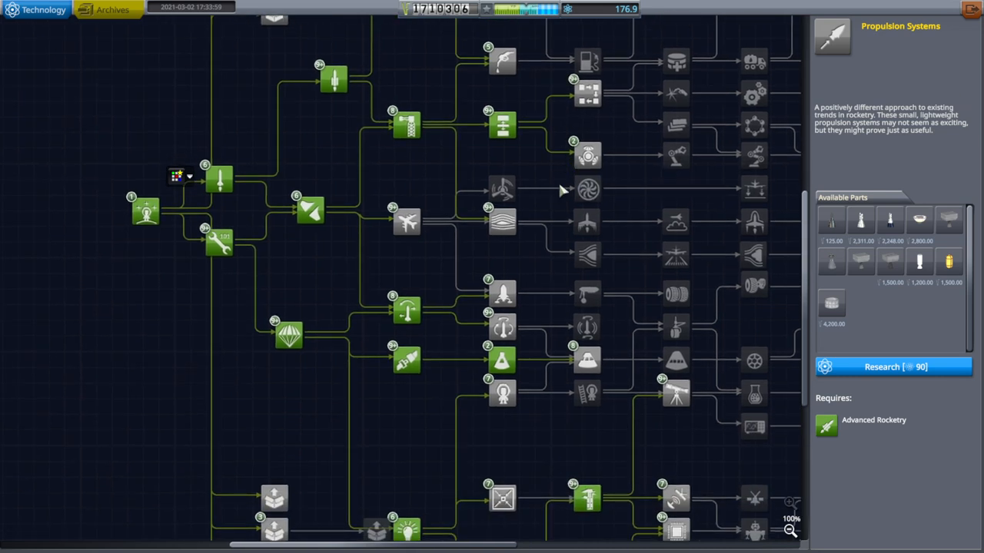
left_click(502, 327)
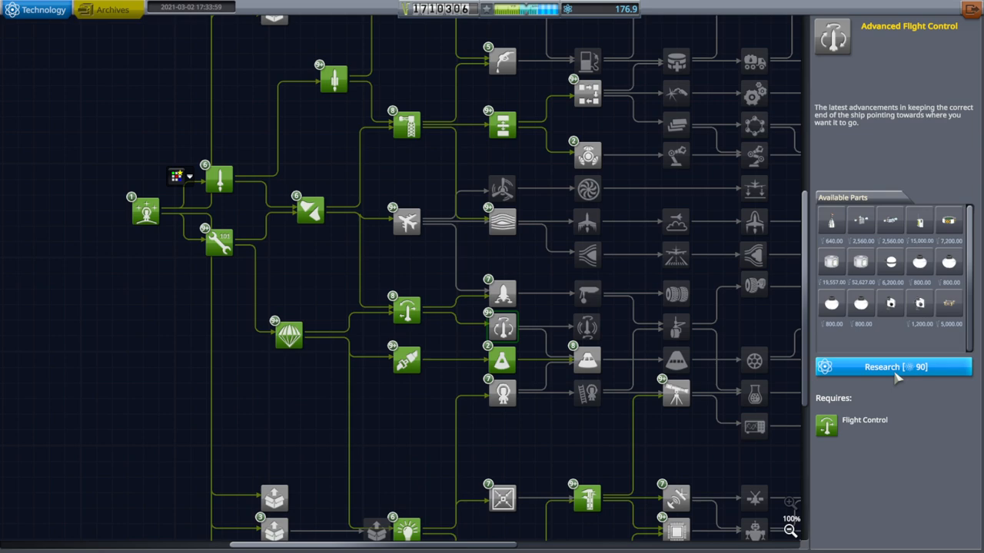
left_click(894, 366)
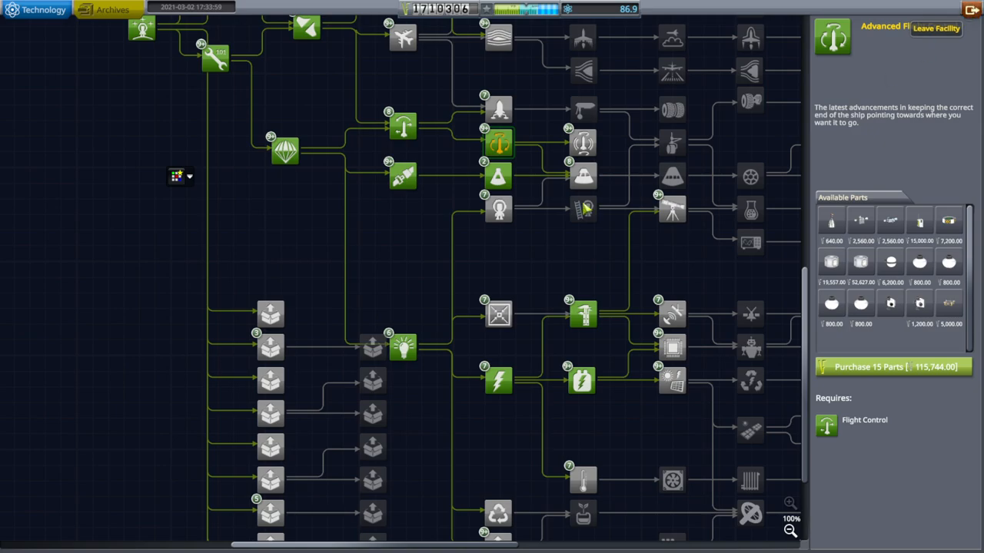
left_click(936, 28)
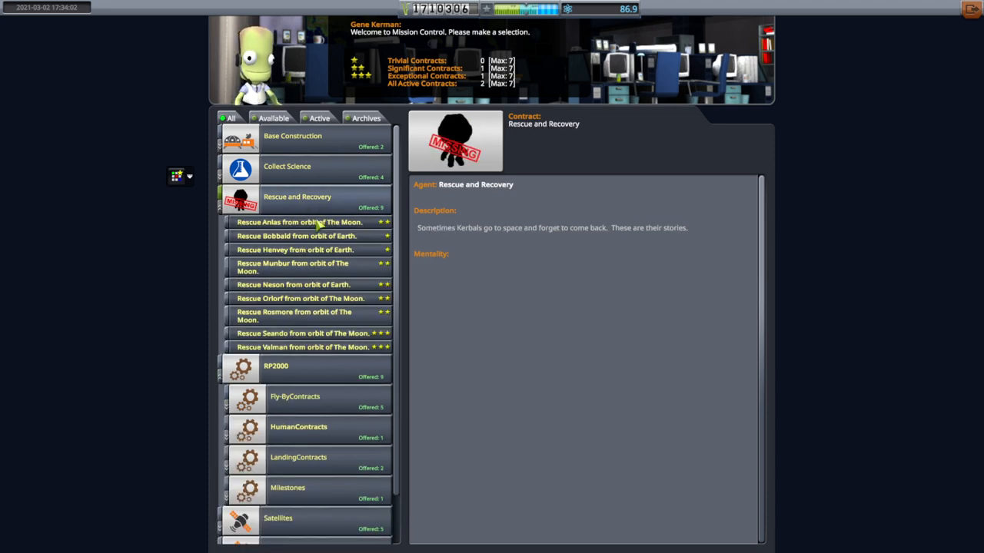
Step: Read the Anlas and Orlorf orbital rescue contracts, ending on Anlas's details
left_click(299, 222)
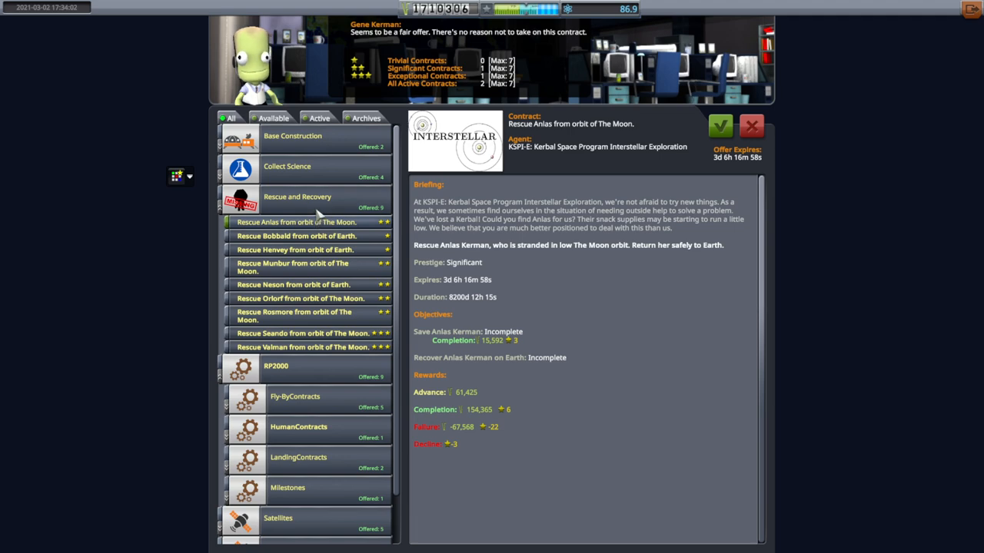
left_click(300, 299)
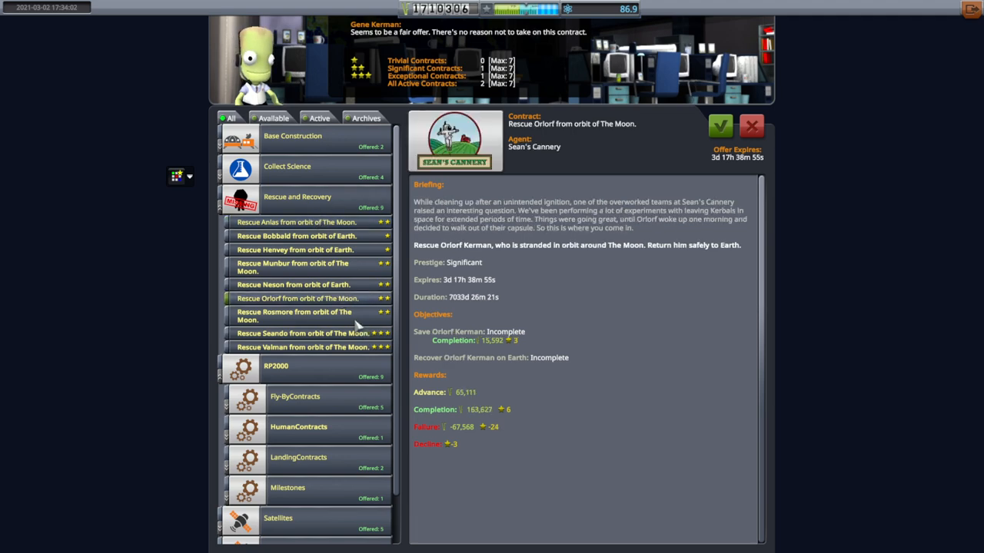
left_click(303, 339)
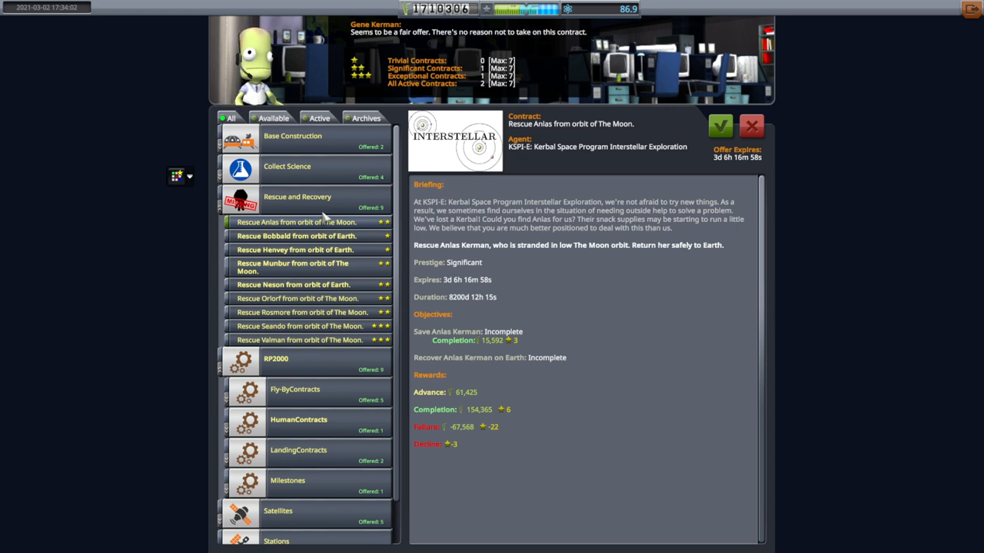
mouse_move(492, 404)
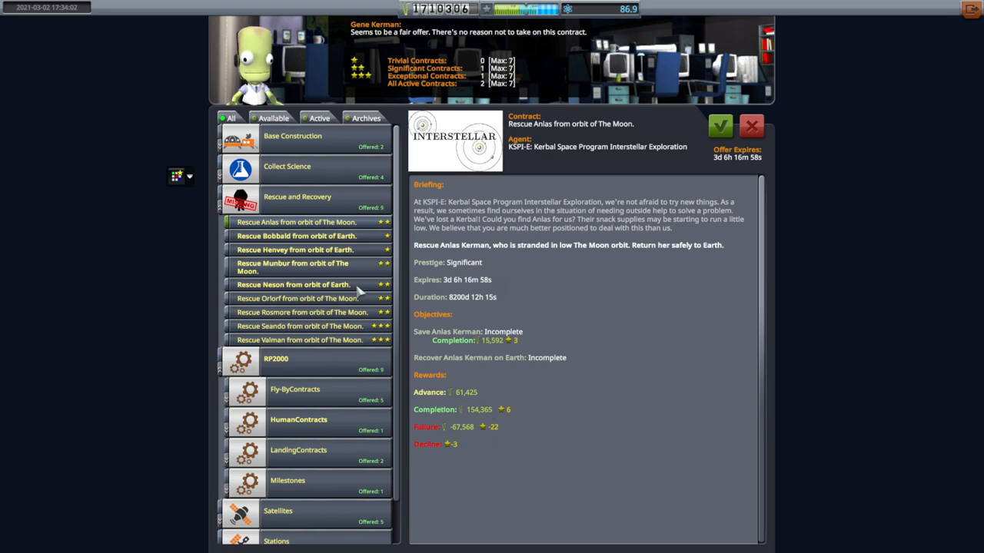
mouse_move(580, 544)
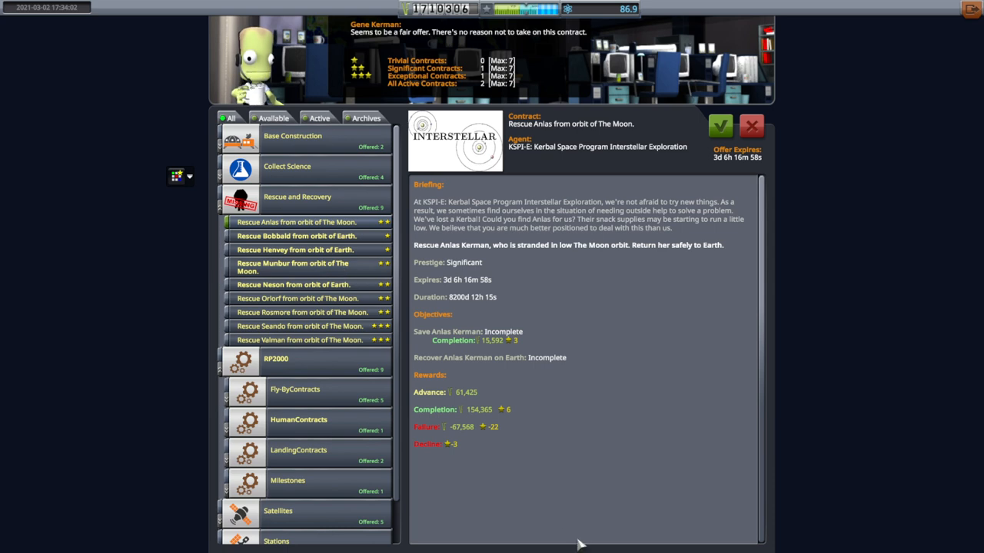
mouse_move(468, 437)
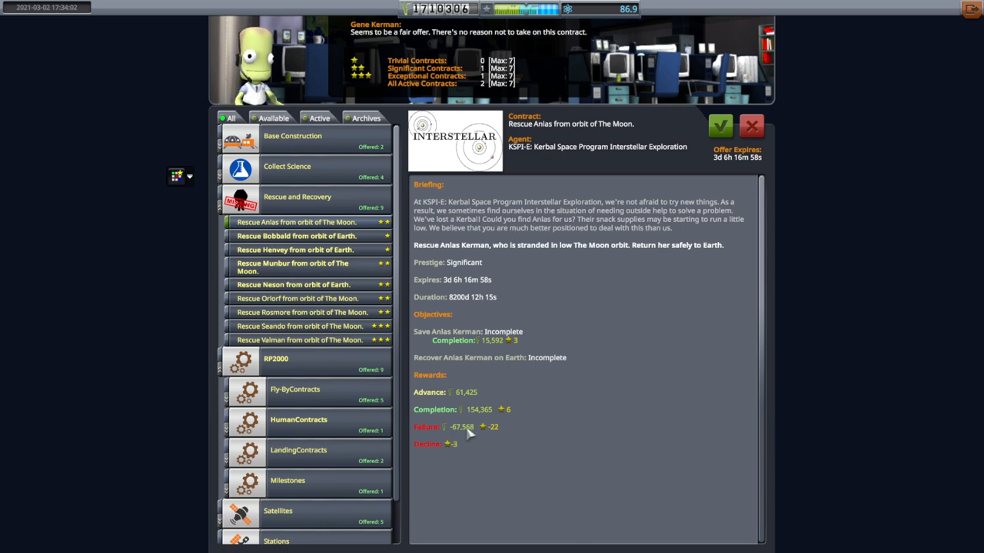
mouse_move(513, 374)
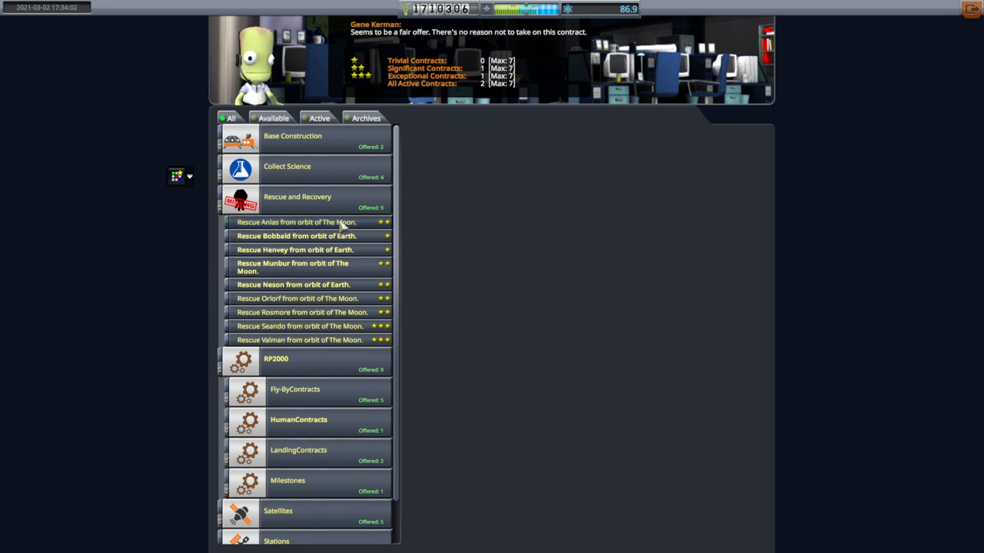
Step: Accept the Anlas, Munbur and Orlorf rescue contracts
left_click(296, 222)
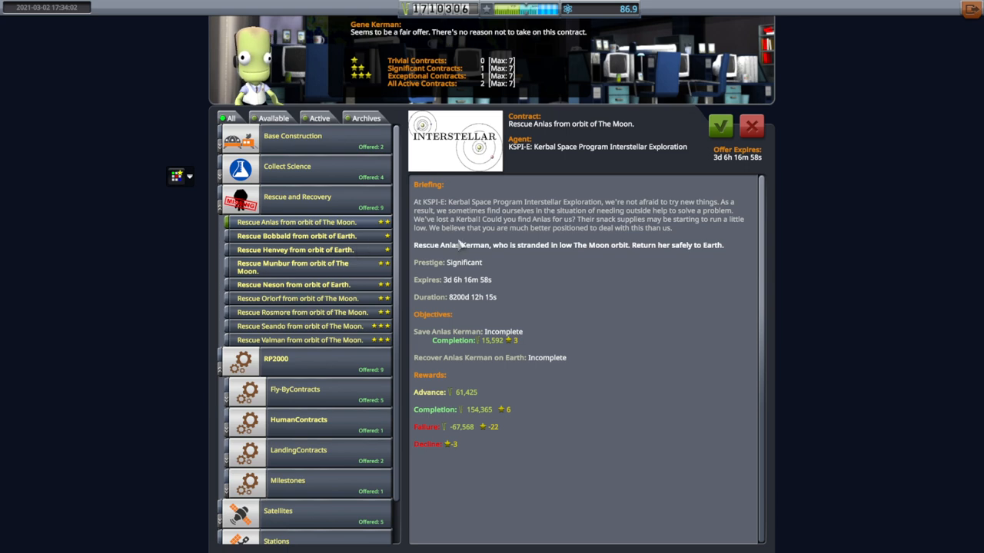
mouse_move(528, 235)
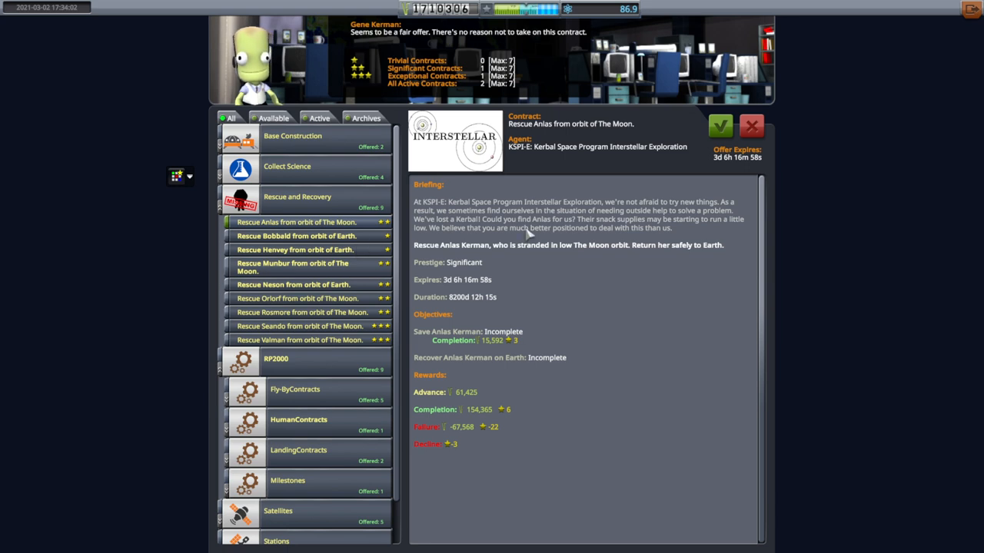
mouse_move(719, 127)
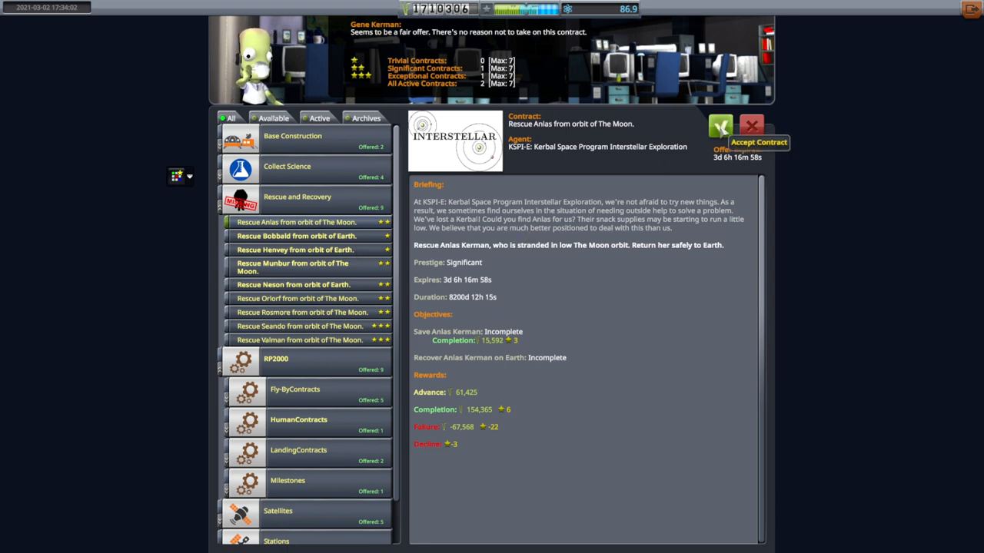
left_click(720, 127)
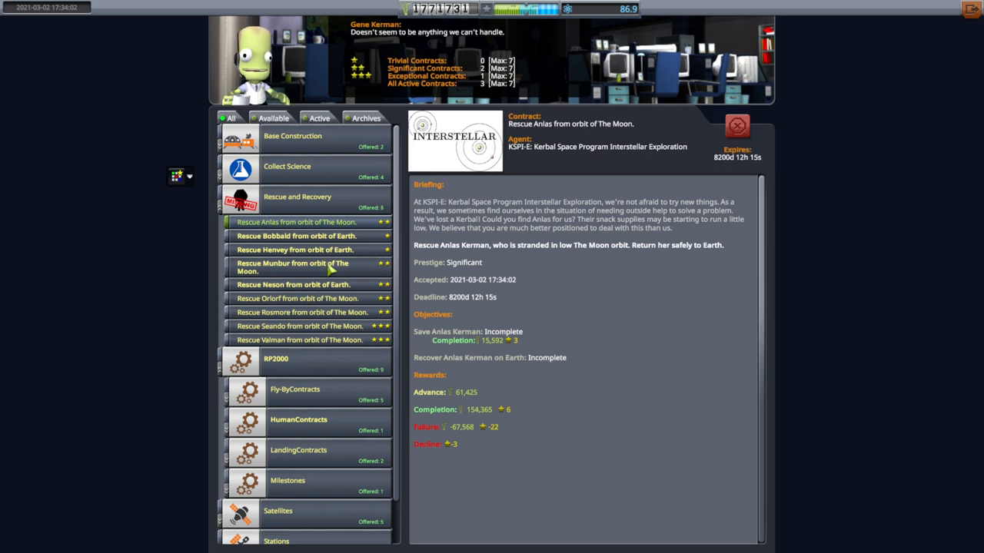
left_click(300, 266)
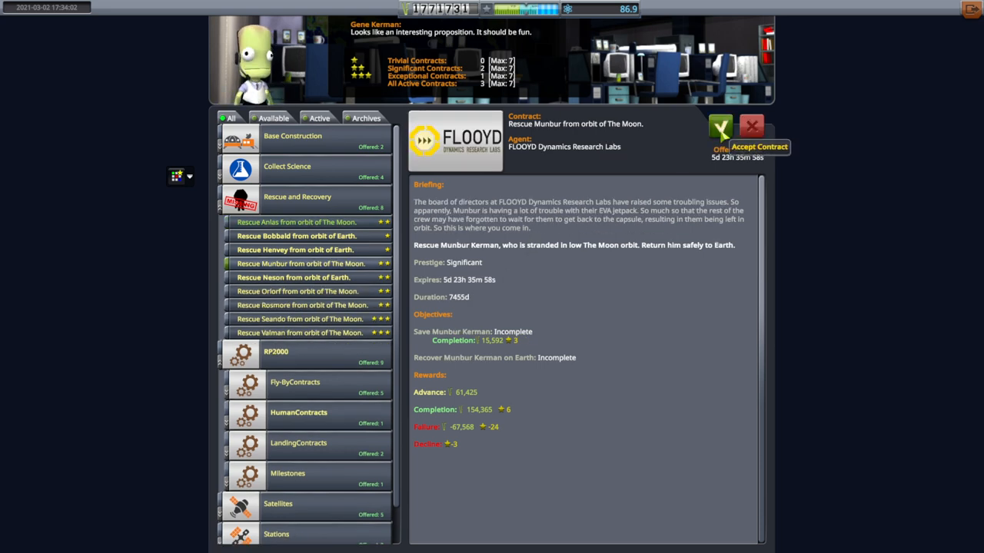
left_click(718, 127)
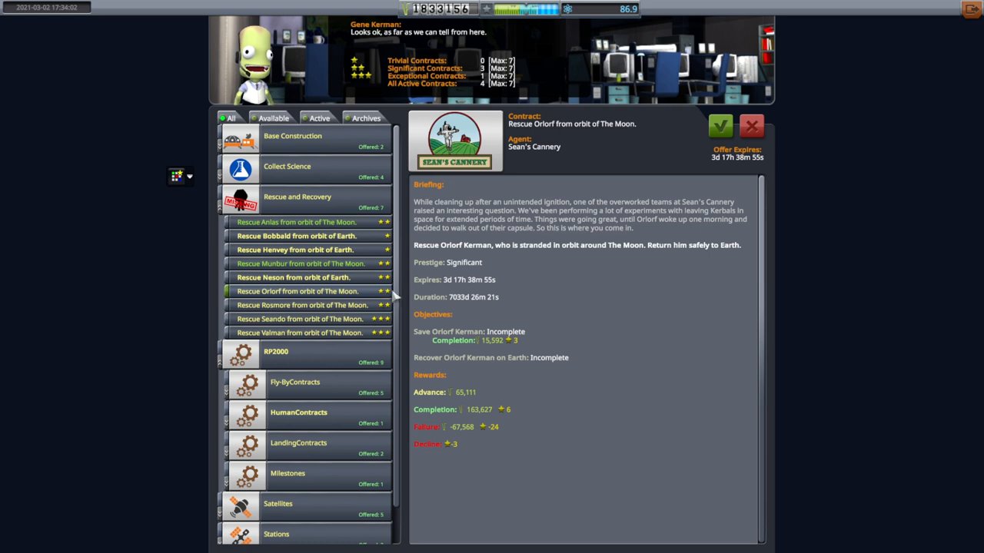
left_click(720, 125)
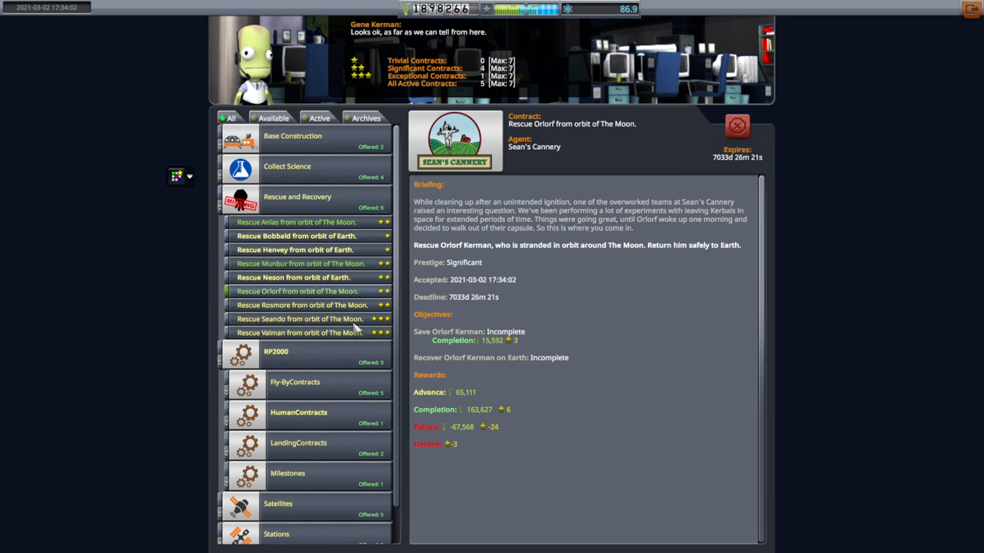
mouse_move(500, 92)
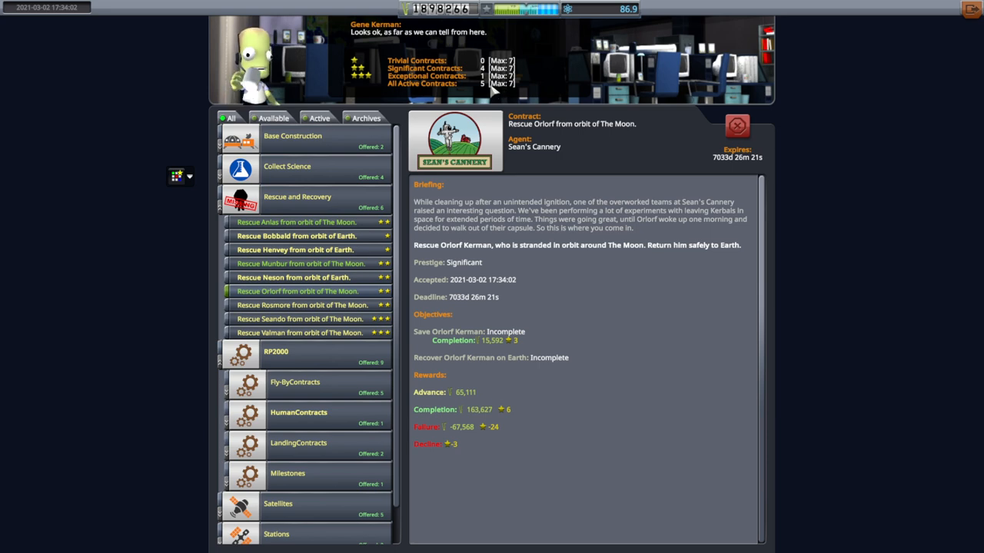
Step: Review active contracts: Anlas rescue, Venus surface science, Deimos satellite, Orlorf lunar rescue
left_click(318, 118)
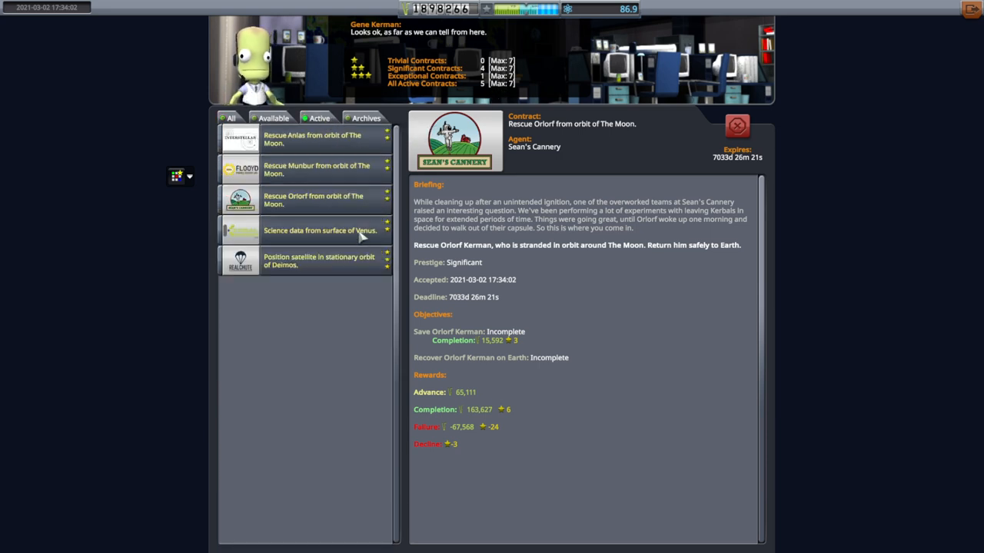
left_click(311, 140)
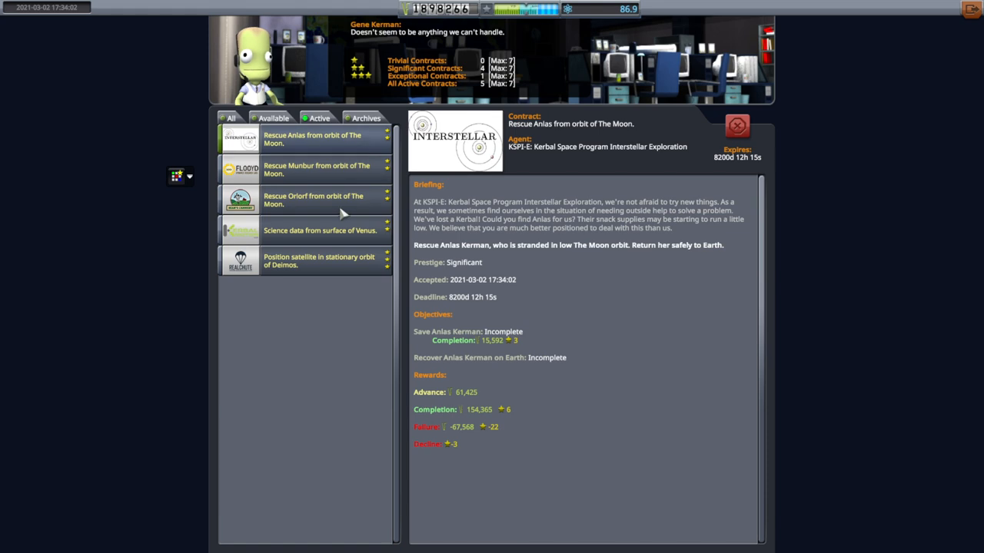
left_click(319, 230)
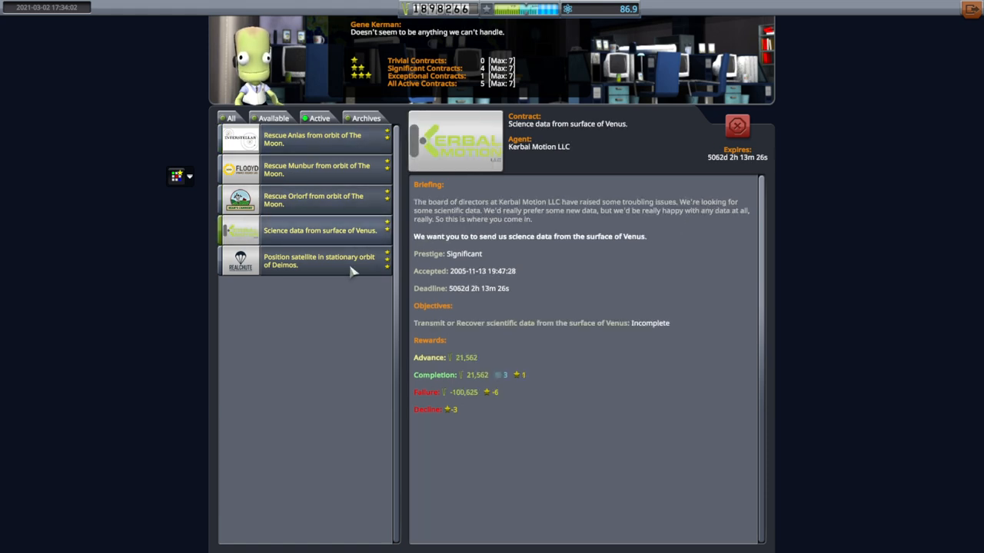
left_click(318, 261)
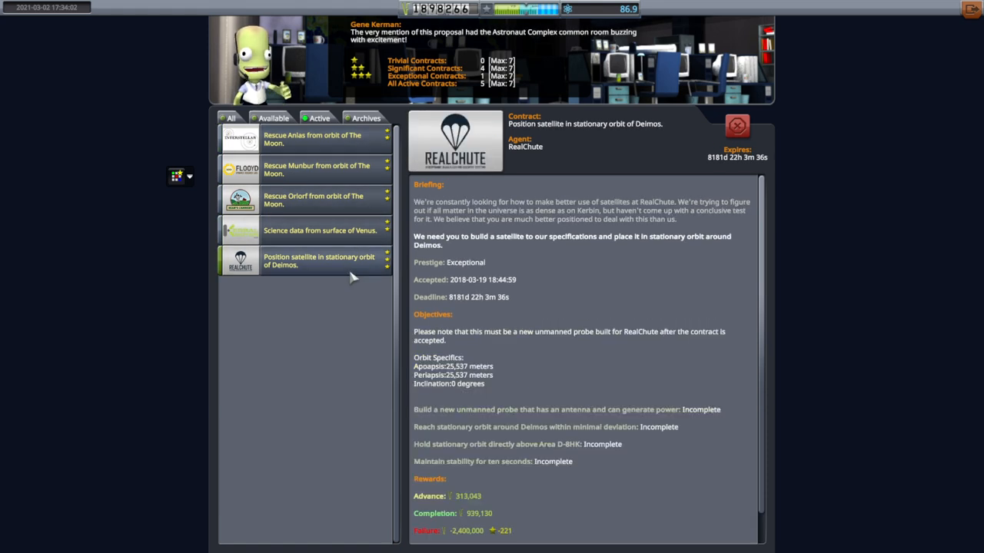
mouse_move(315, 282)
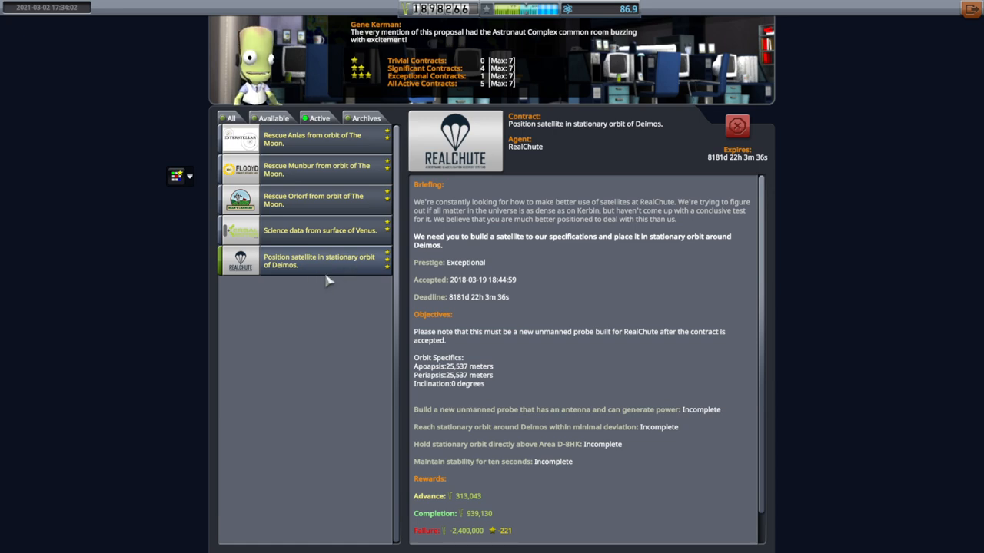
left_click(230, 118)
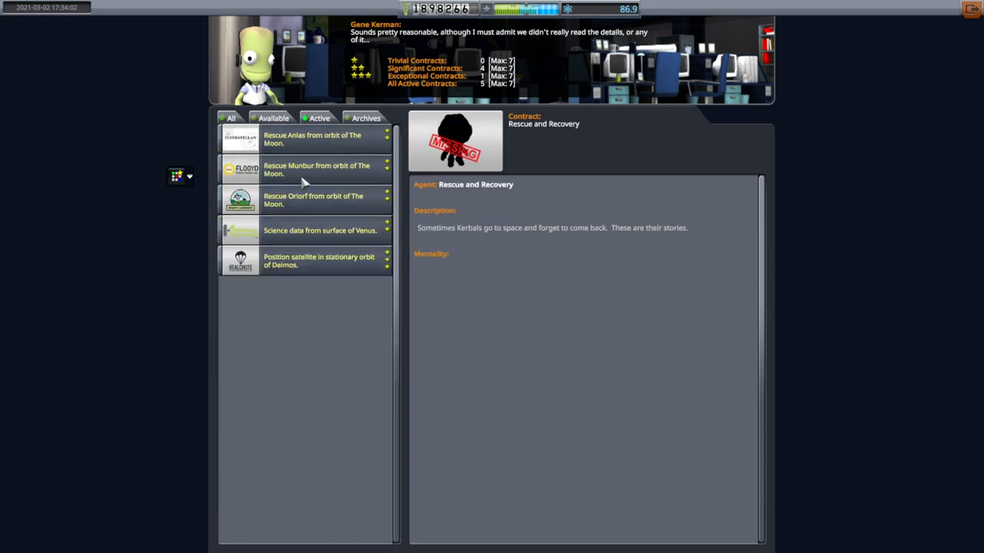
left_click(312, 200)
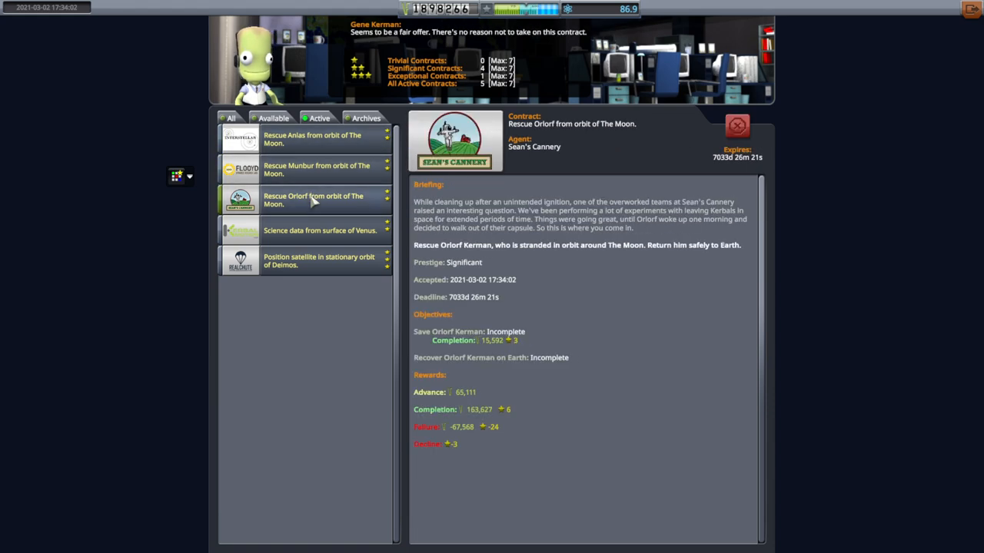
mouse_move(720, 274)
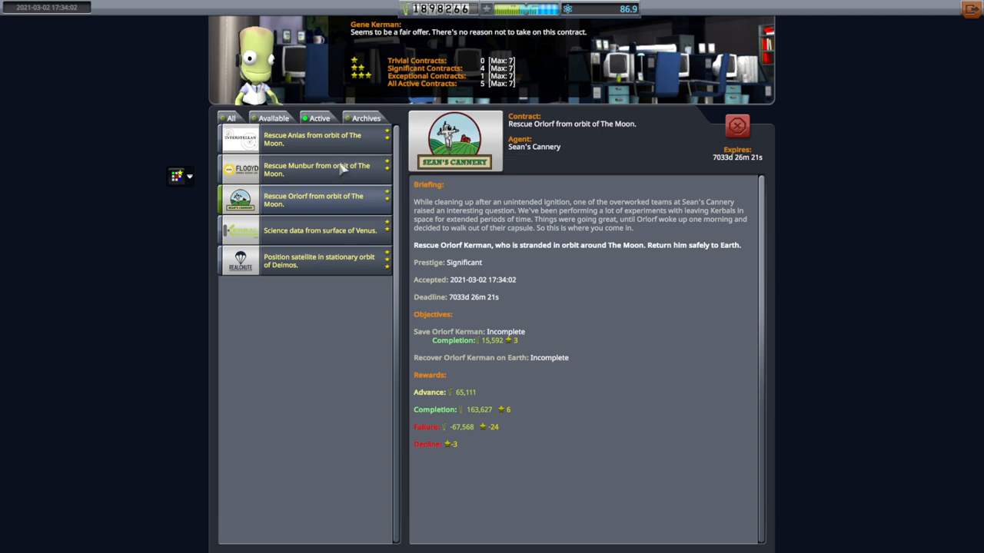
mouse_move(573, 212)
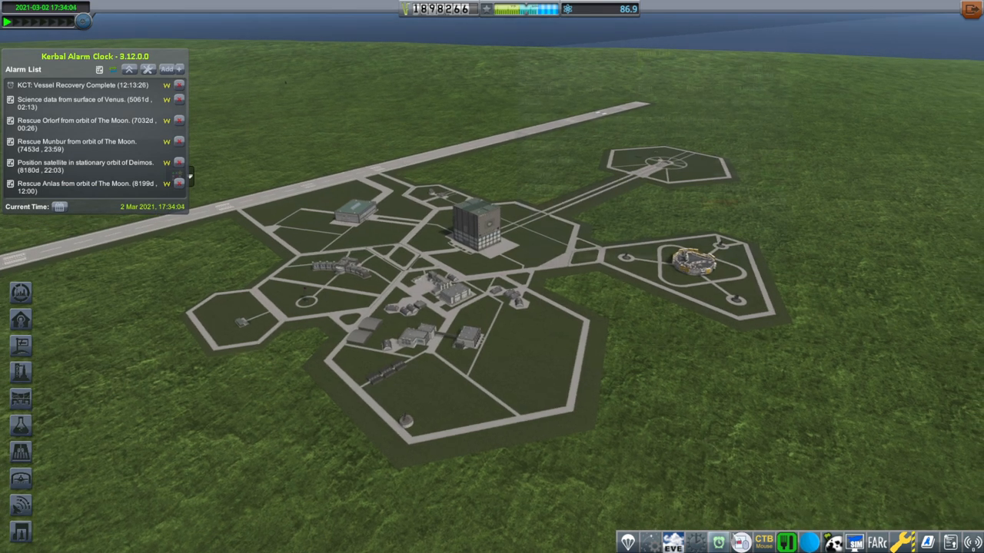
Step: Check the KCT Build List, then load Moon Lander II in the VAB
left_click(695, 542)
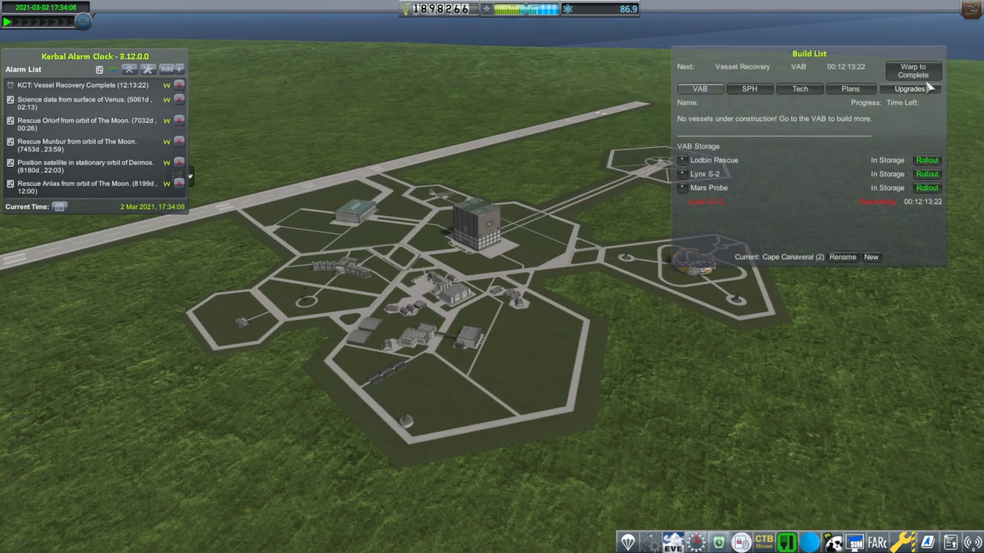
left_click(913, 70)
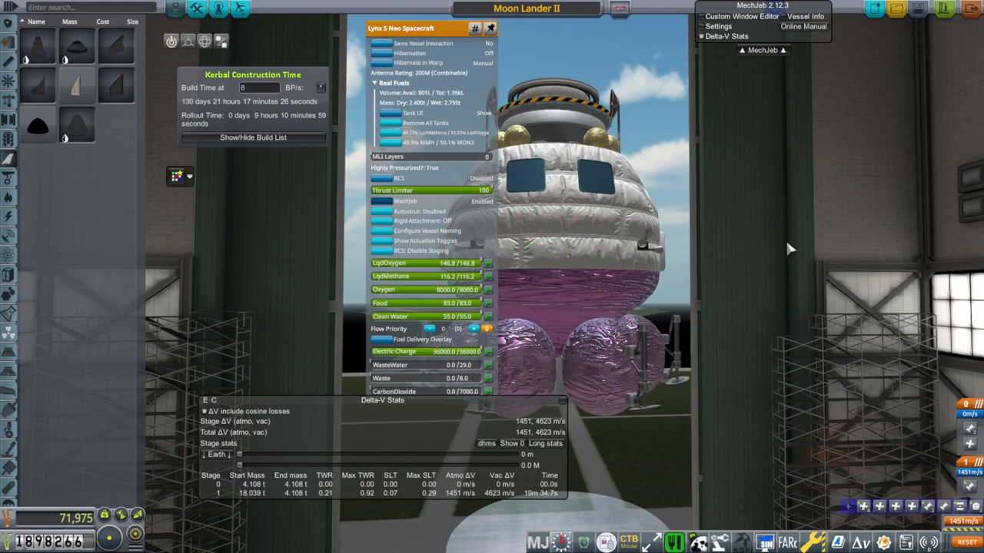
mouse_move(750, 254)
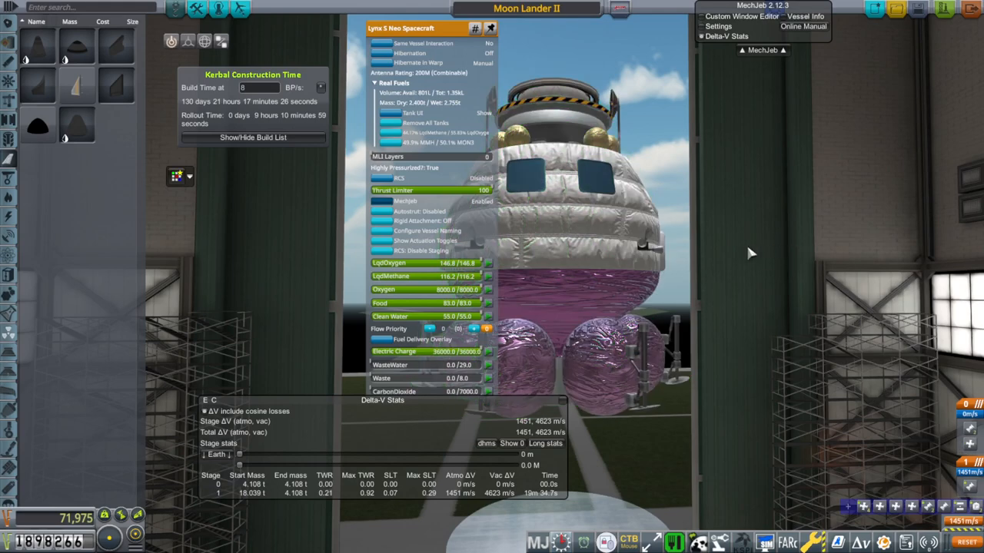
mouse_move(734, 267)
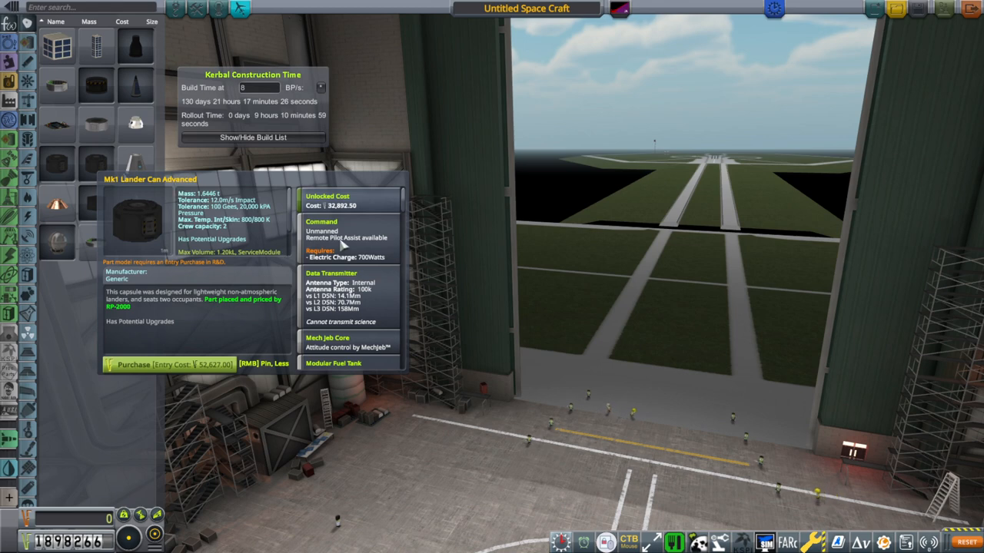
mouse_move(375, 207)
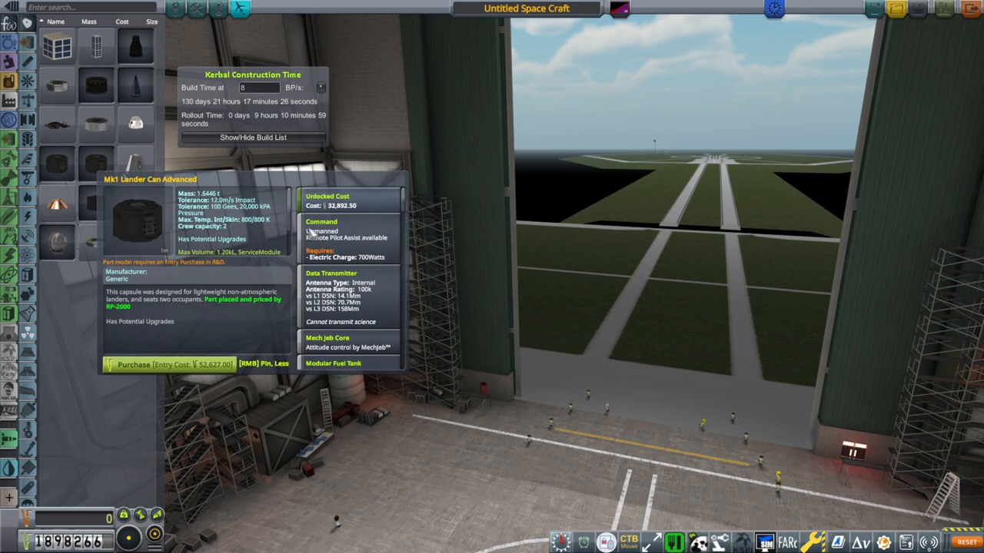
mouse_move(399, 208)
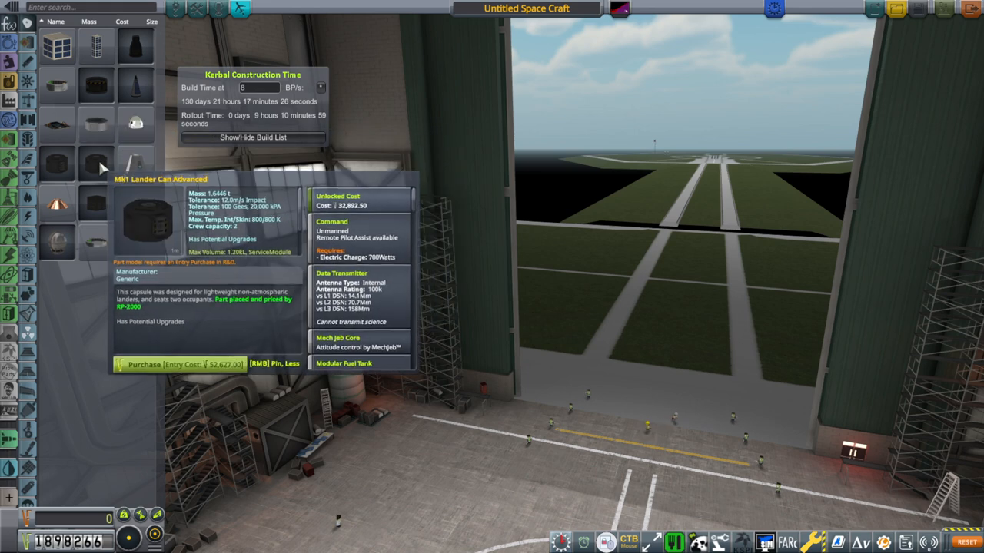
mouse_move(134, 123)
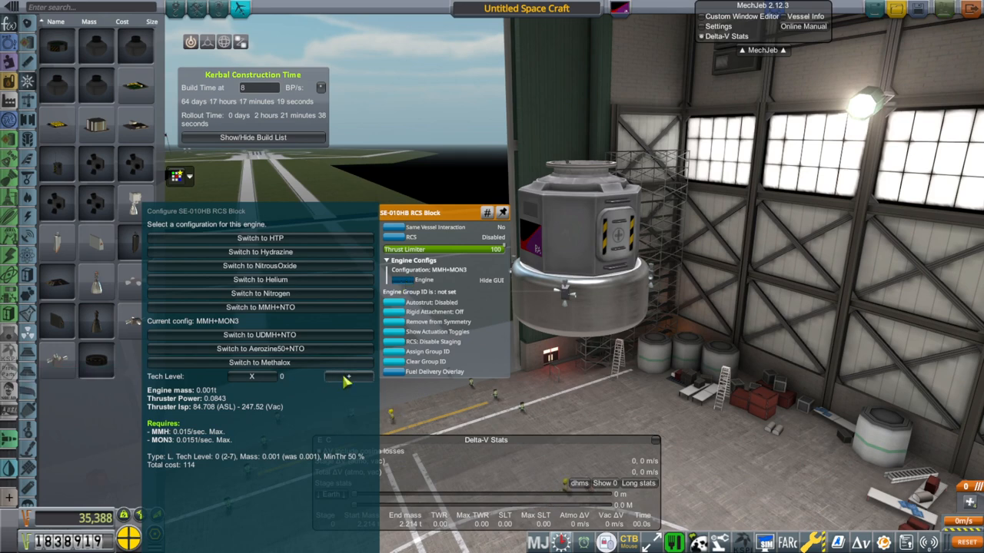
Step: Raise the SE-010HB RCS Block's MMH+MON3 configuration to tech level 4
left_click(363, 376)
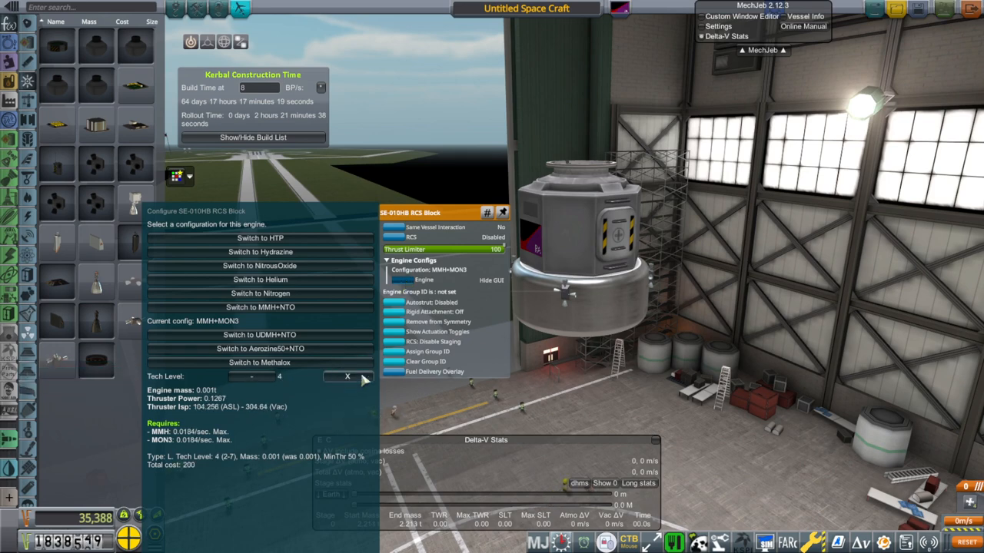
left_click(346, 376)
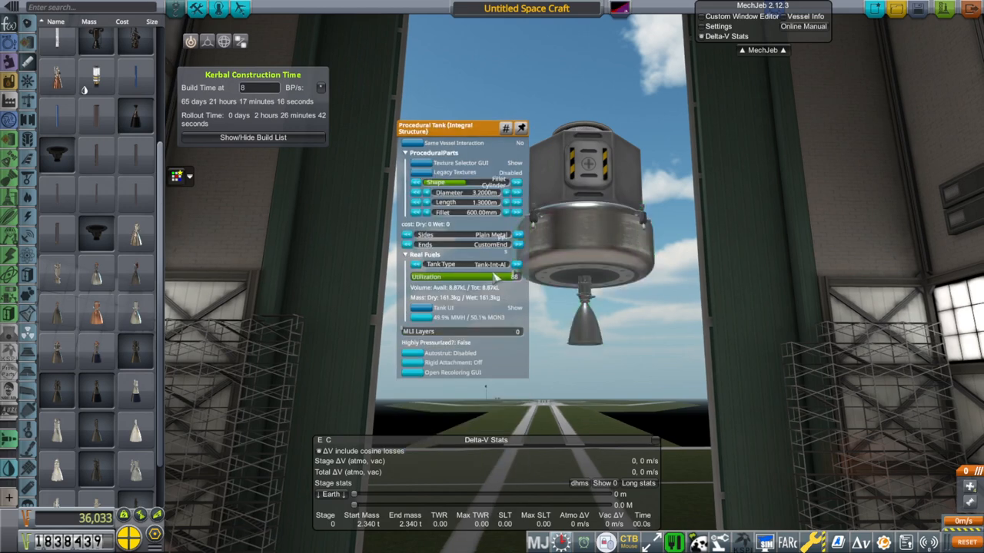
Step: Adjust the fill utilization of the procedural MMH/MON3 tank
left_click(496, 264)
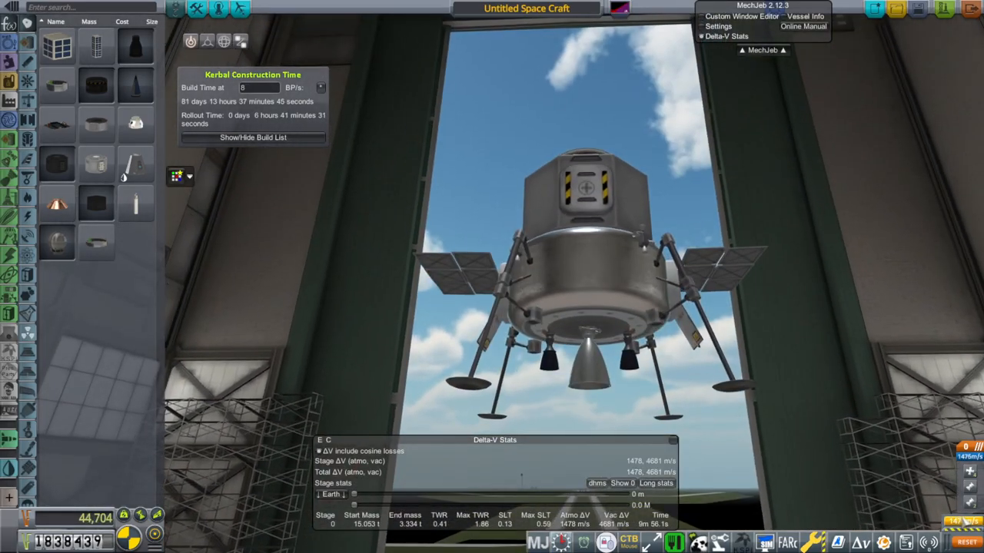
Step: Attach a part to the lander, then browse the Cargo parts category
left_click(586, 350)
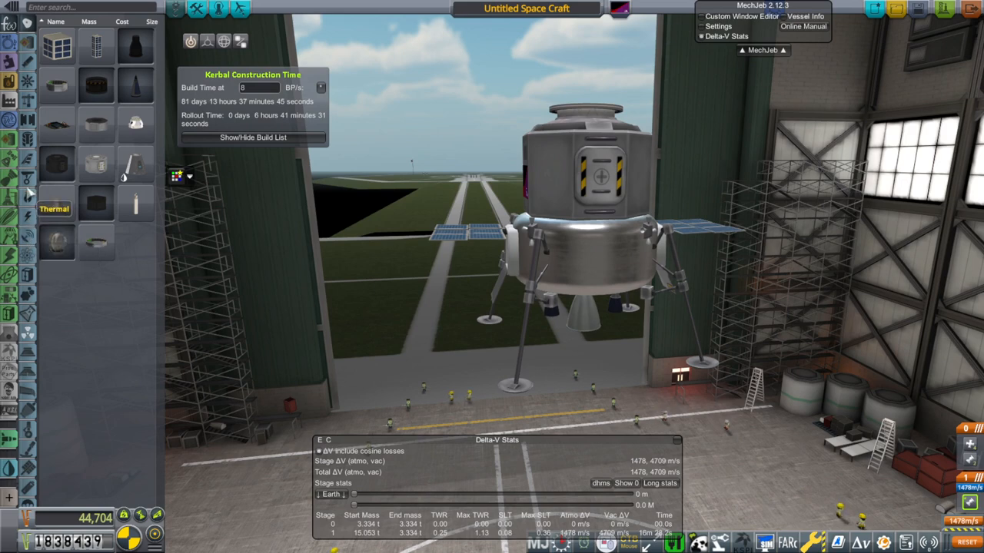
left_click(27, 292)
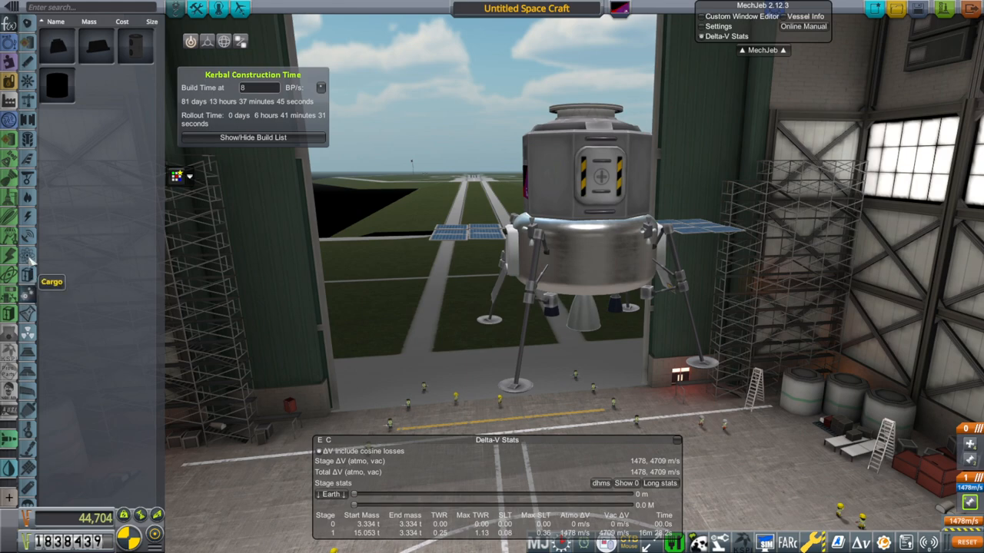
mouse_move(26, 301)
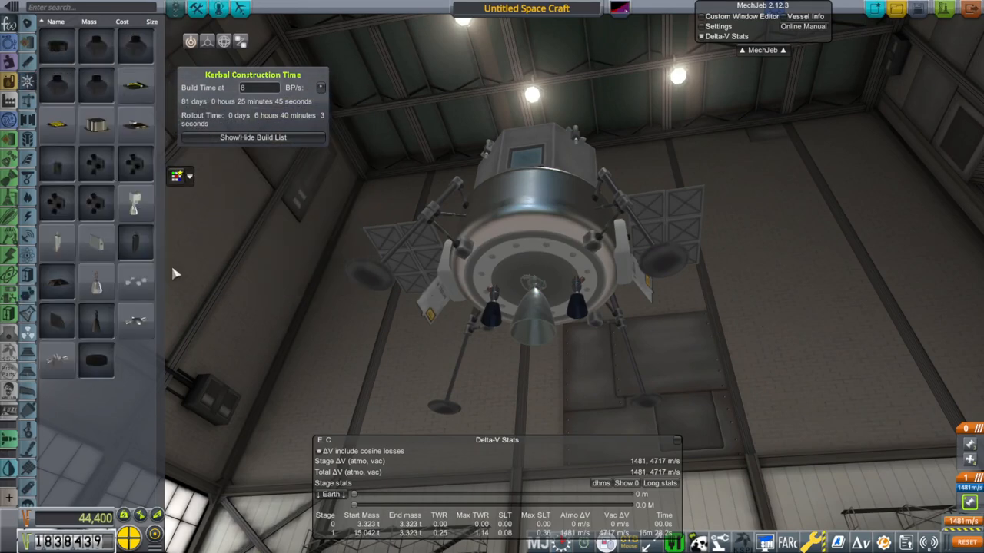
mouse_move(135, 288)
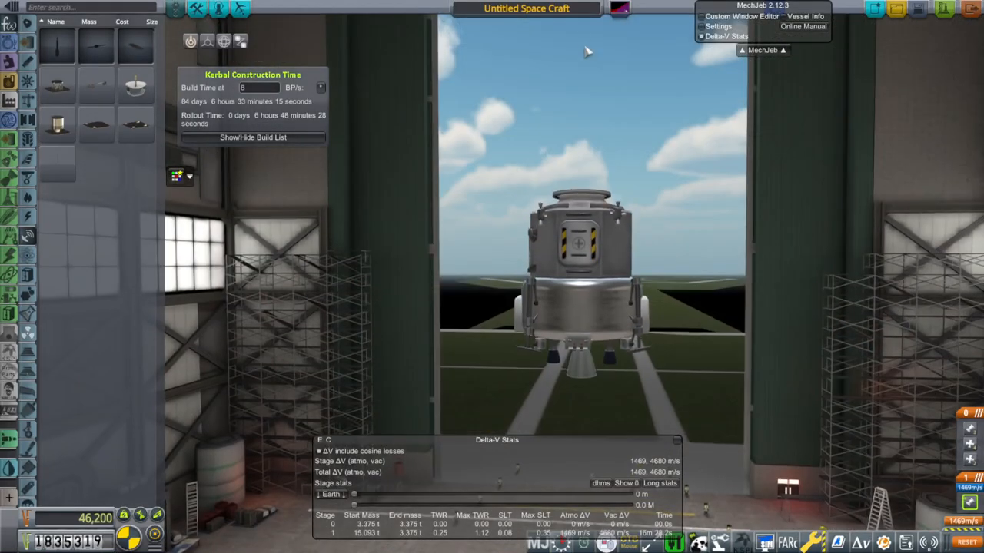
Step: Rename the untitled craft to 'Moon Lander III' in the VAB name field
left_click(527, 8)
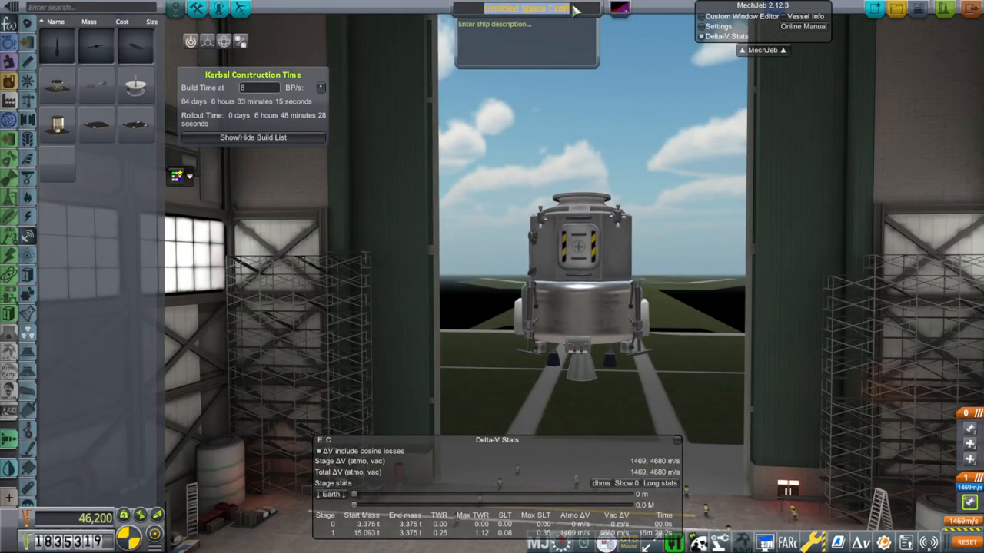
type("Moon Lander III")
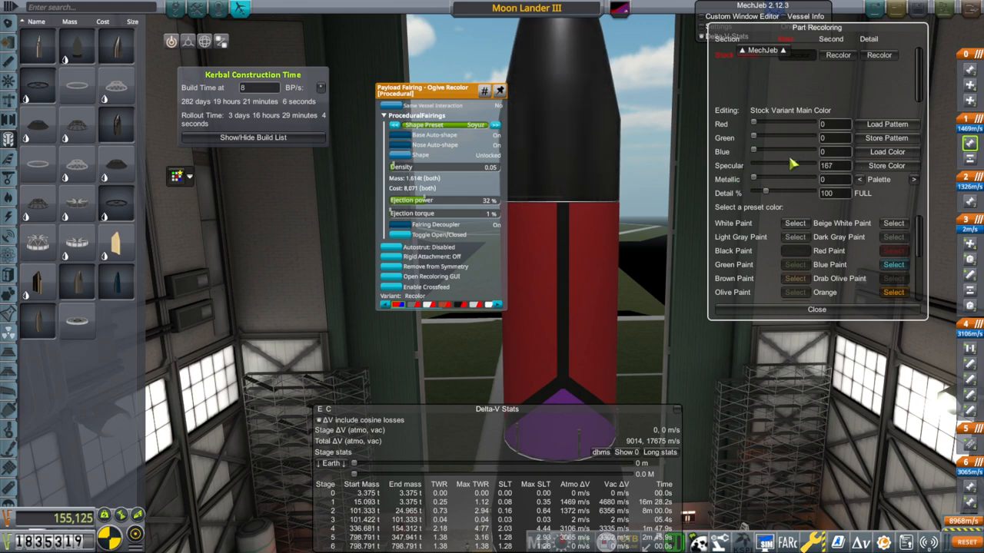
Step: Lower the fairing's Specular from 167 to about 39 and exit the VAB
left_click_drag(794, 165, 783, 164)
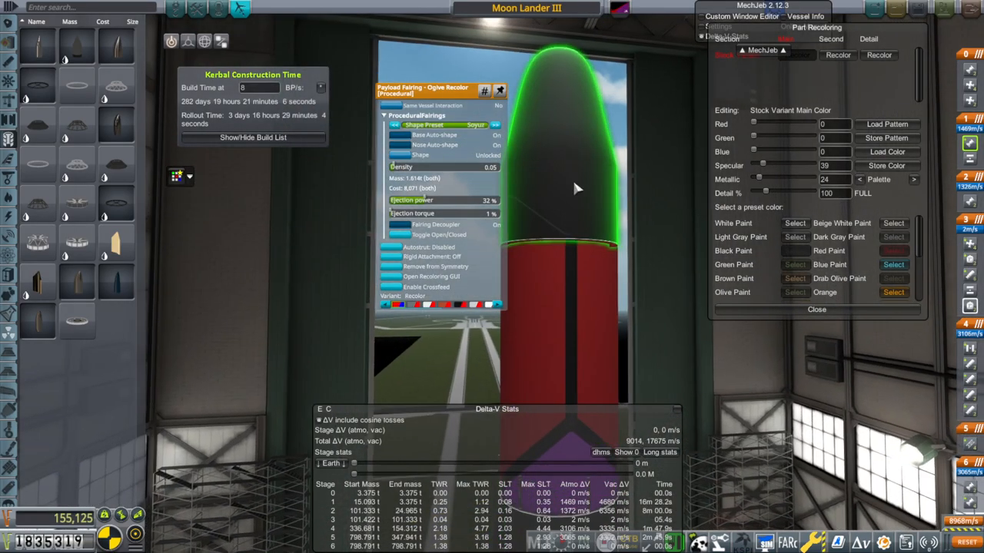
left_click(816, 309)
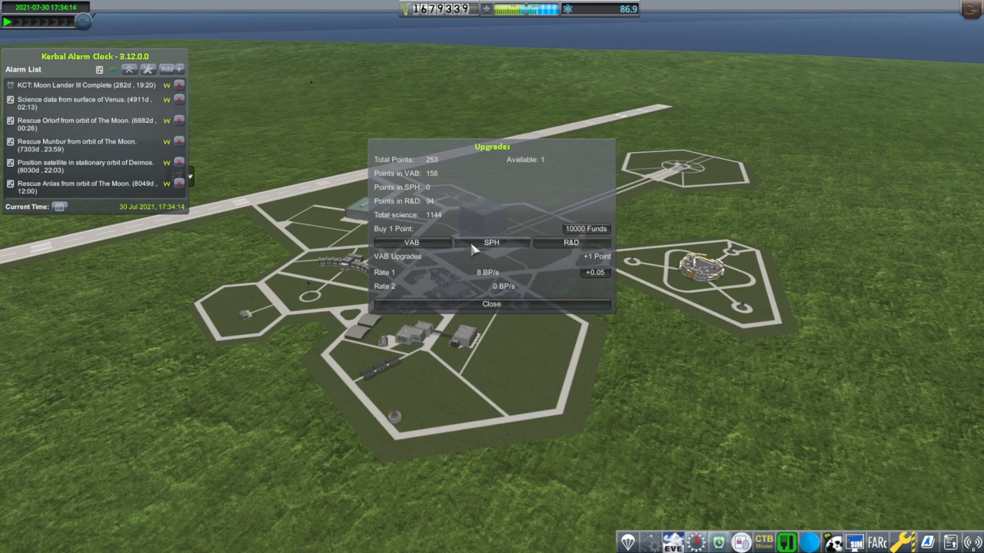
Step: Put the spare KCT upgrade point into VAB build rate
left_click(572, 242)
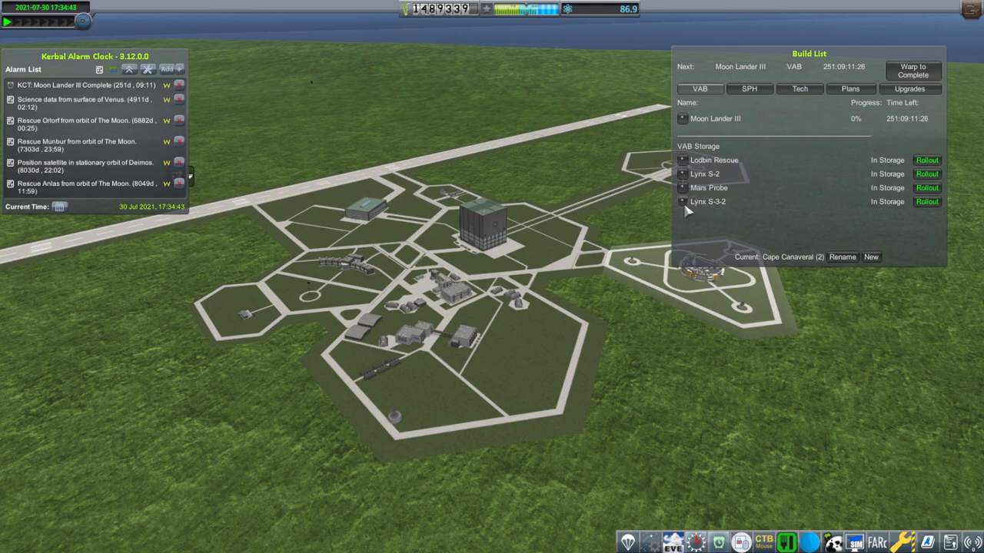
mouse_move(688, 209)
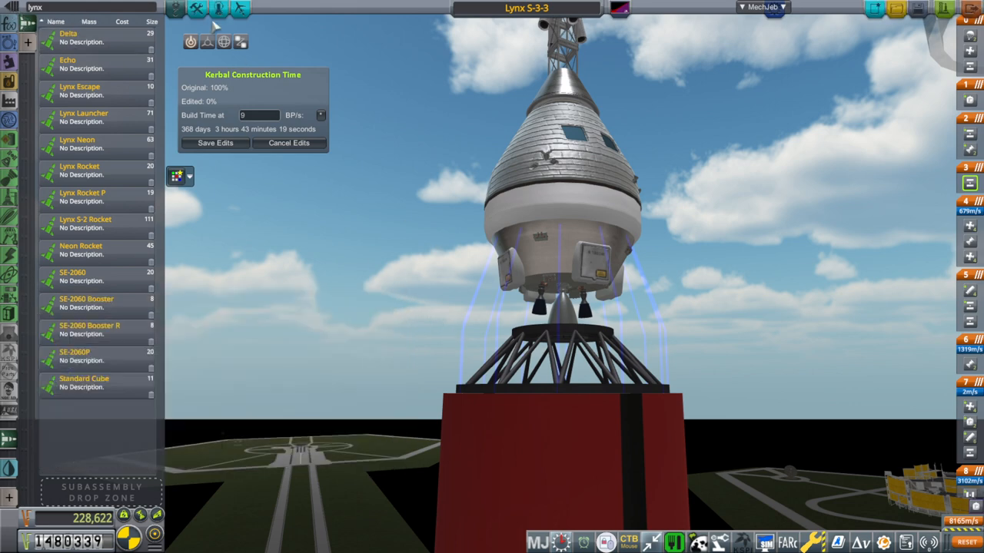
Step: Switch the left panel from saved subassemblies back to individual parts
left_click(218, 8)
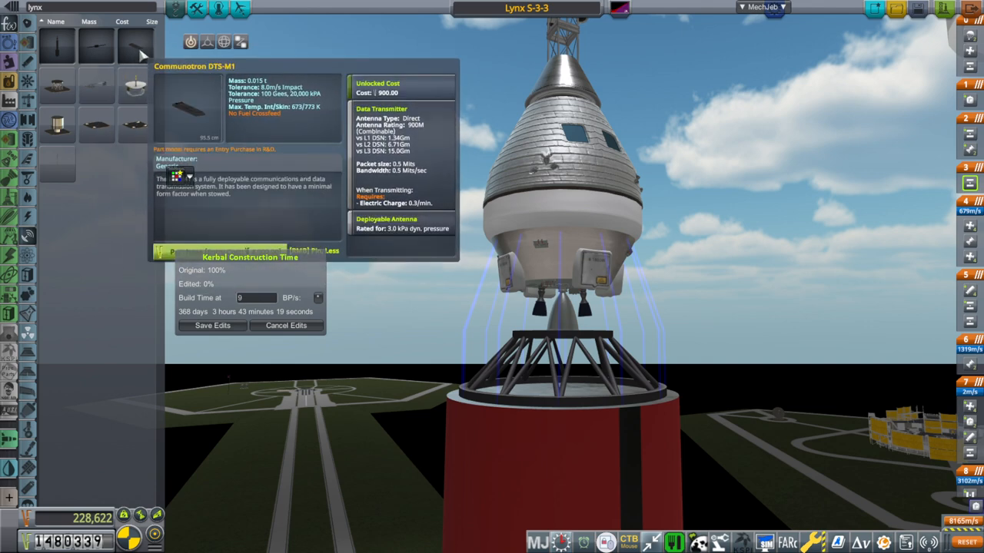
mouse_move(103, 91)
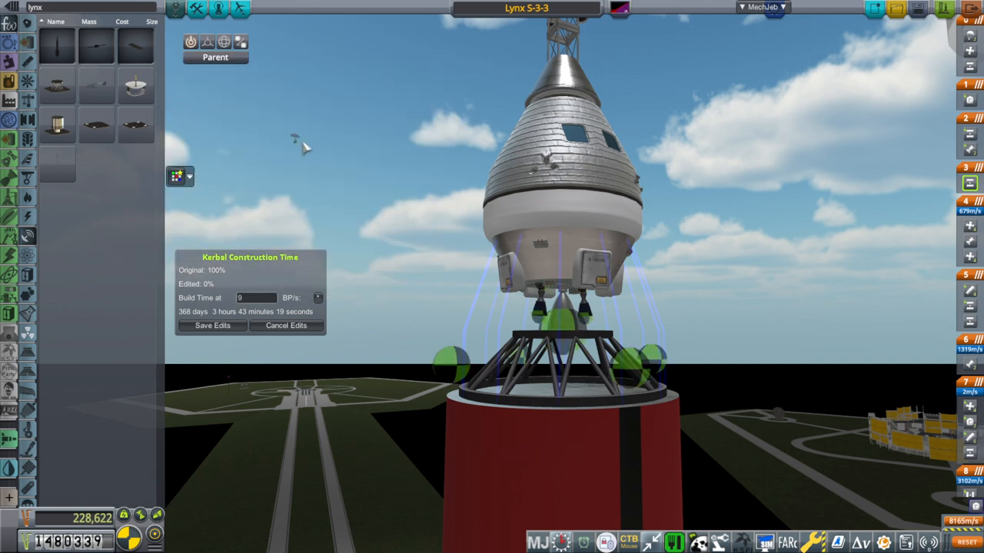
mouse_move(57, 85)
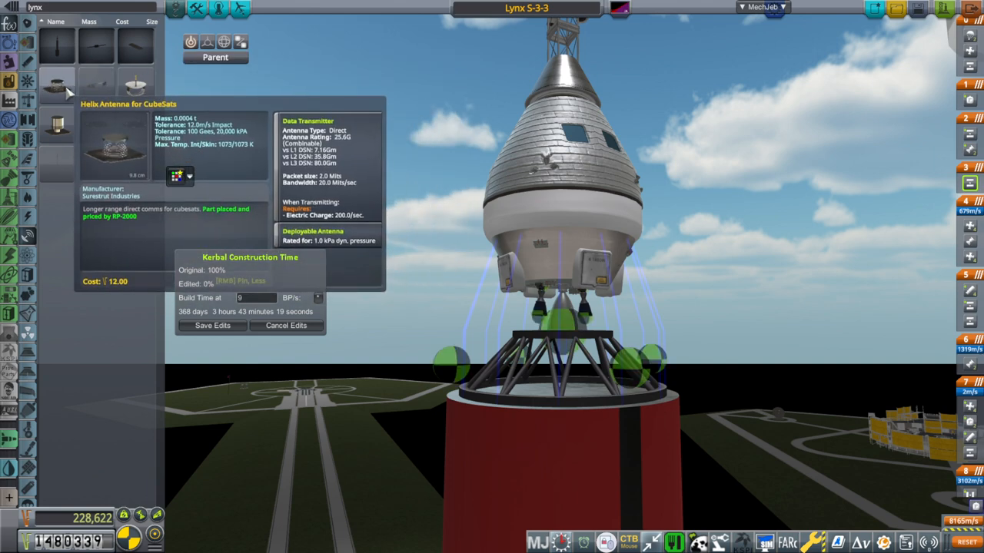
mouse_move(96, 84)
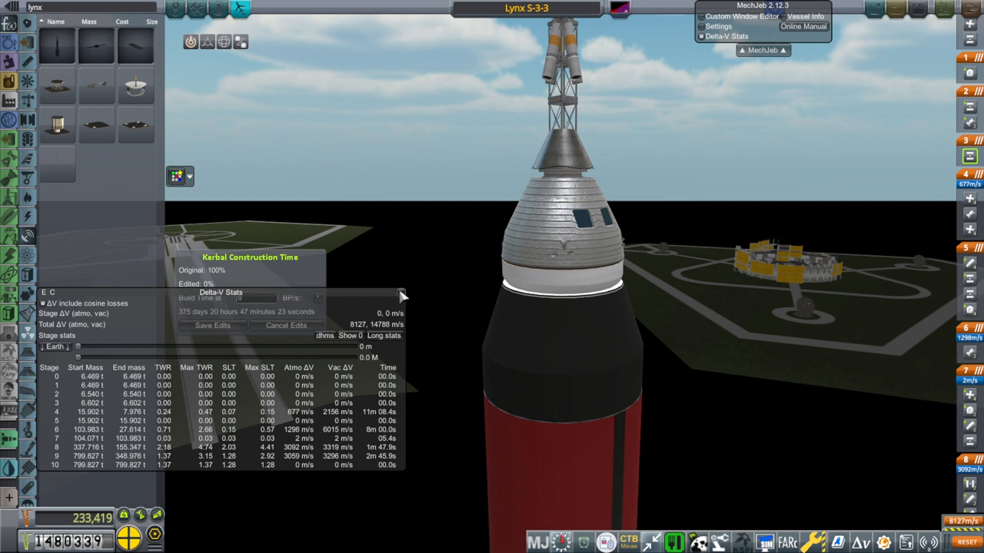
Step: Close and reopen MechJeb's Delta-V Stats to review Lynx S-3-3's stage figures
left_click(399, 294)
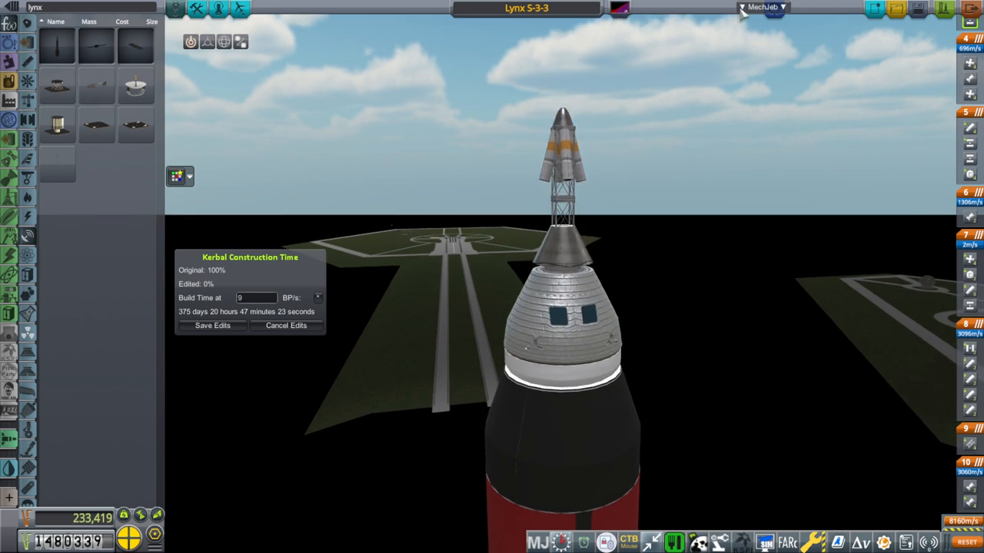
left_click(763, 7)
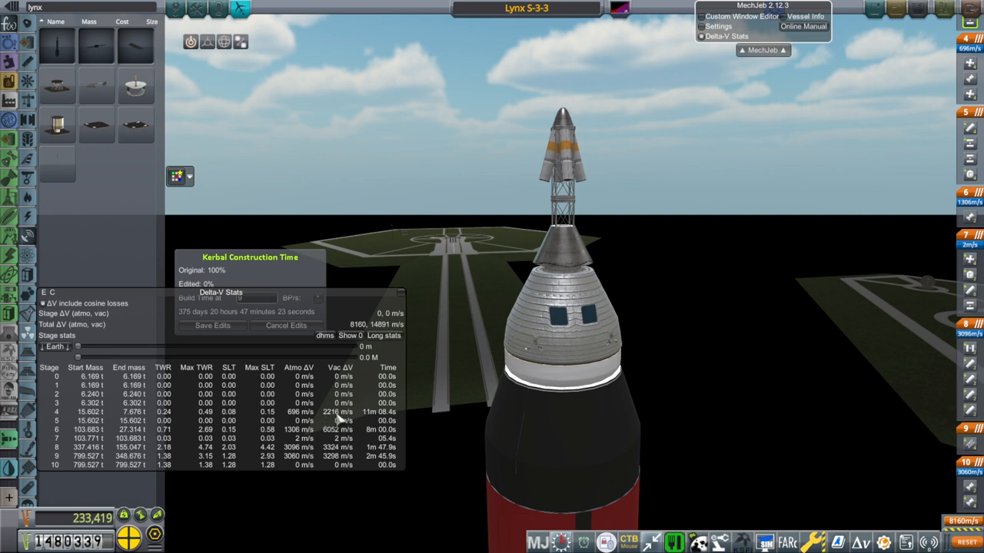
mouse_move(401, 296)
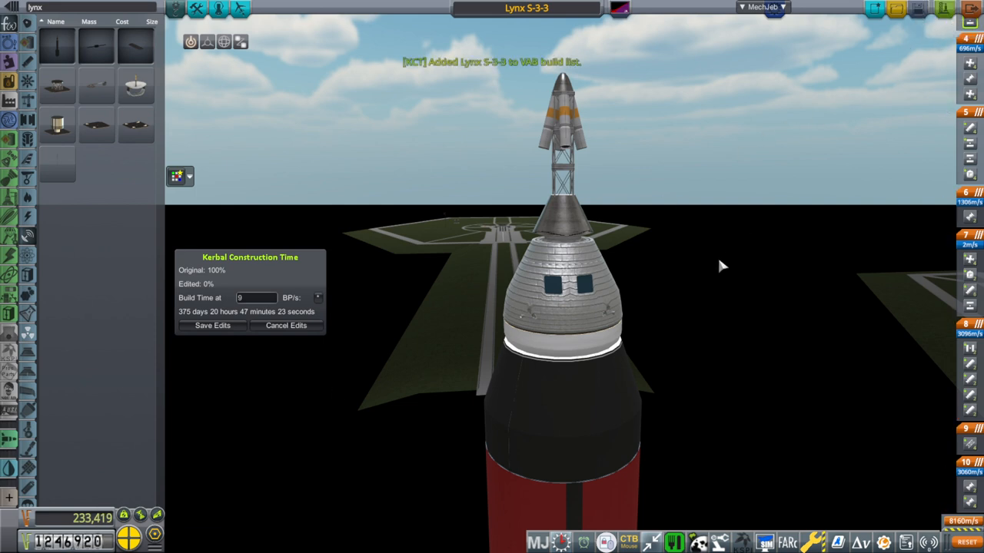
mouse_move(772, 105)
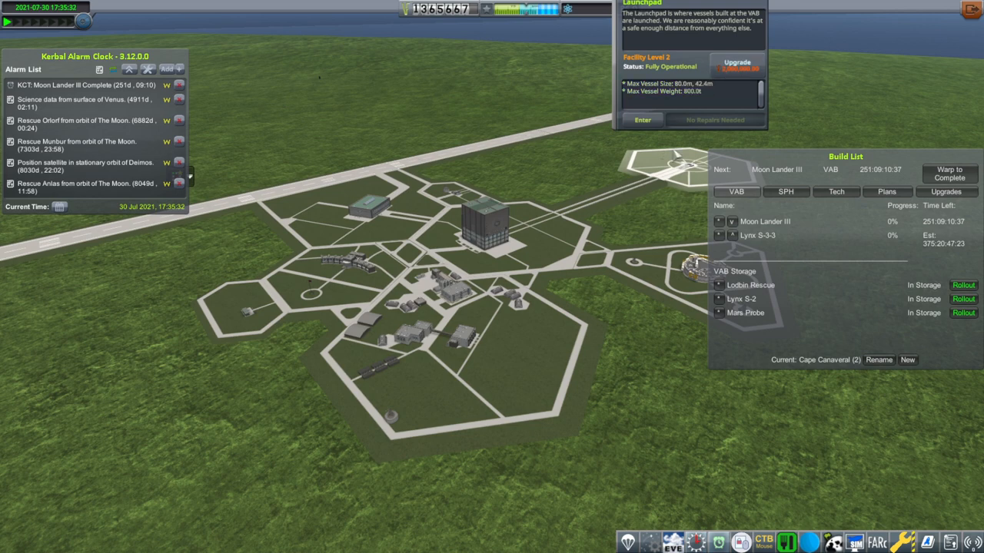
mouse_move(823, 112)
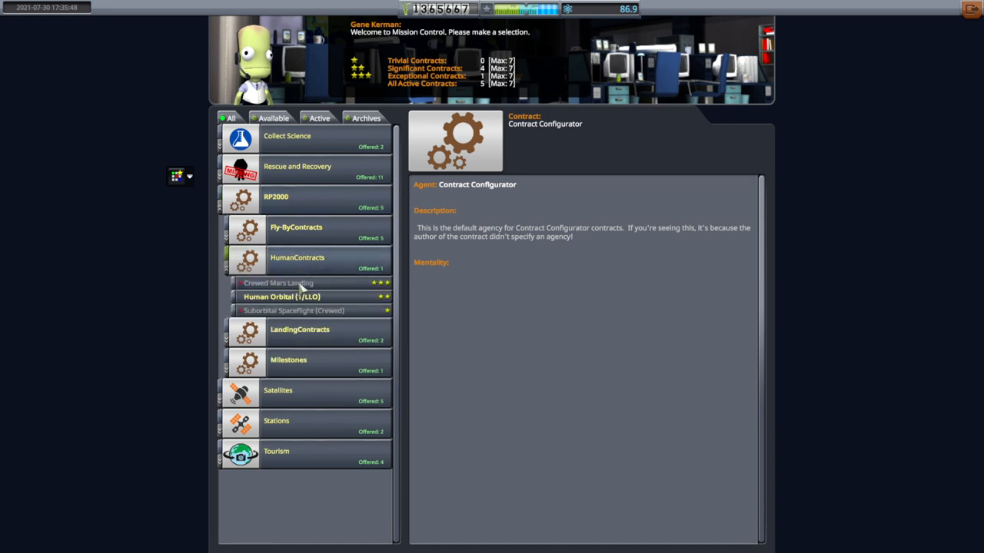
Step: Expand the LandingContracts group and scroll down toward the Milestones offers
left_click(299, 329)
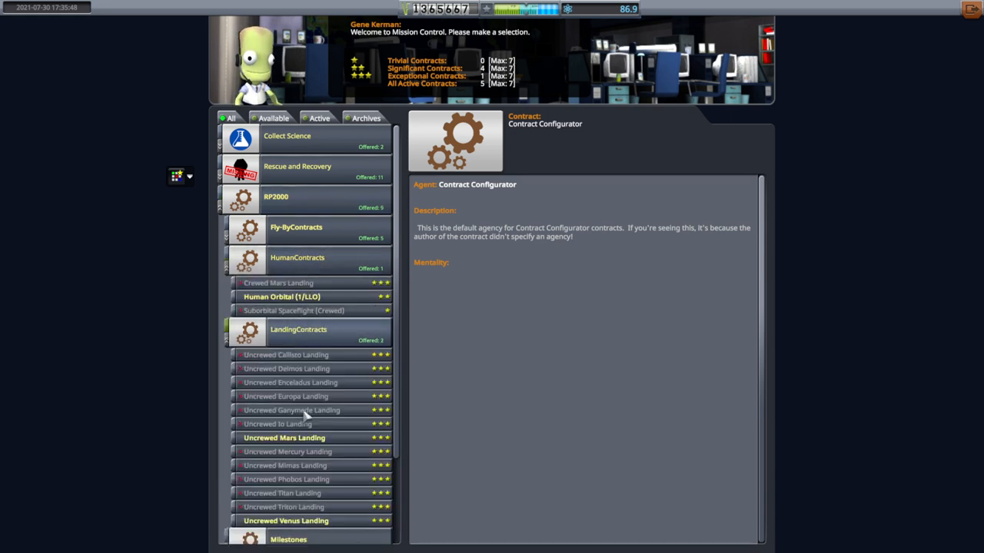
scroll("down", 3)
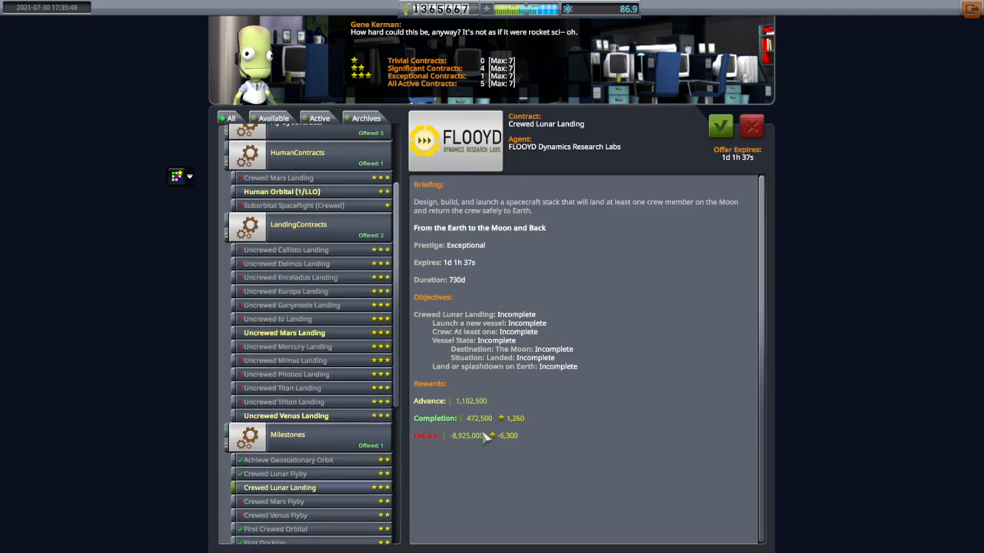
mouse_move(891, 75)
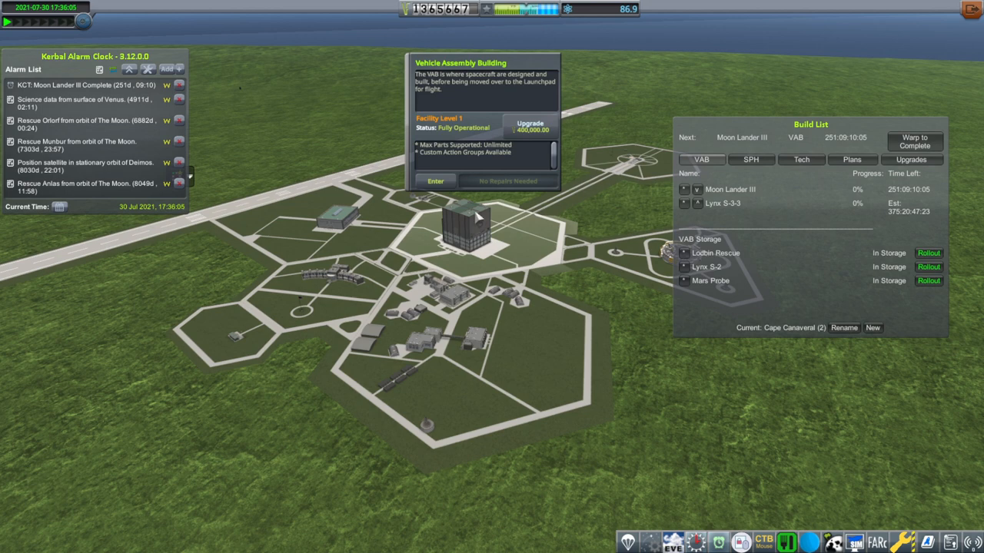
mouse_move(497, 146)
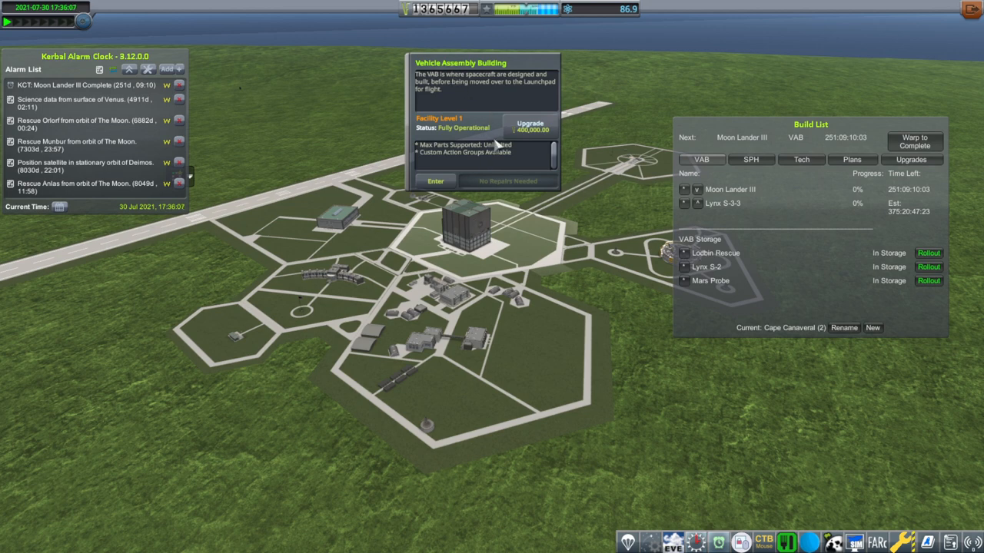
Step: Request the 400,000-fund Vehicle Assembly Building upgrade with a 101-day build time
left_click(530, 126)
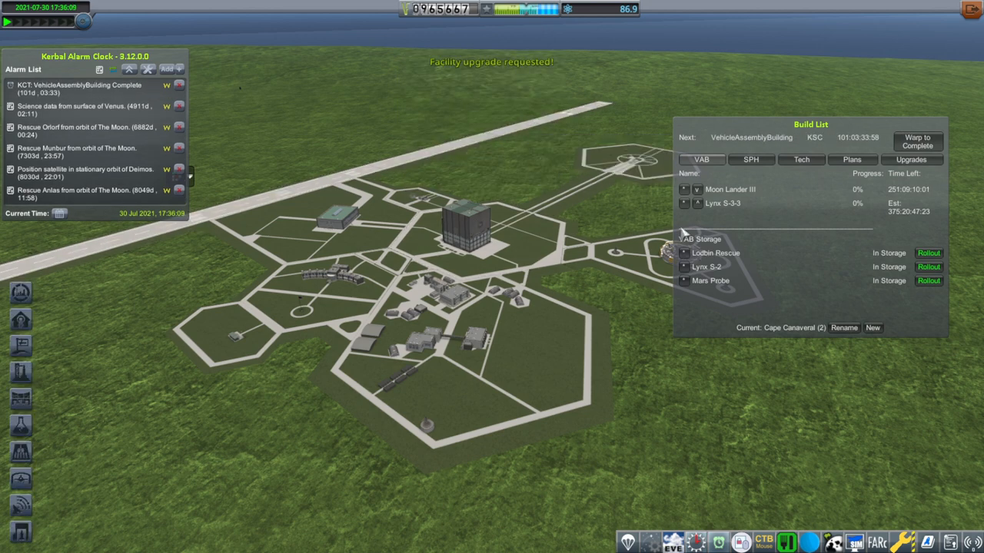
left_click(801, 159)
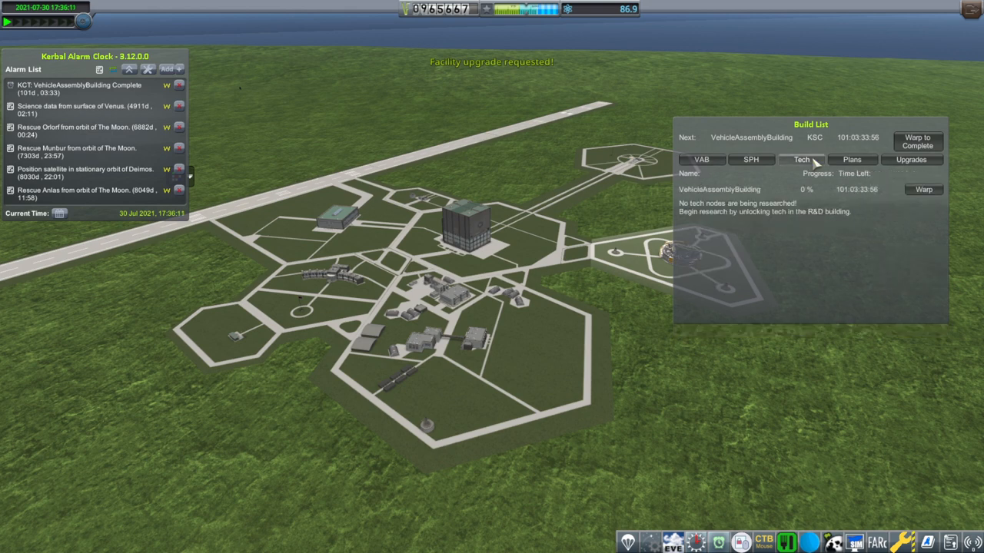
left_click(701, 159)
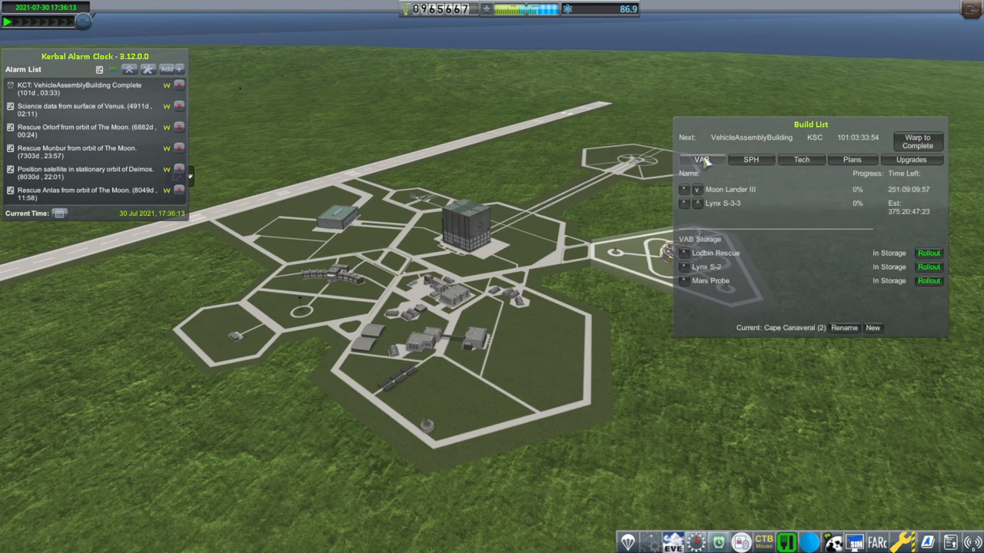
left_click(917, 142)
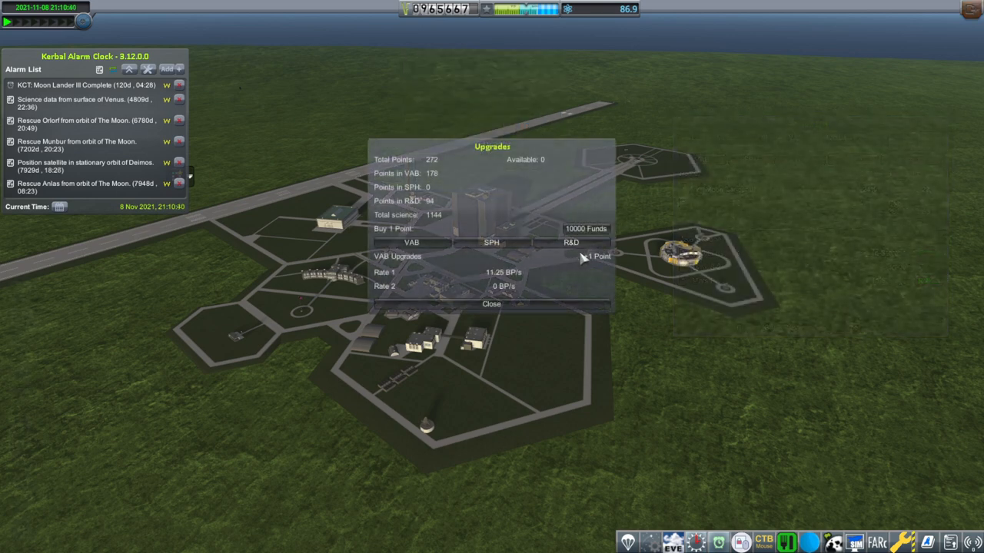
mouse_move(552, 302)
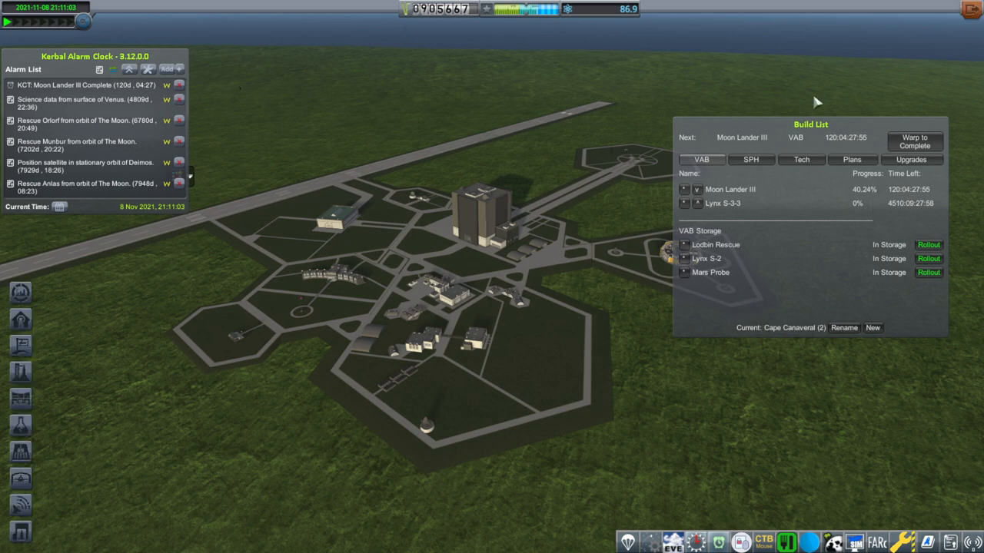
Step: Warp until Moon Lander III completes, stop, then warp toward Lynx S-3-3's completion
left_click(913, 141)
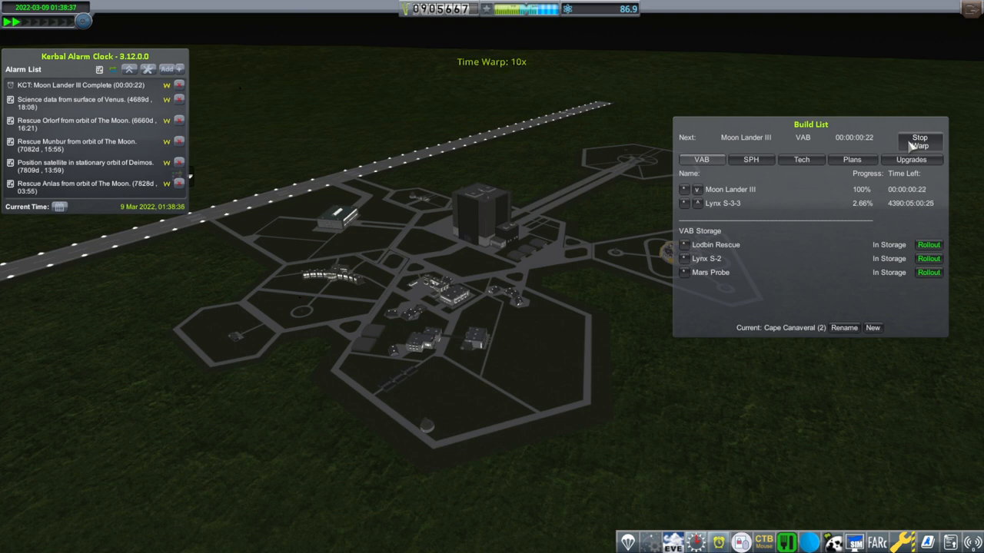
left_click(919, 141)
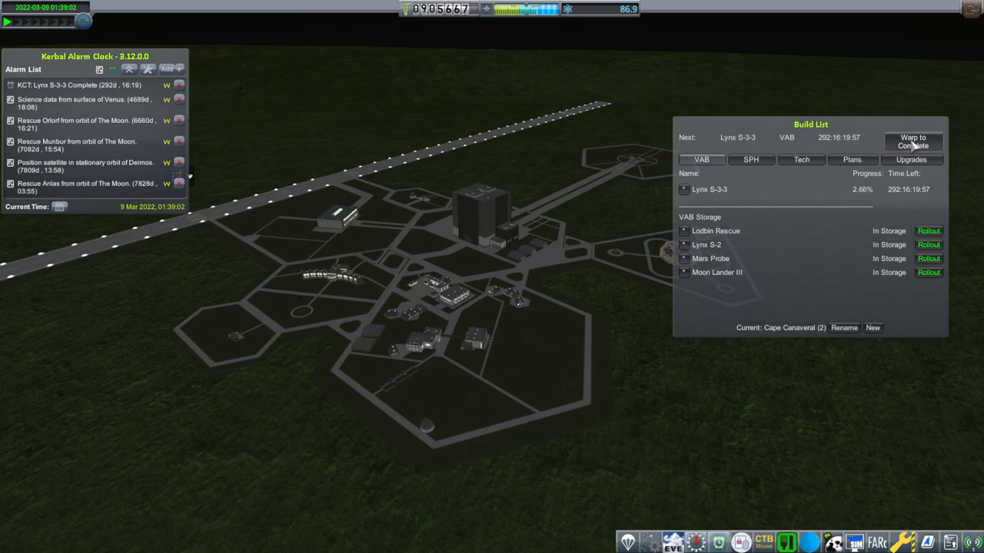
left_click(912, 142)
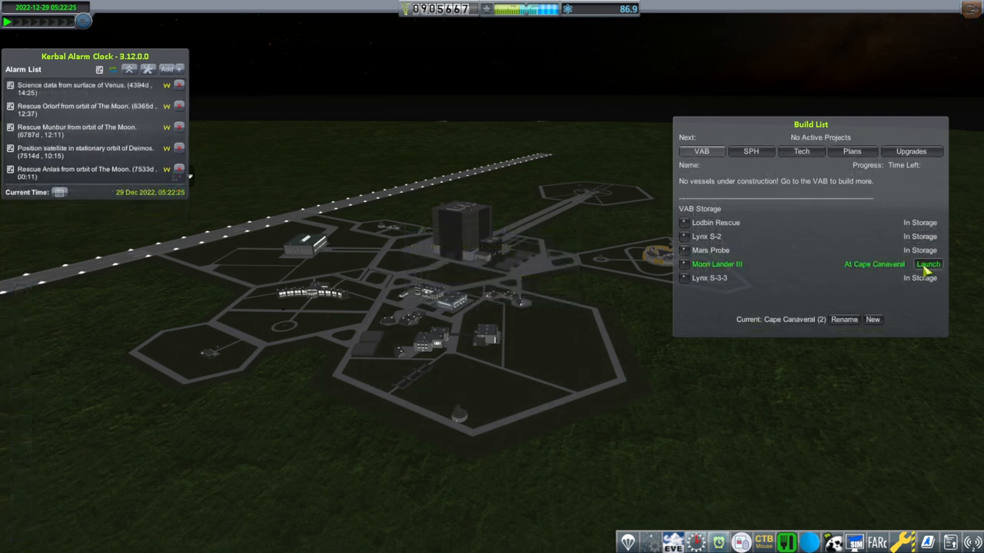
Step: Launch Moon Lander III from the Build List, confirming the crew selection
left_click(928, 263)
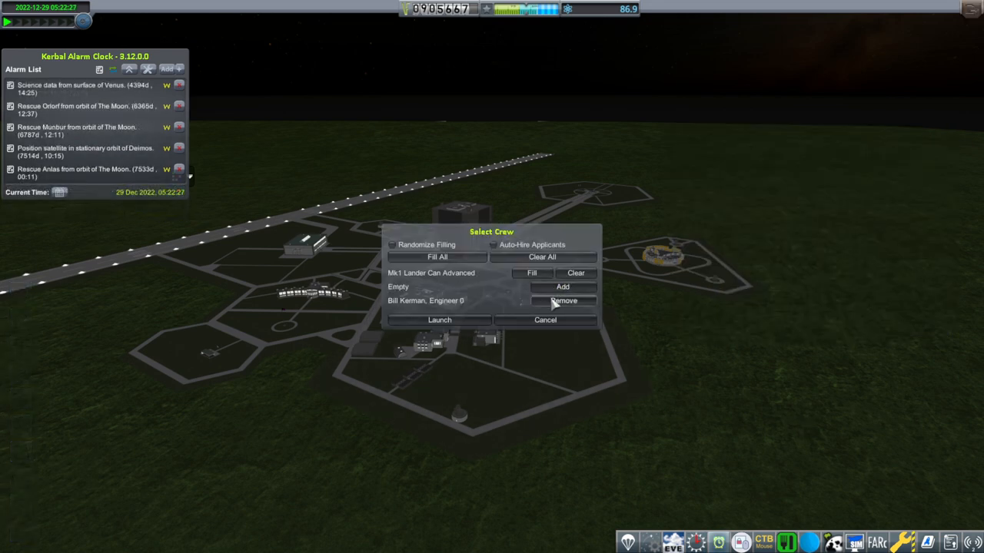
left_click(439, 319)
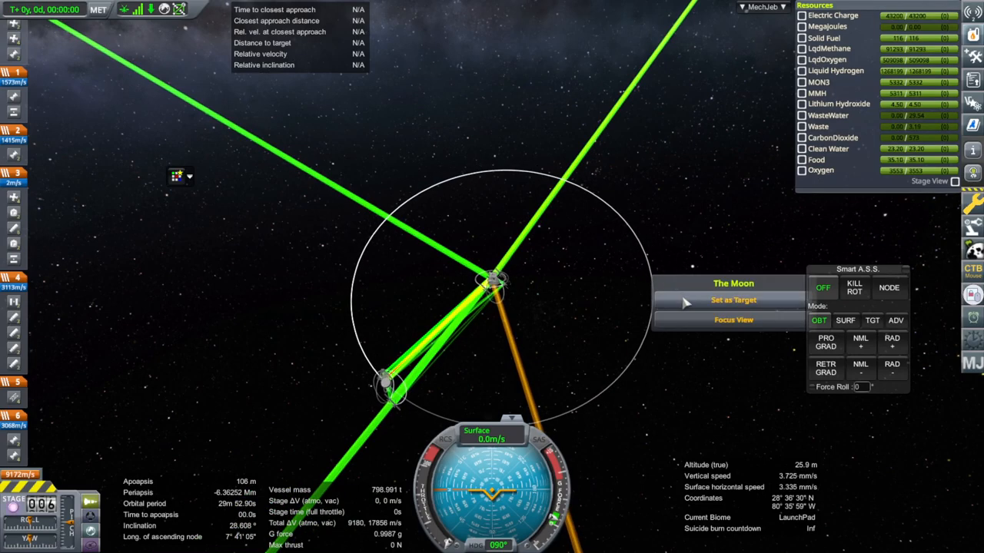
Step: Target the Moon and set Smart A.S.S. to SURF at heading 90°, pitch 90°
left_click(732, 299)
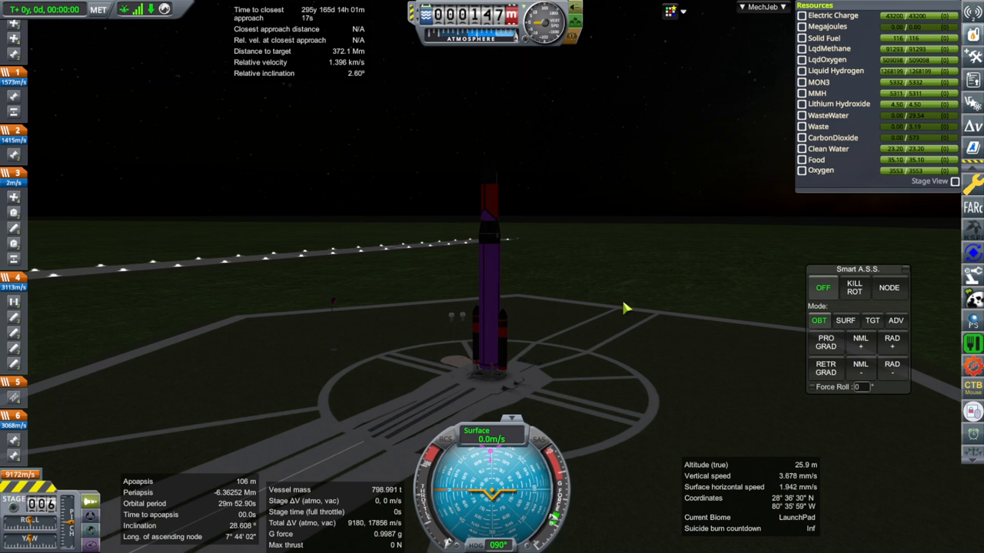
mouse_move(575, 289)
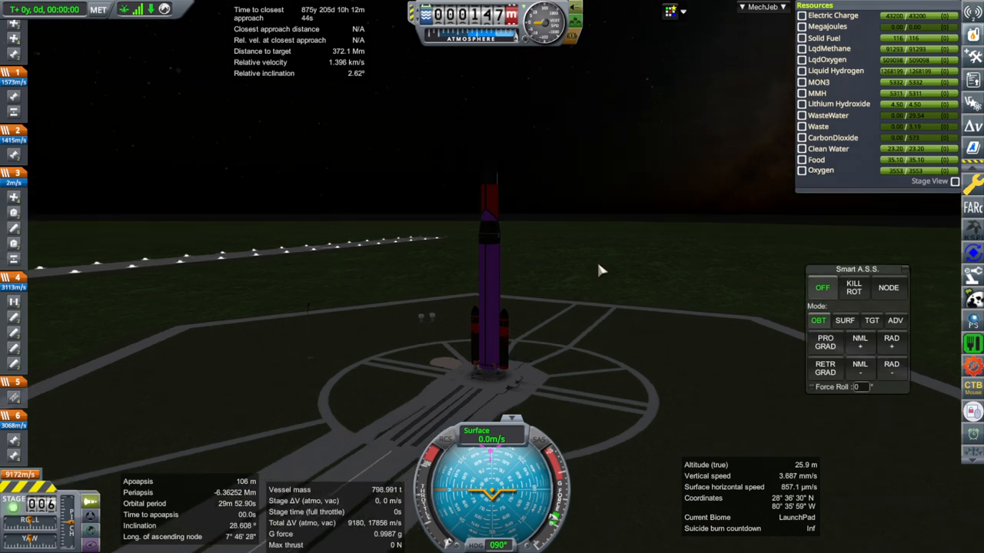
left_click(845, 320)
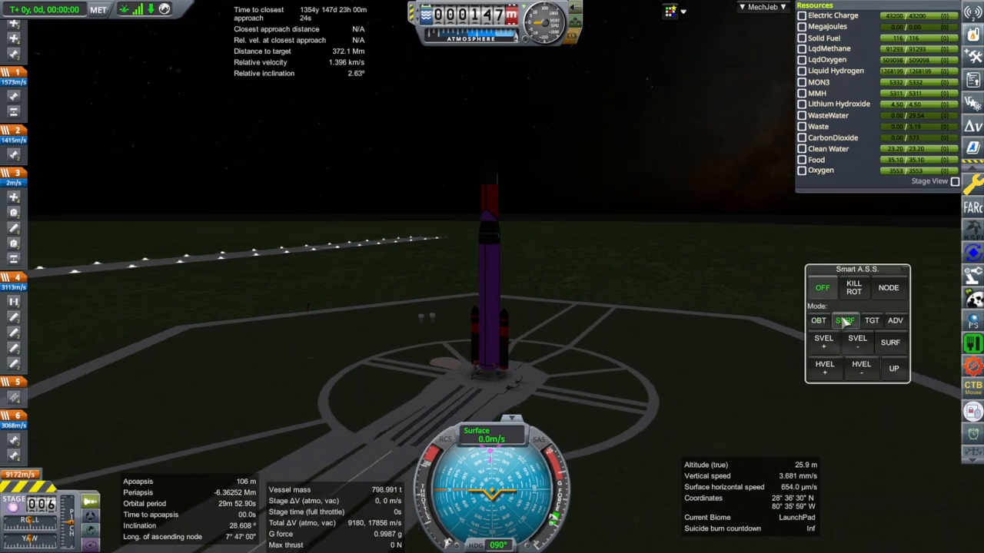
left_click(845, 320)
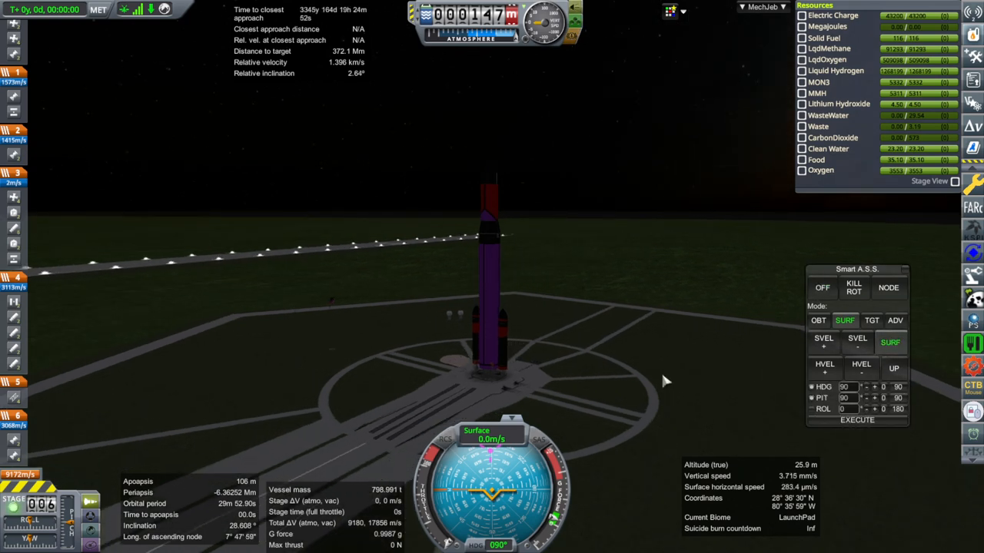
mouse_move(766, 403)
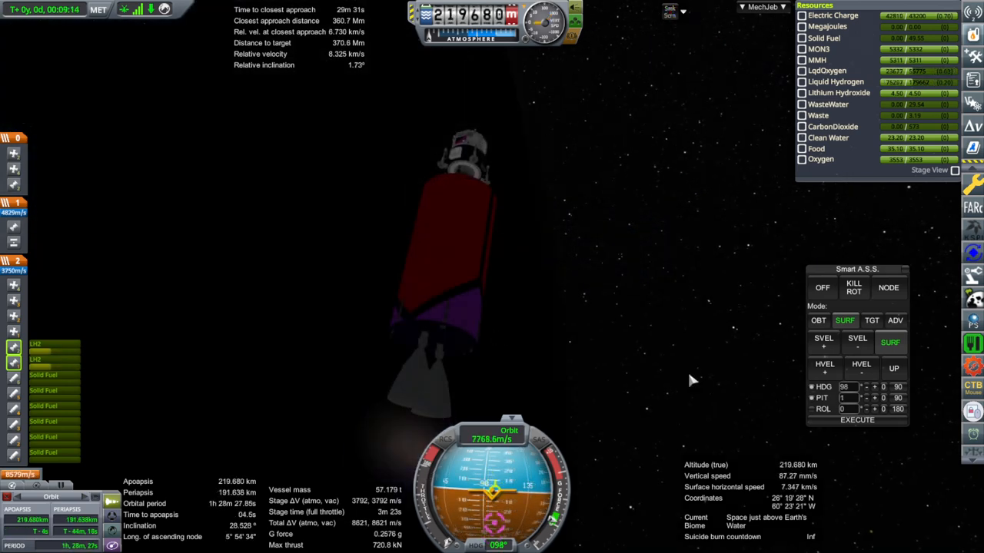
mouse_move(668, 265)
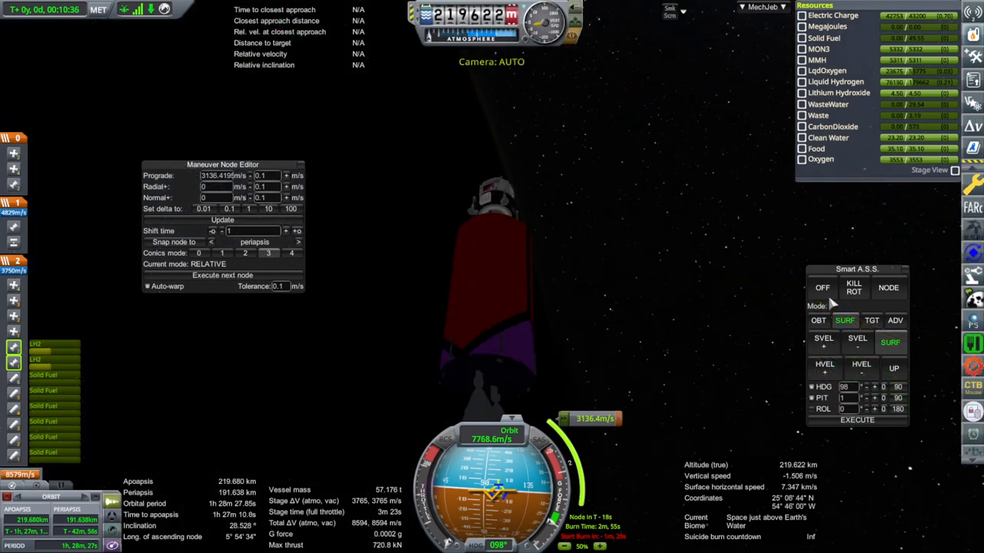
Step: Hold NODE attitude, dismiss the tank details, and burn to a 379 Mm apoapsis
left_click(888, 287)
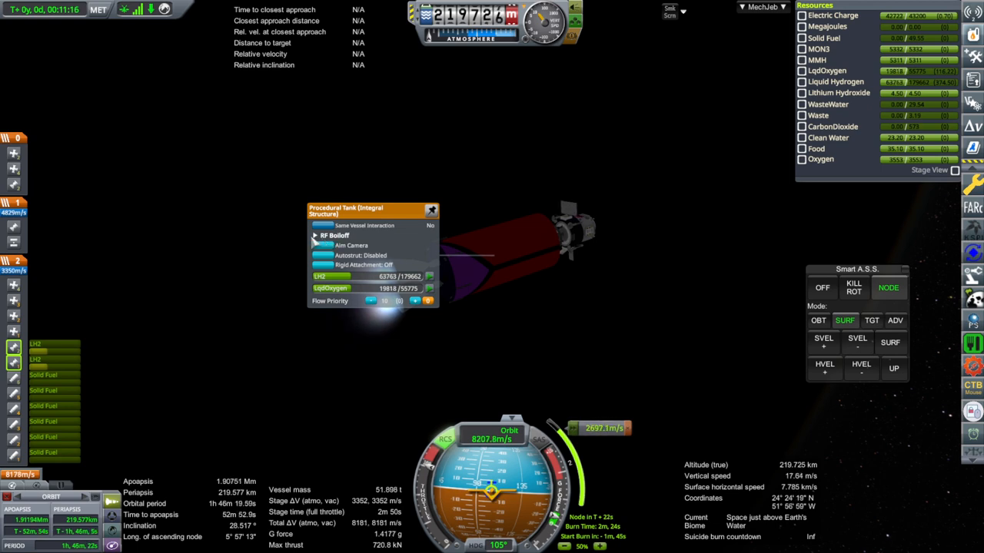
left_click(315, 235)
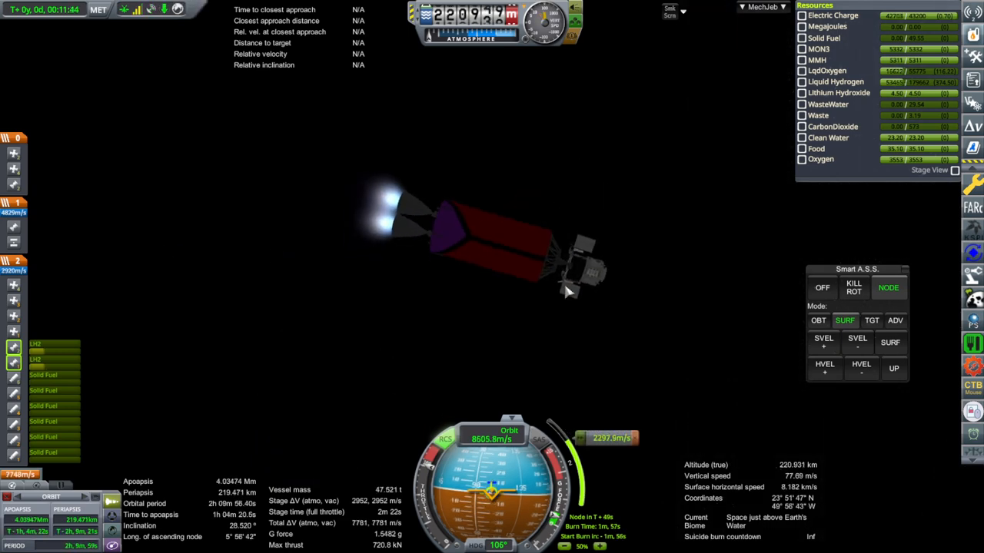
left_click(853, 288)
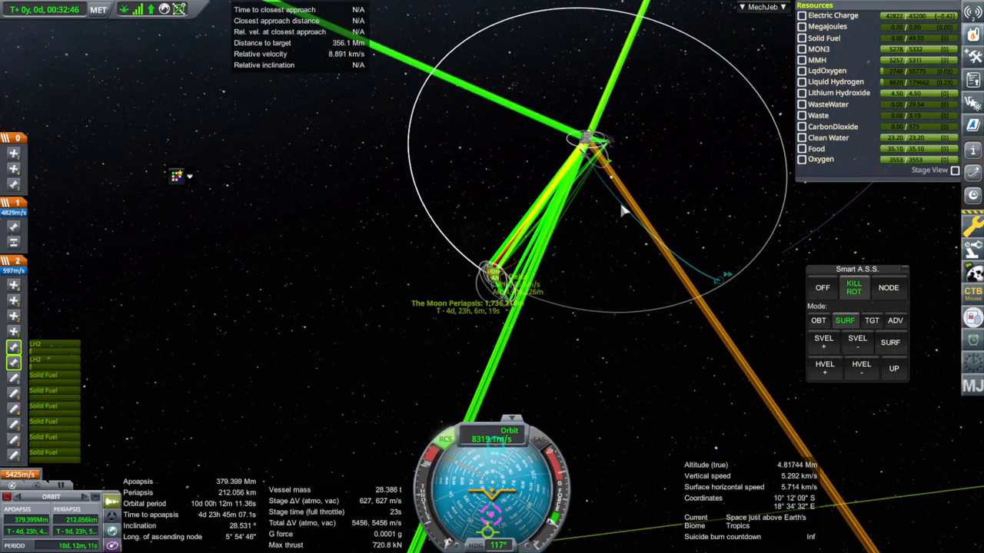
Step: Place a 25.8 m/s correction node on the transfer trajectory, about 15 hours ahead
left_click(585, 142)
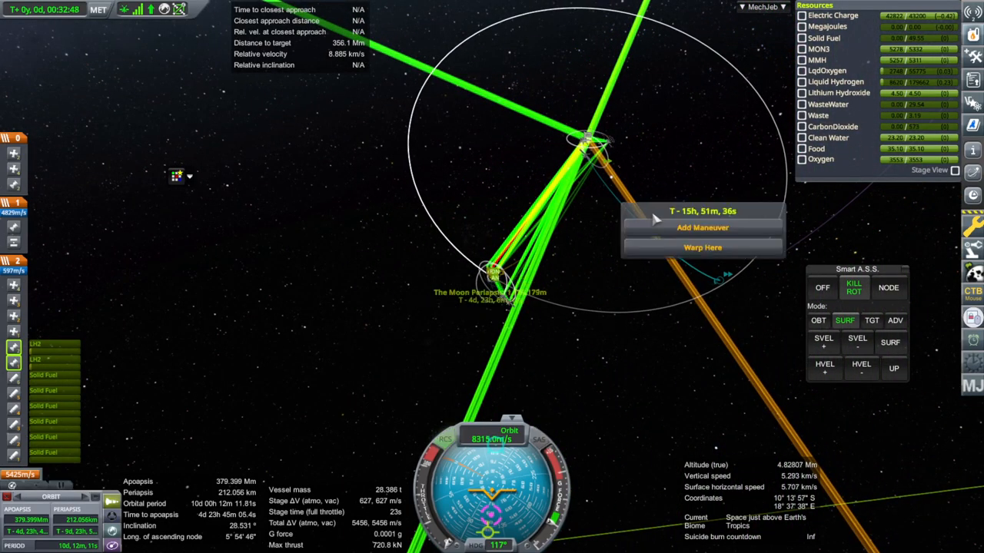
left_click(701, 226)
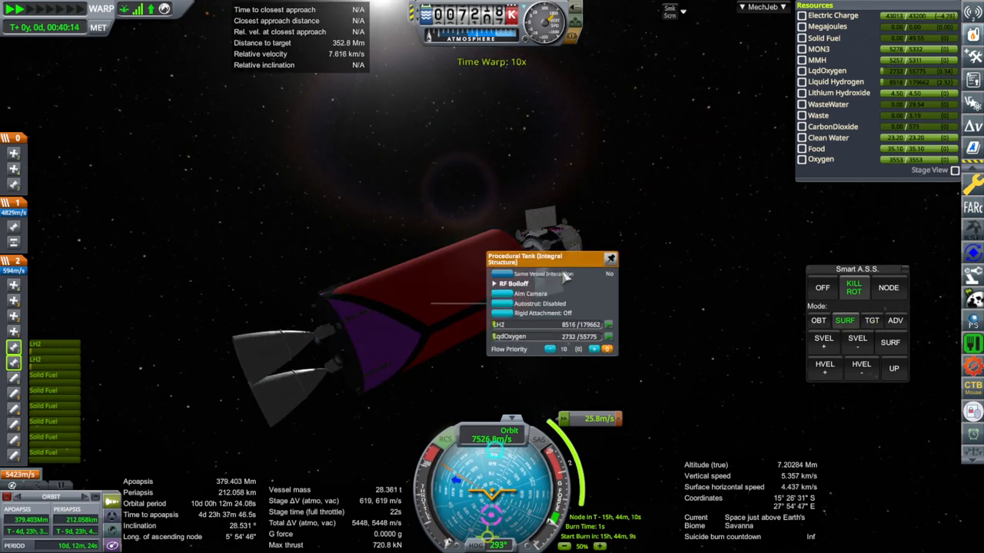
Step: Move the tank window, expand RF Boiloff, and set Smart A.S.S. to an ADV reference
left_click_drag(552, 258, 154, 81)
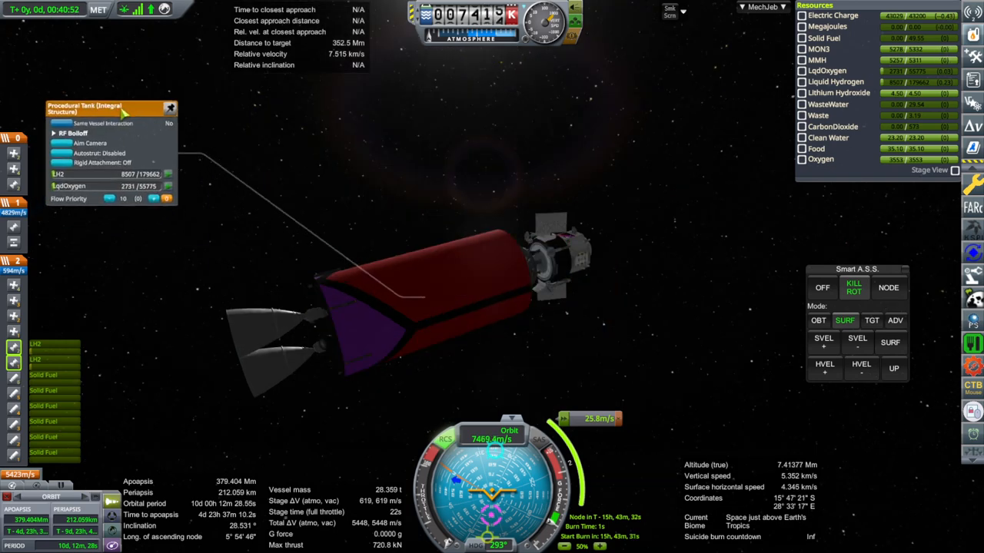
left_click(53, 133)
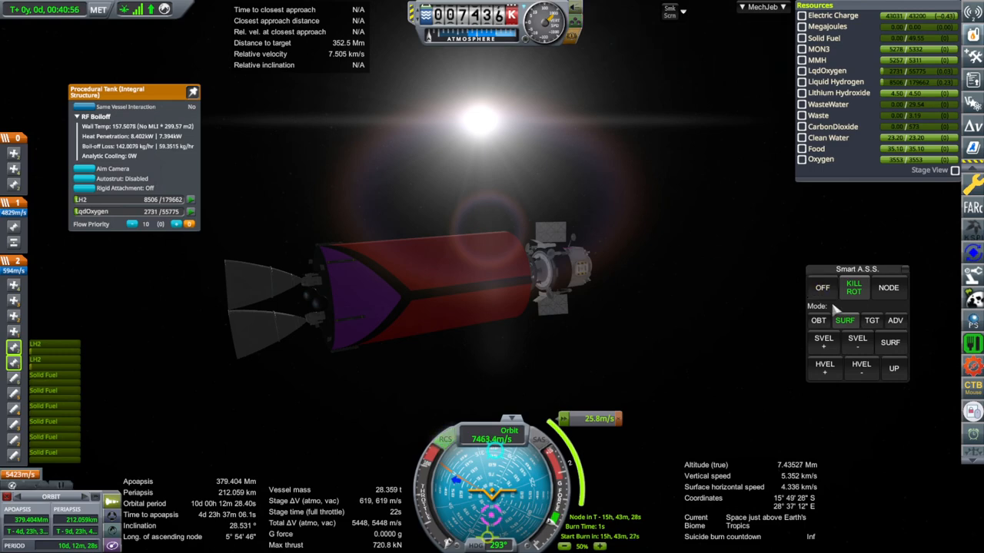
left_click(894, 321)
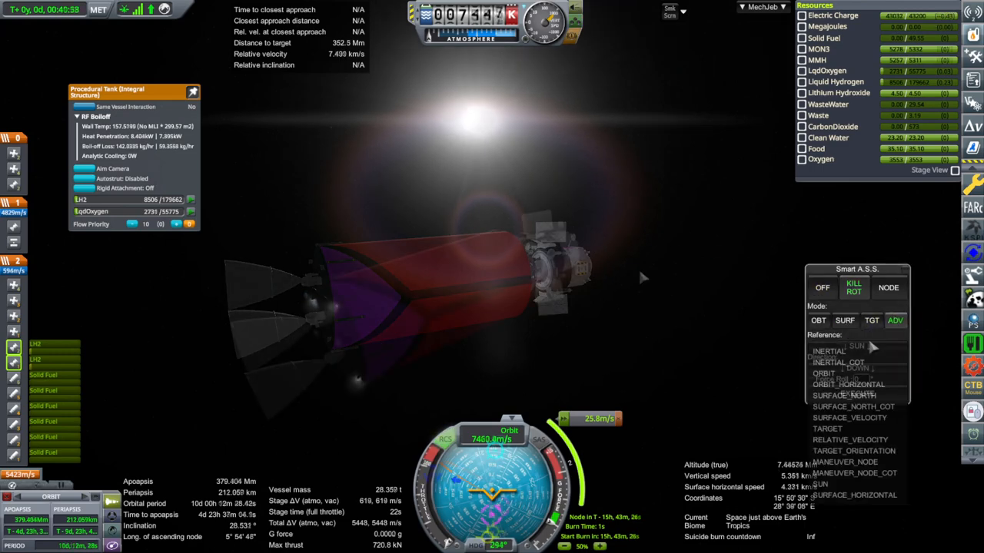
left_click(855, 345)
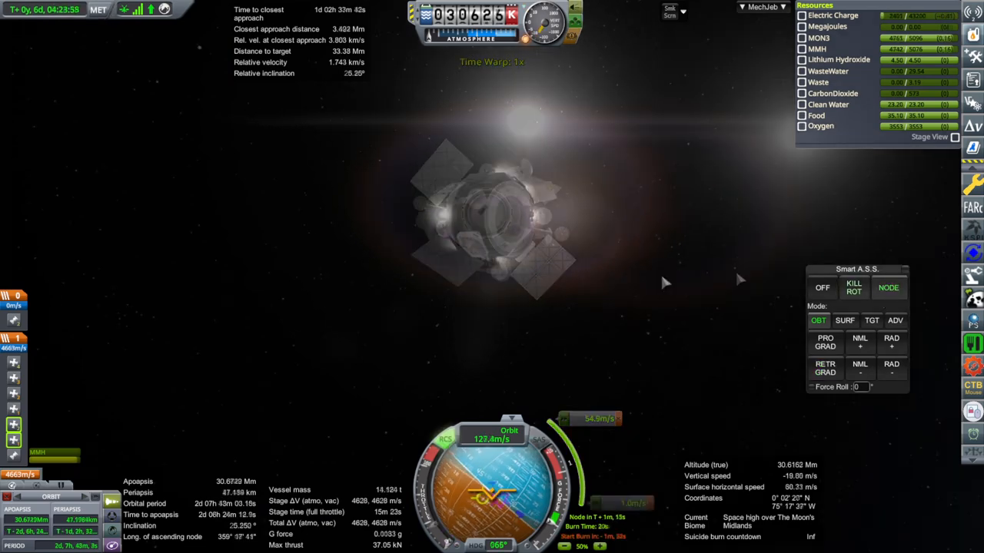
Step: Finish the node burn, leaving a 30.66 Mm × 28 km lunar orbit at 0.07° inclination
left_click(853, 288)
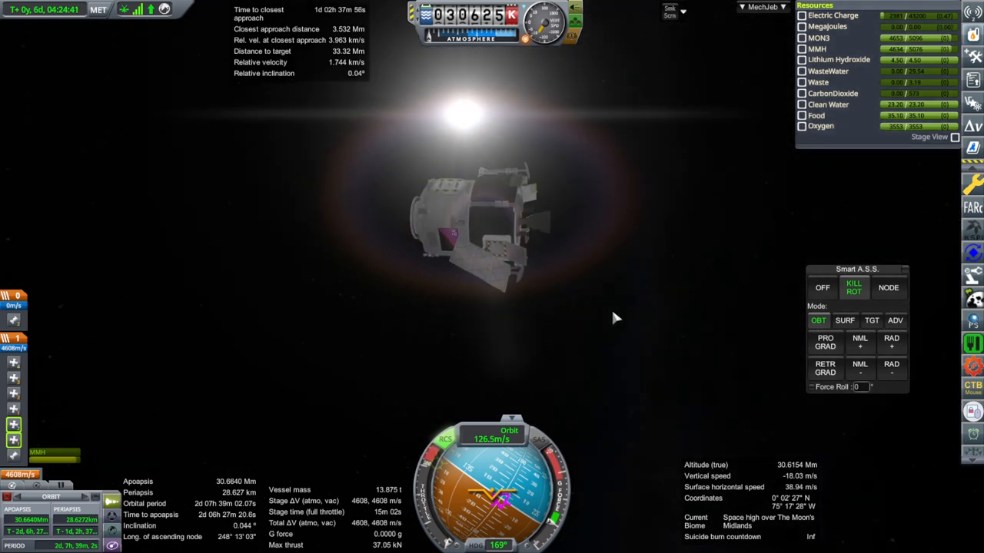
left_click(894, 320)
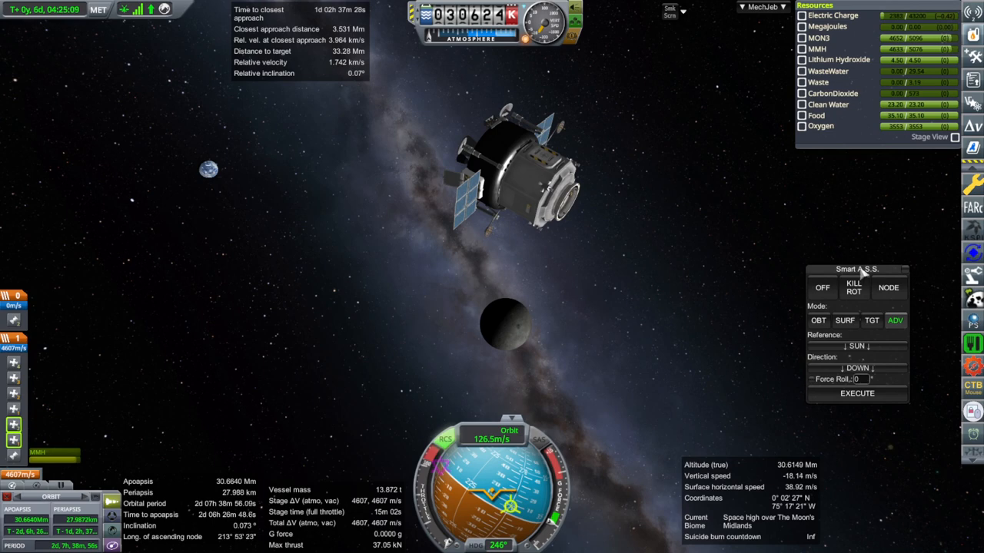
mouse_move(972, 452)
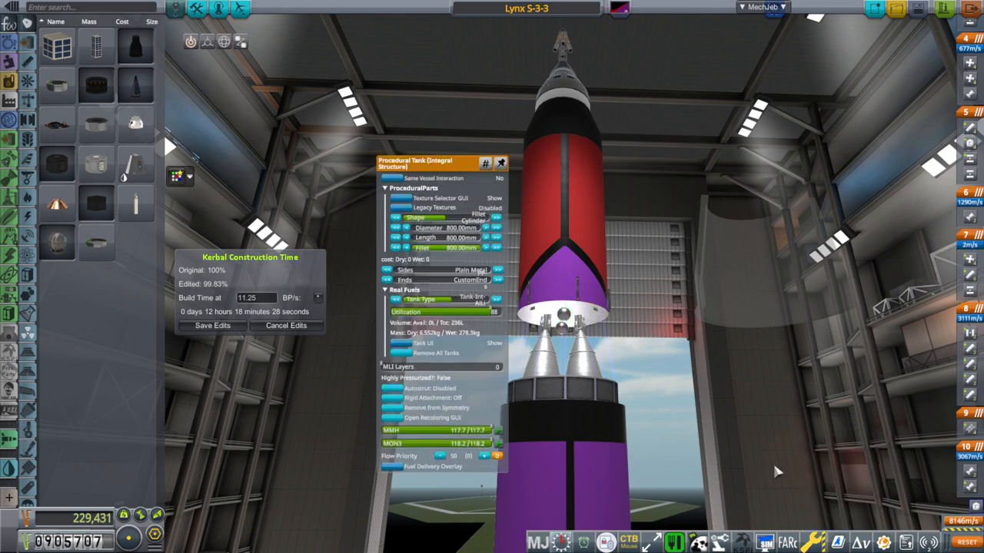
mouse_move(544, 387)
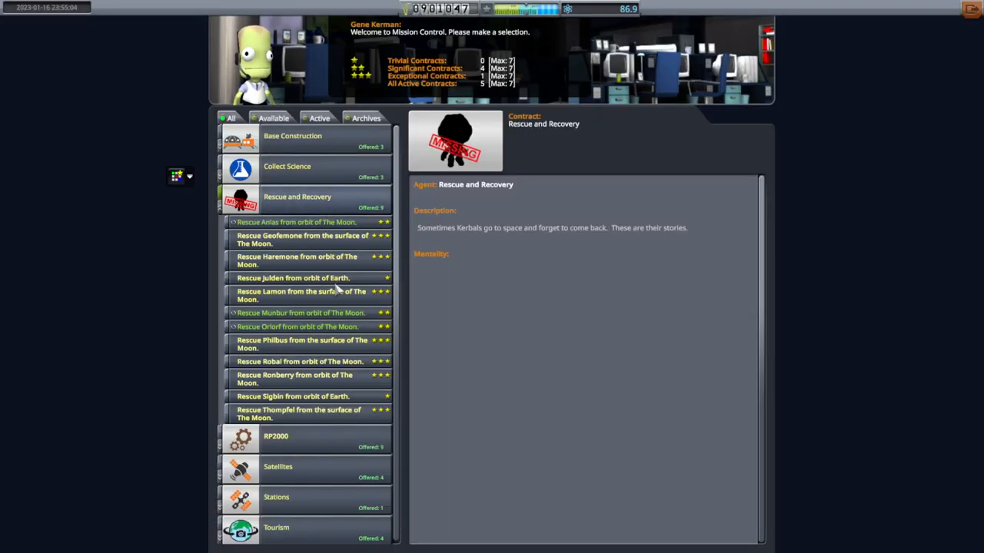
mouse_move(315, 443)
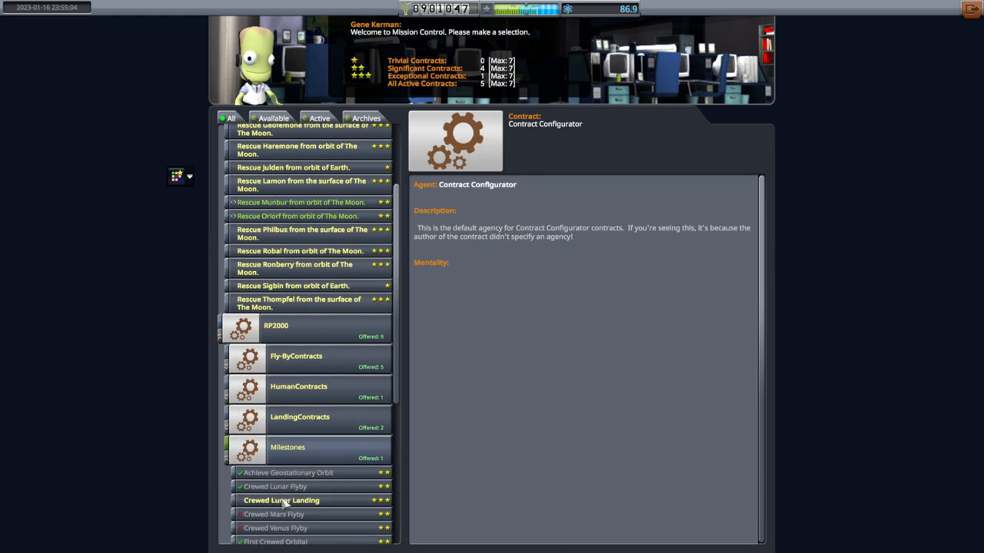
Step: Select the Crewed Lunar Landing milestone to view its objectives and 1,102,500 advance
left_click(281, 500)
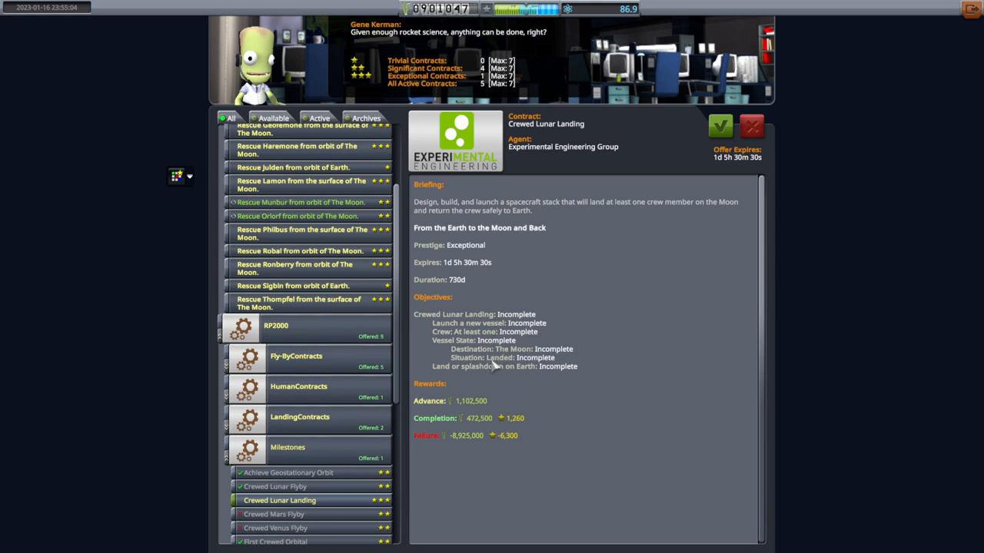
mouse_move(575, 381)
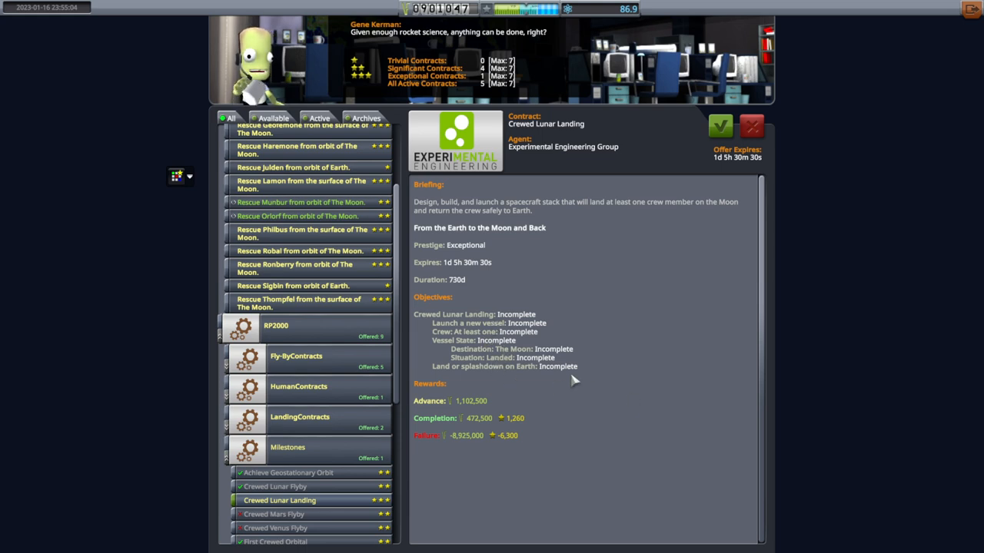
mouse_move(836, 135)
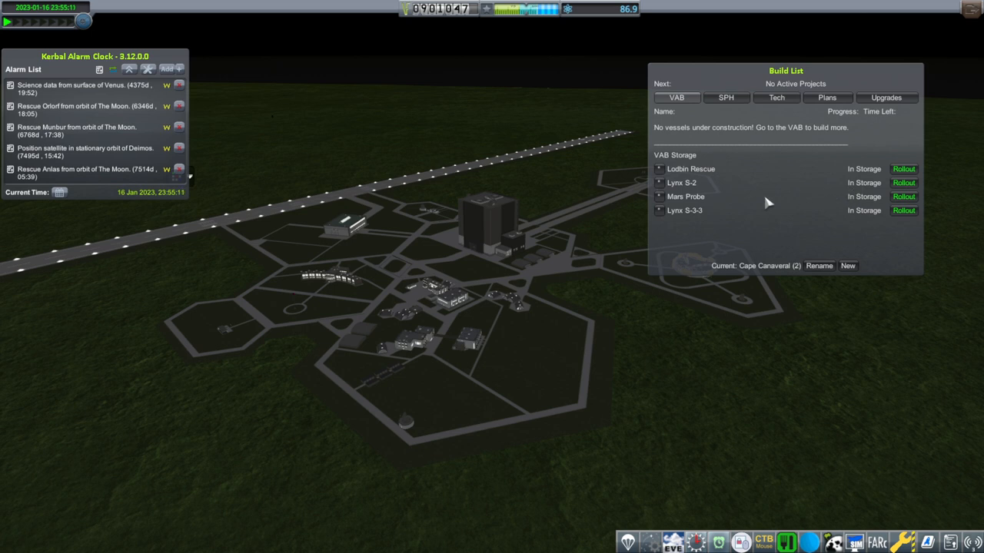
mouse_move(688, 218)
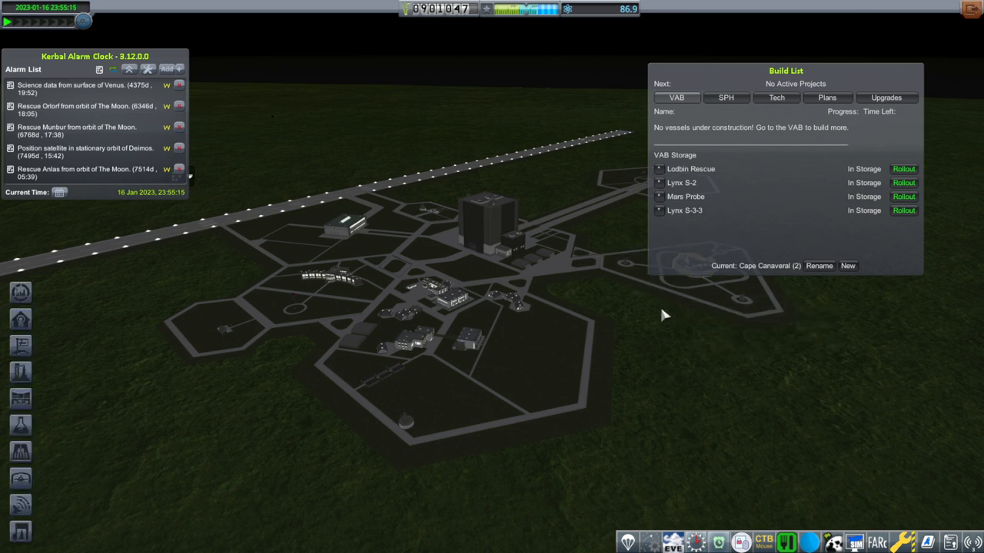
mouse_move(521, 262)
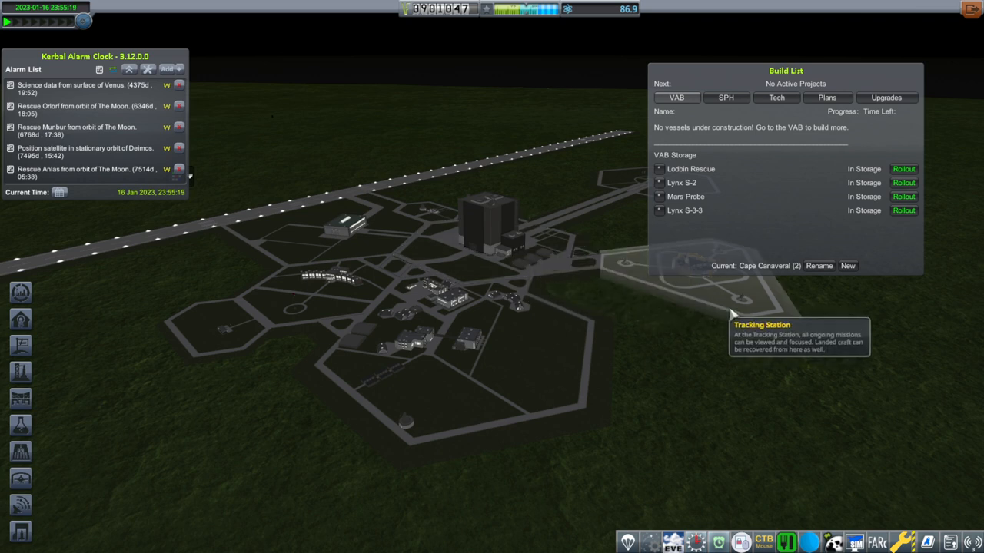
mouse_move(727, 308)
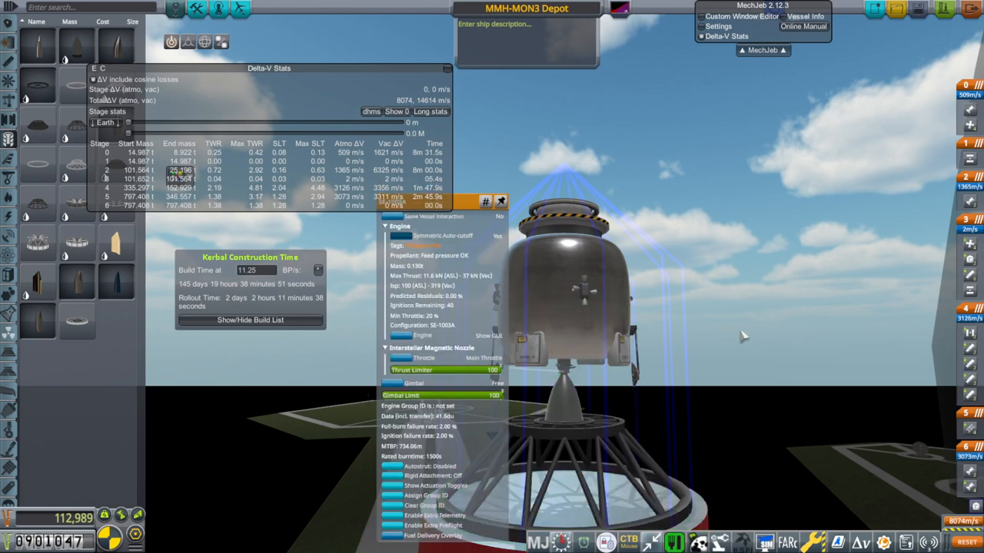
mouse_move(731, 326)
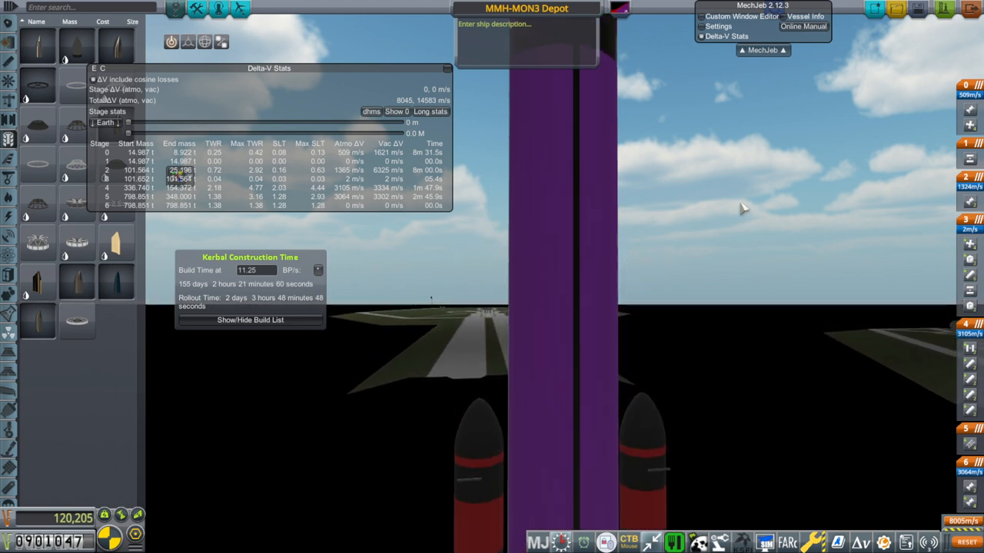
mouse_move(845, 198)
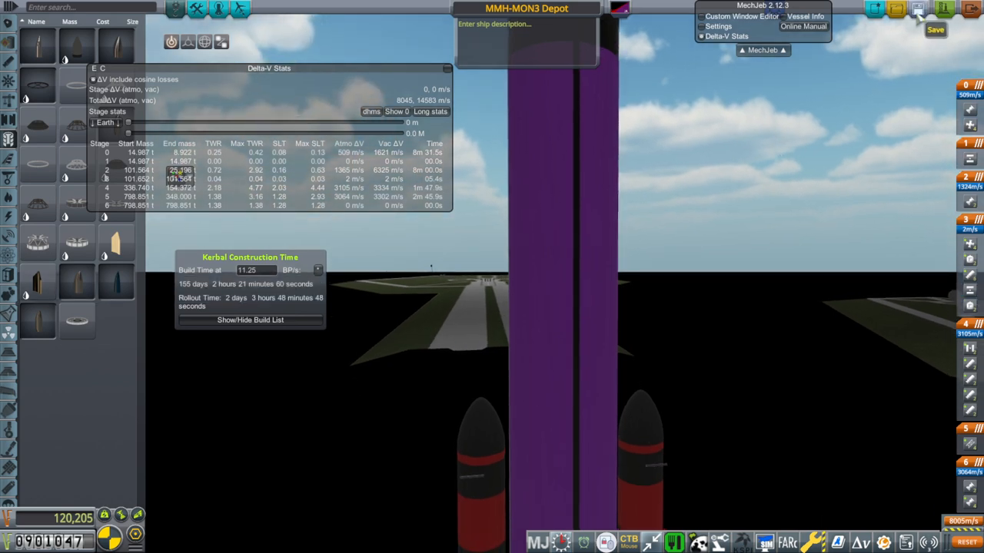
Step: Integrate the MMH-MON3 Depot, dismiss its completion alarm, and warp through rollout to Cape Canaveral
left_click(918, 9)
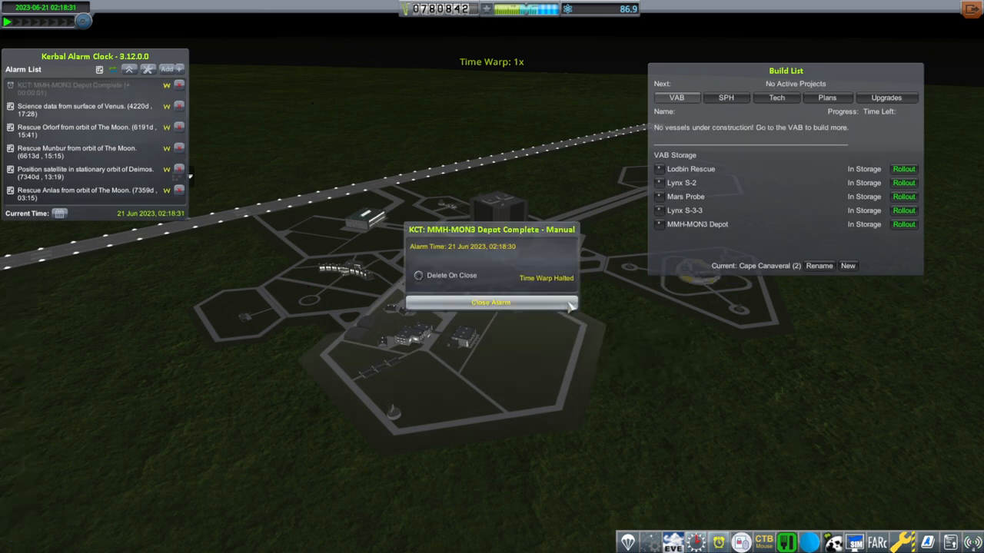
left_click(903, 224)
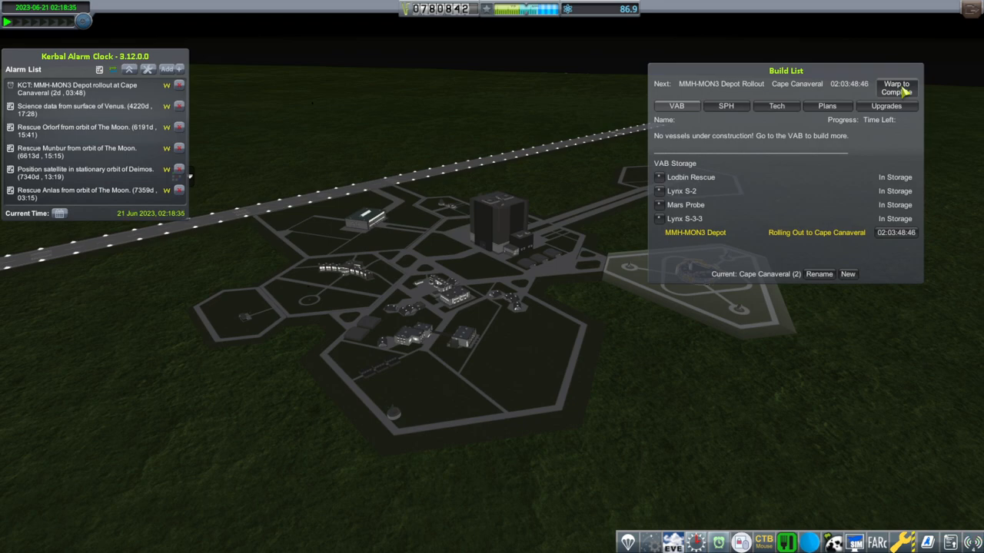
left_click(896, 88)
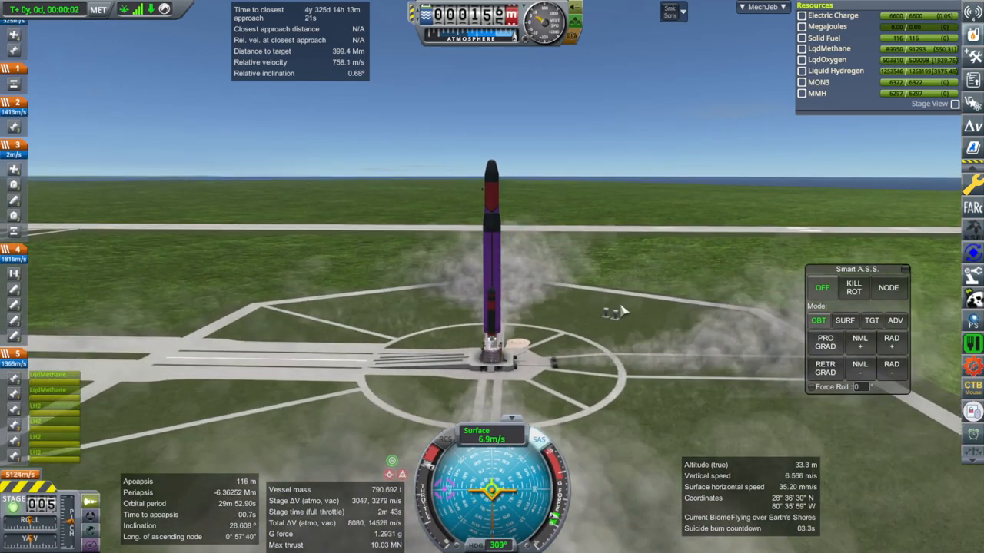
Step: Fly the Depot's ascent above the atmosphere with Smart A.S.S. SURF, then stage away the booster
left_click(845, 321)
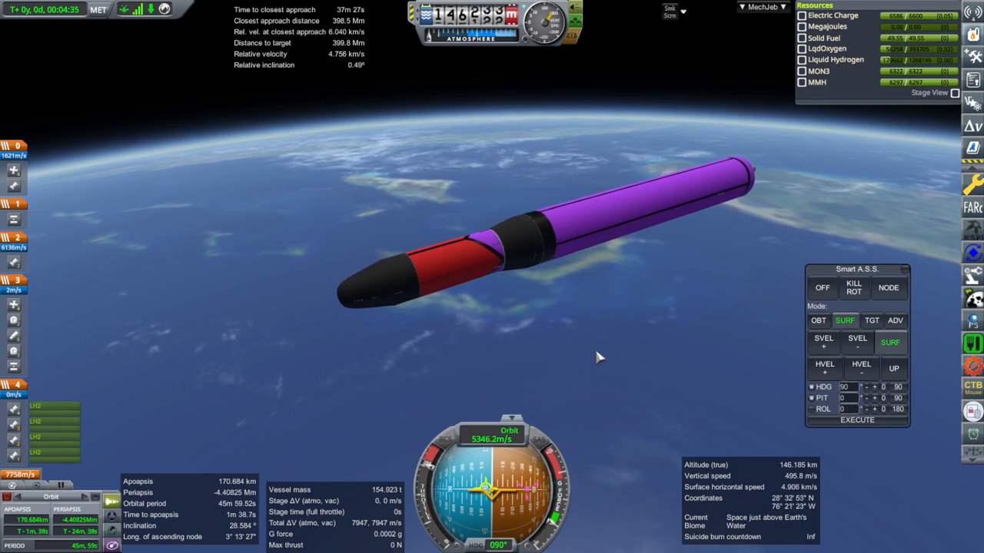
key("space")
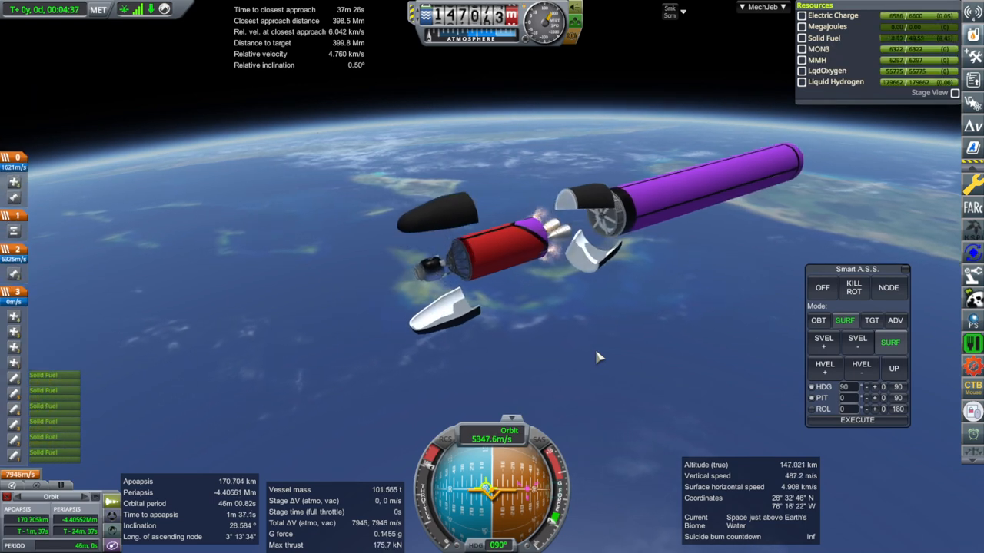